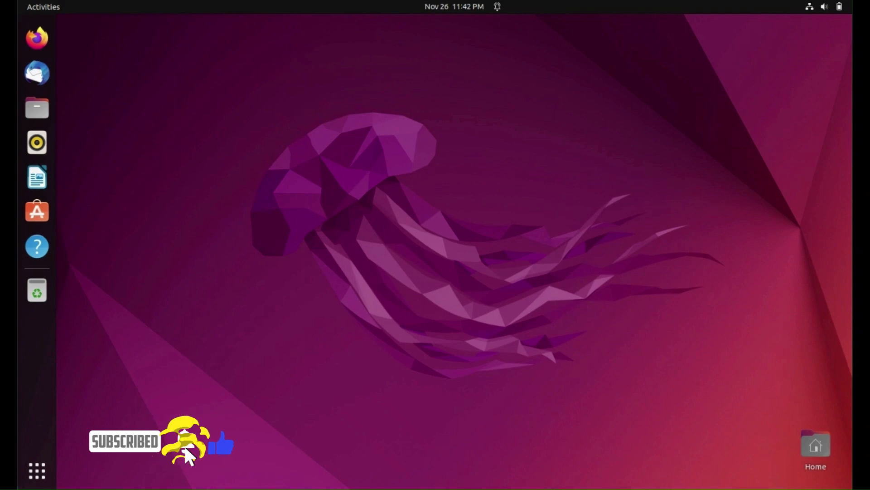
{"action": "mouse_move", "coordinate": [642, 466]}
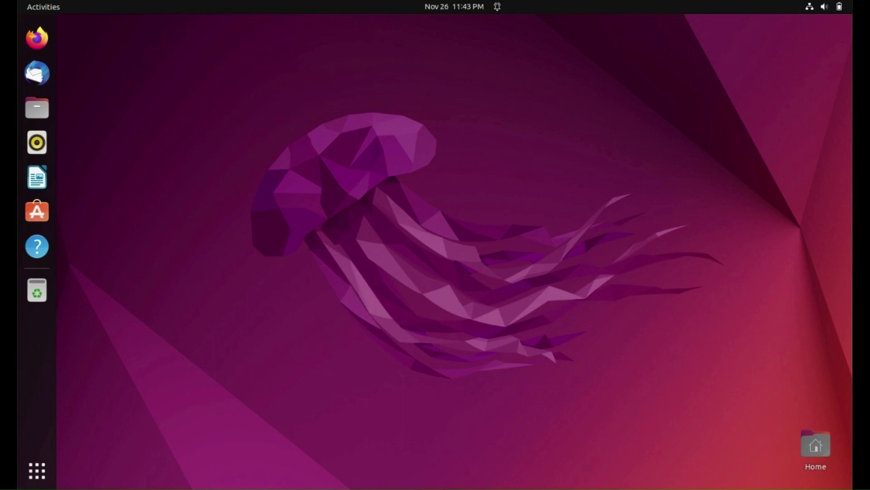
{"action": "mouse_move", "coordinate": [452, 326]}
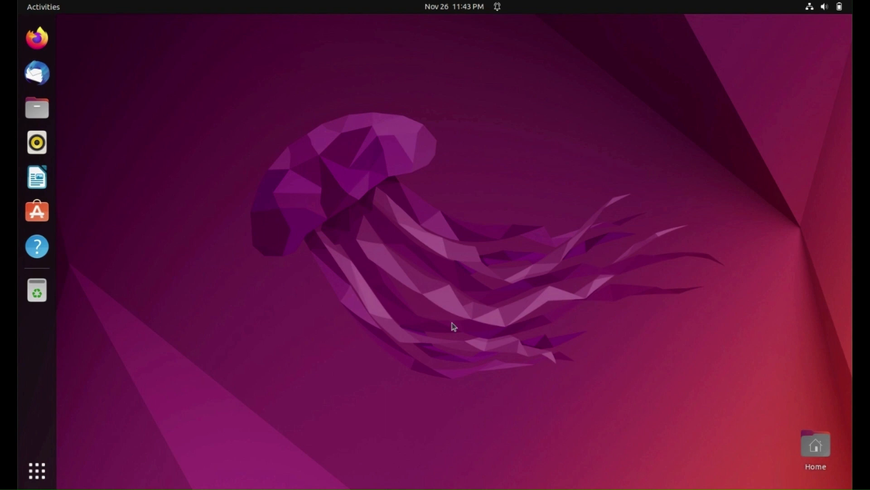
{"action": "mouse_move", "coordinate": [351, 277]}
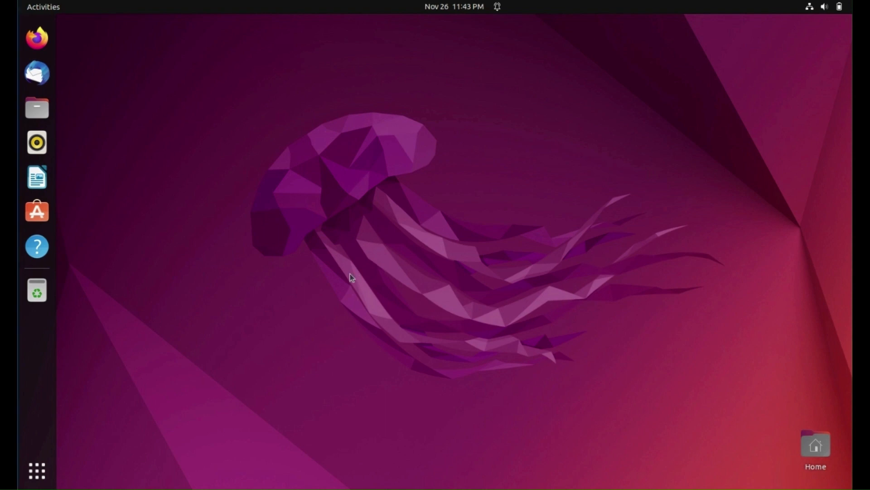
Launch Terminal from the applications overview and run sudo apt update, entering the password
{"action": "left_click", "coordinate": [37, 470]}
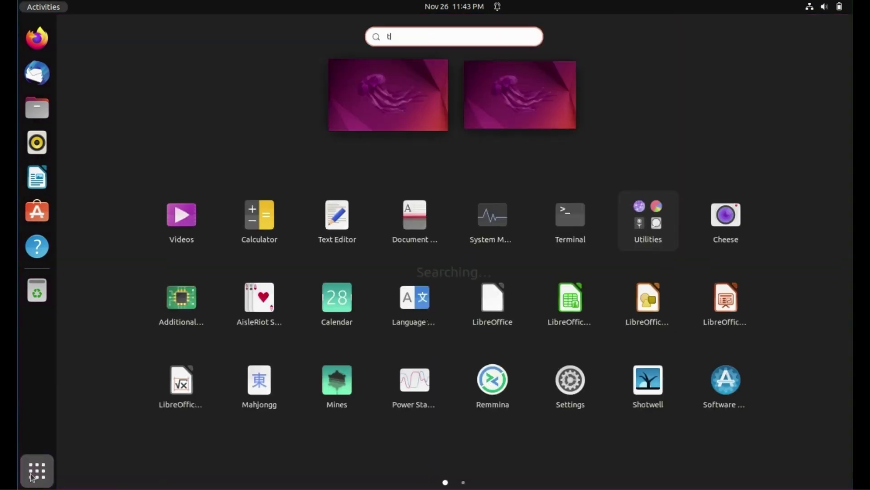
{"action": "left_click", "coordinate": [569, 215]}
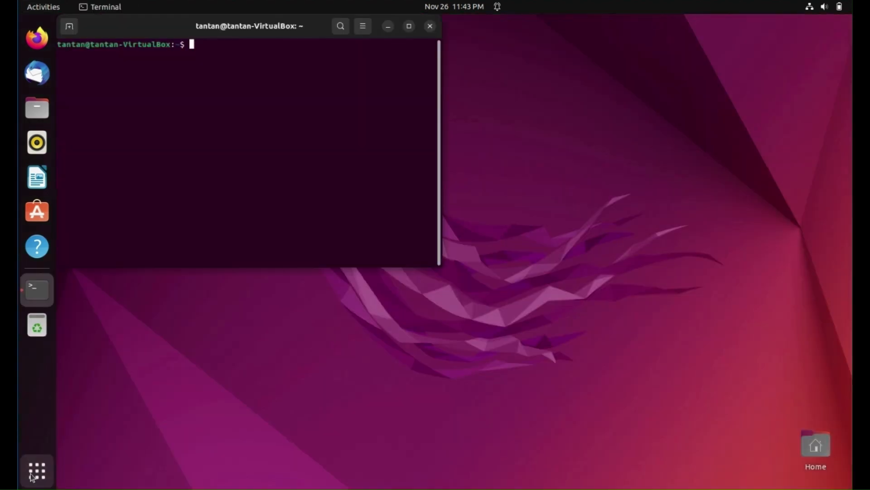
{"action": "type", "text": "sudo ap"}
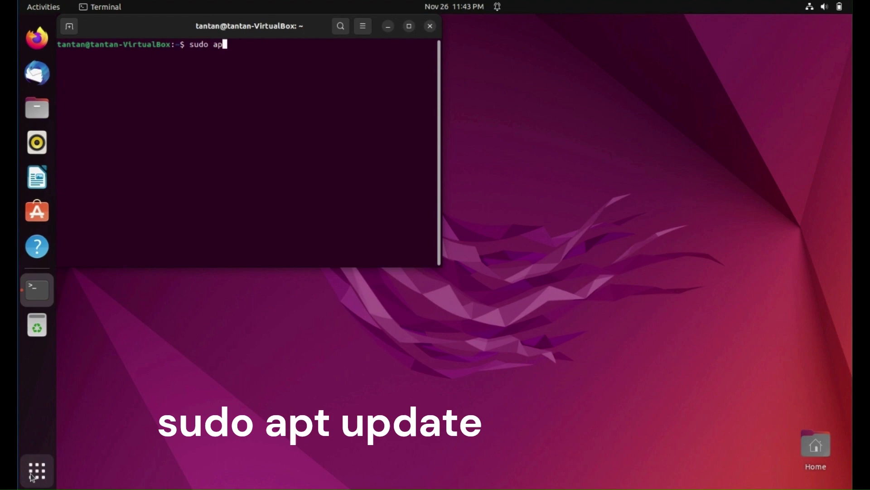
{"action": "type", "text": "t upda"}
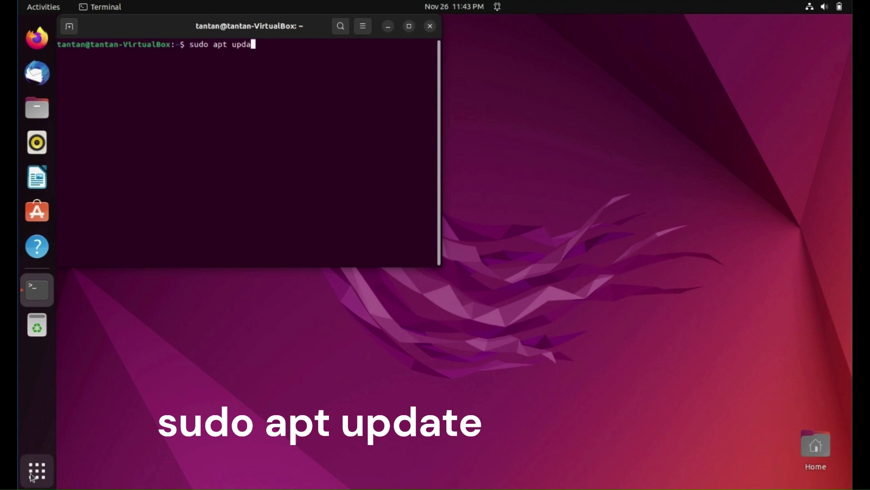
{"action": "key", "text": "Return"}
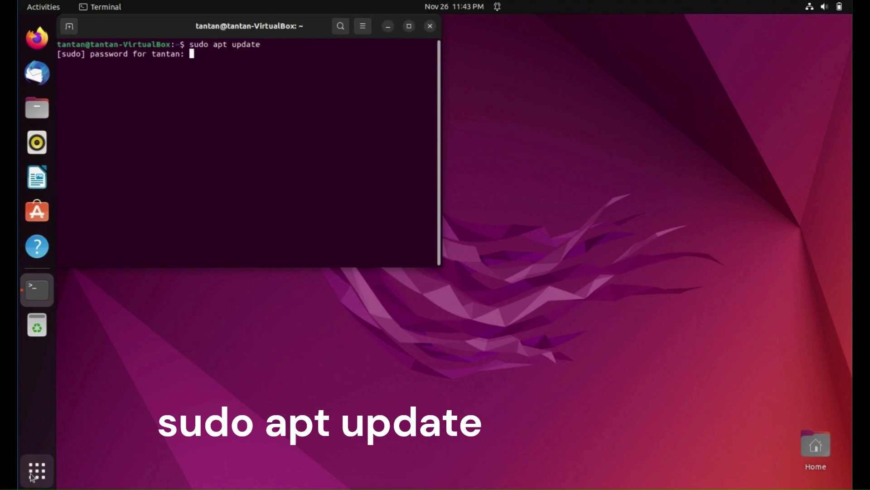
{"action": "key", "text": "Return"}
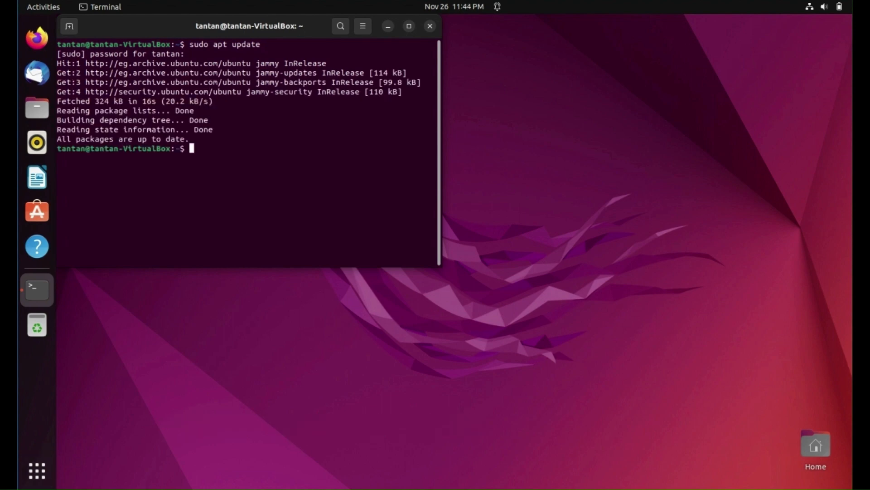
Run sudo apt install gnome-shell-extension-manager to install Extension Manager
{"action": "type", "text": "sudo"}
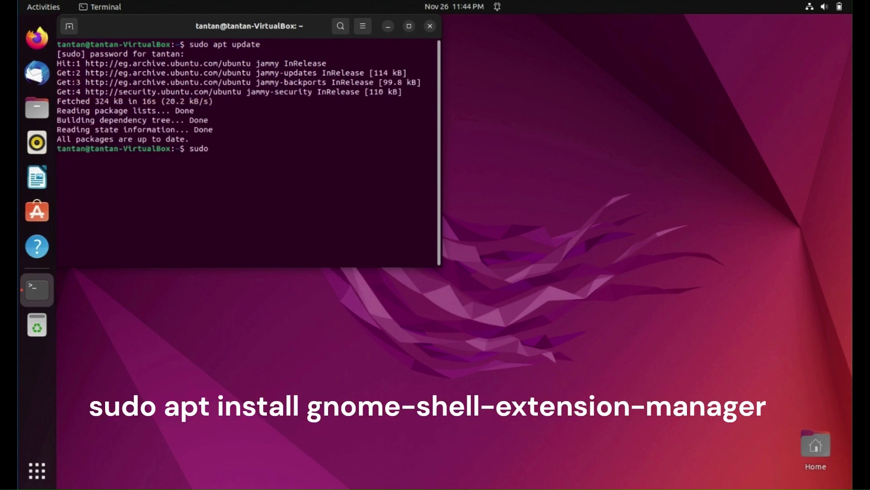
{"action": "type", "text": "apt i"}
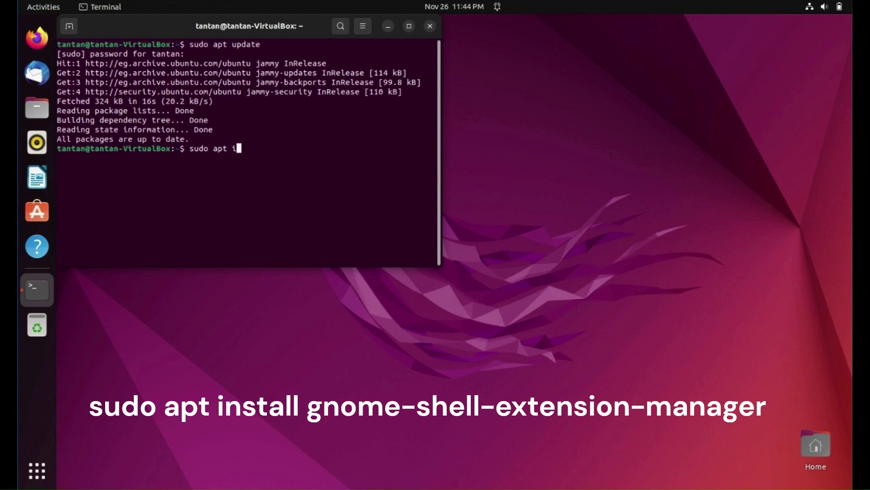
{"action": "type", "text": "nstall"}
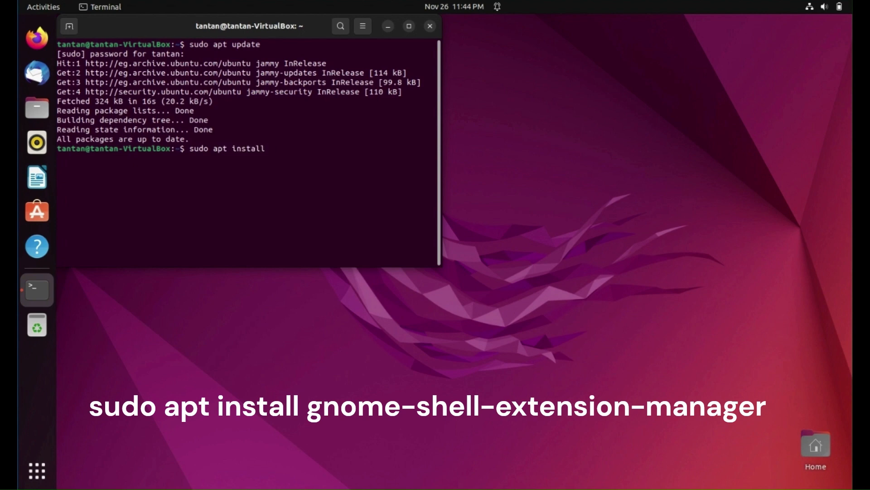
{"action": "type", "text": "gno"}
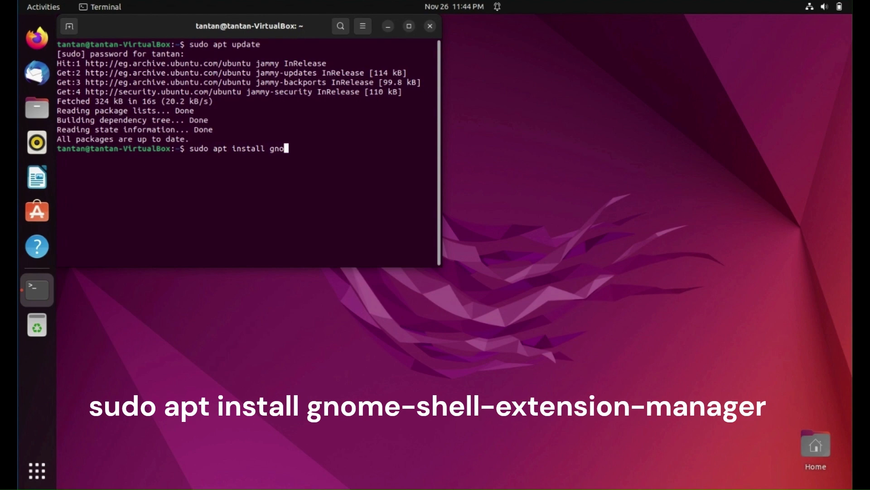
{"action": "type", "text": "me"}
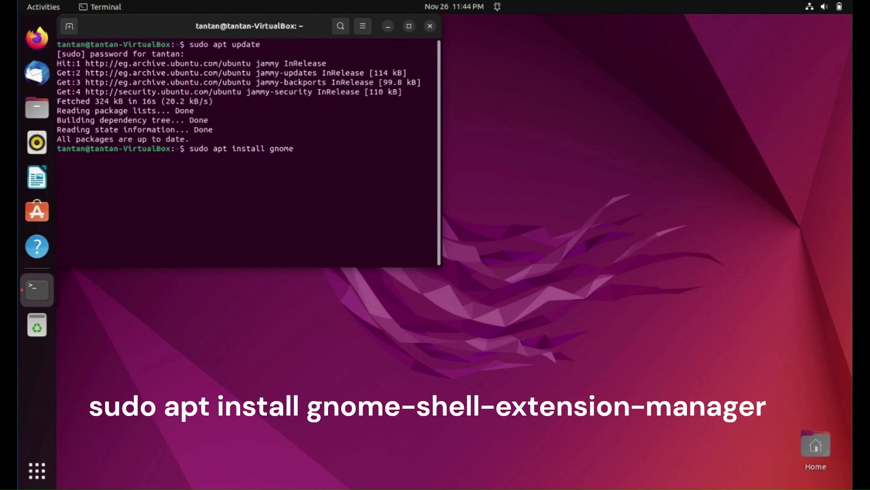
{"action": "type", "text": "-shell"}
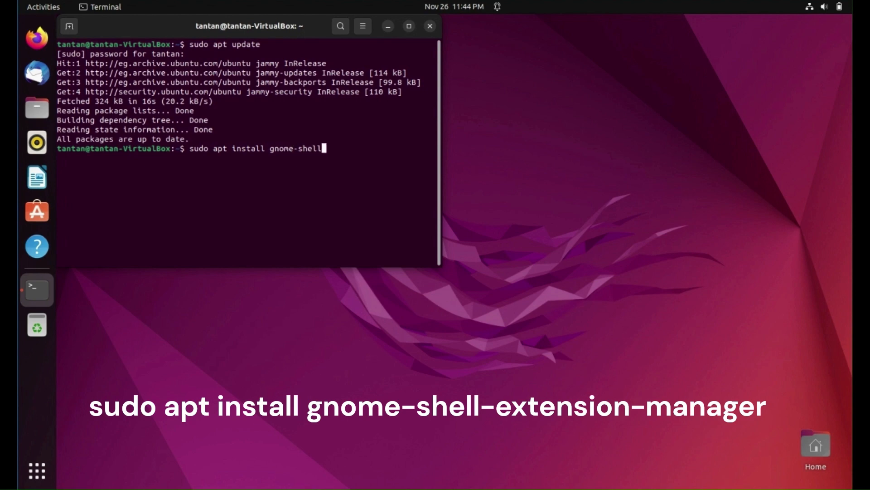
{"action": "type", "text": "-extension"}
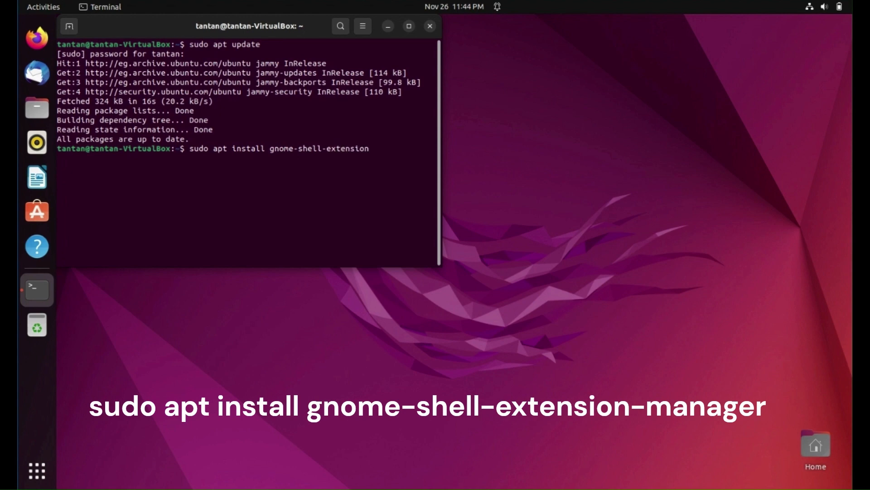
{"action": "type", "text": "-manager"}
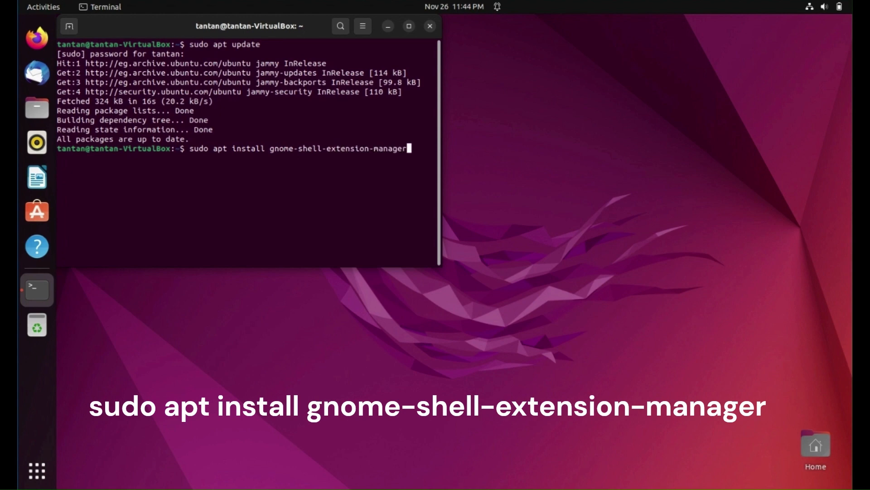
{"action": "key", "text": "Return"}
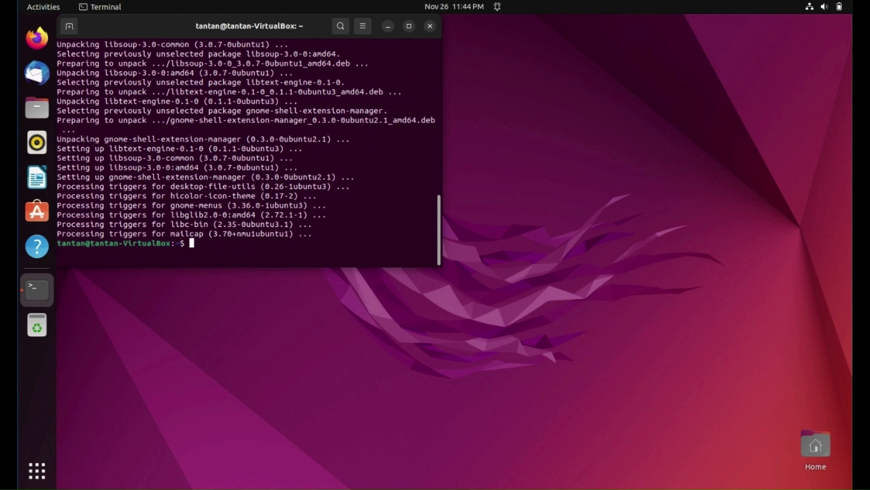
Run sudo apt install gnome-tweaks to install GNOME Tweaks
{"action": "type", "text": "sudo apt install gnome-shell-extension-manager"}
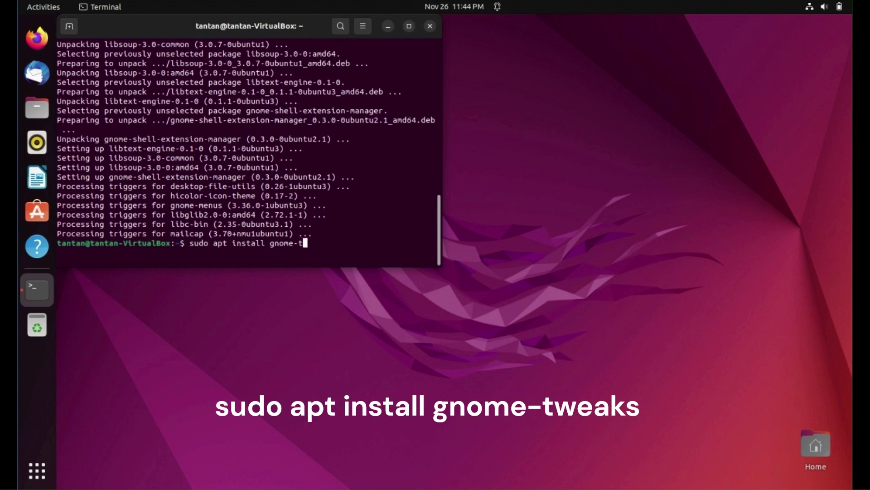
{"action": "type", "text": "weaks"}
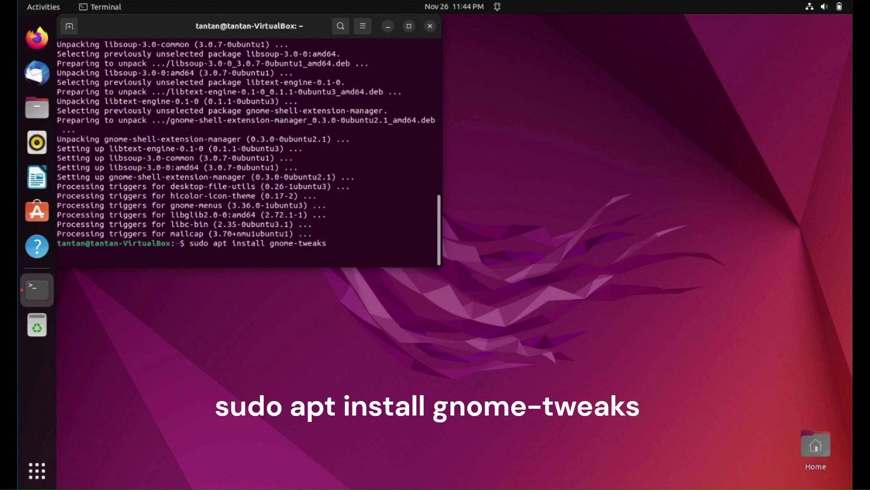
{"action": "key", "text": "Return"}
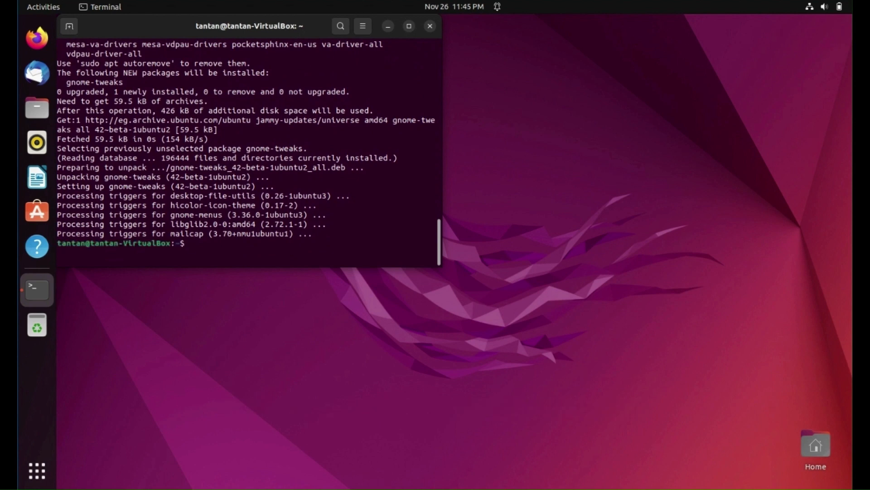
Run sudo apt install git to install git
{"action": "type", "text": "sudo apt install gnome-twe"}
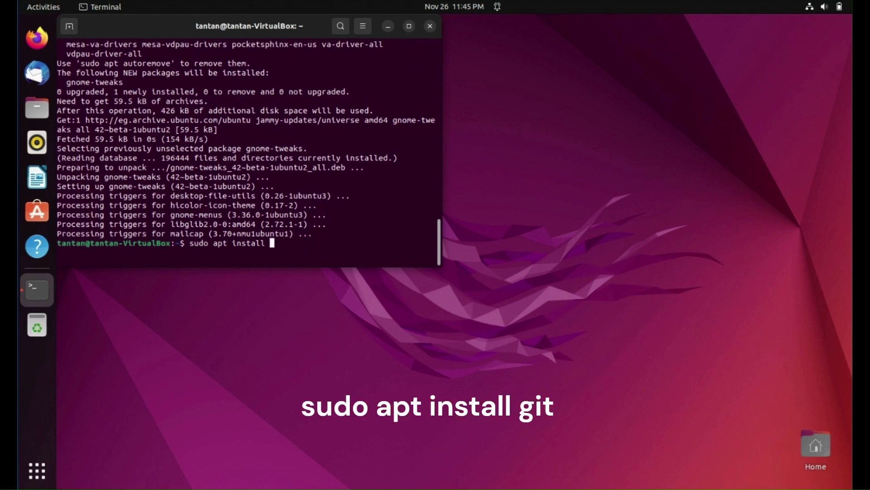
{"action": "type", "text": "git"}
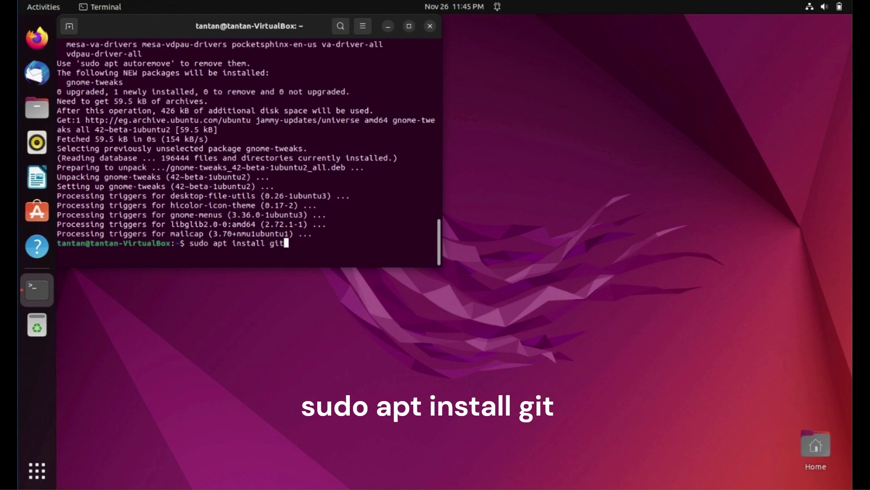
{"action": "key", "text": "Return"}
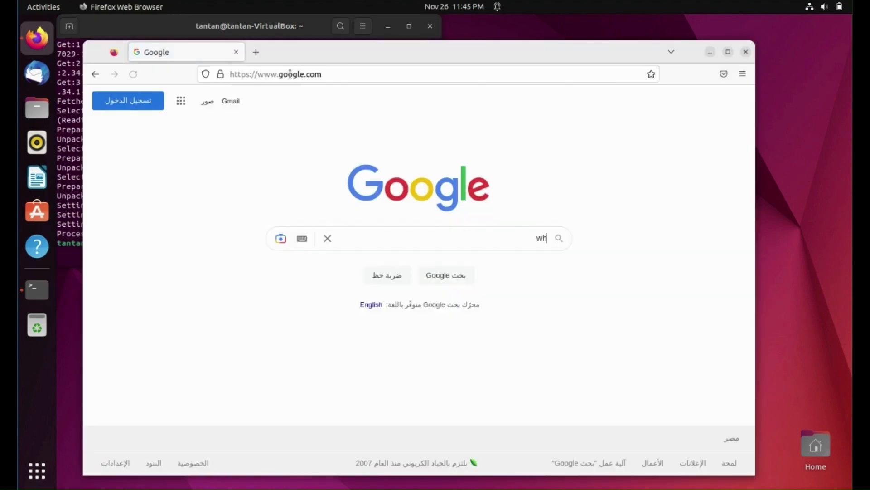
Search Google for 'whitesur gtk theme' using the suggested query
{"action": "type", "text": "ite s"}
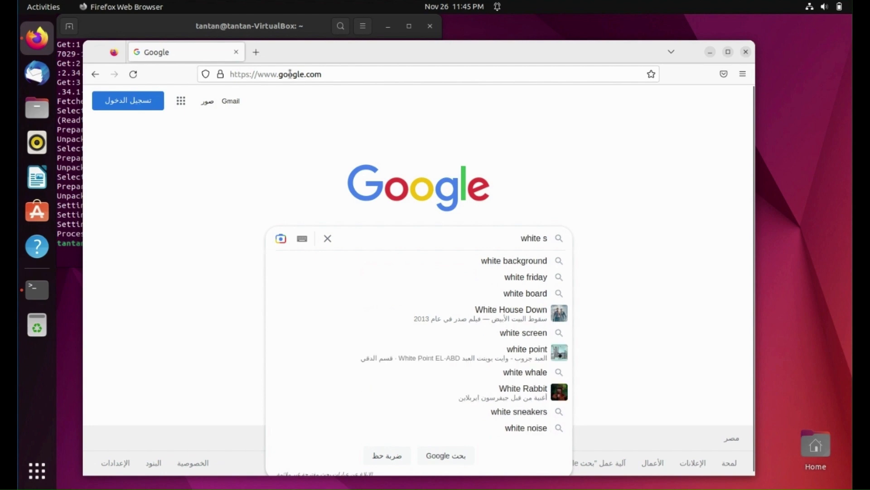
{"action": "type", "text": "ur"}
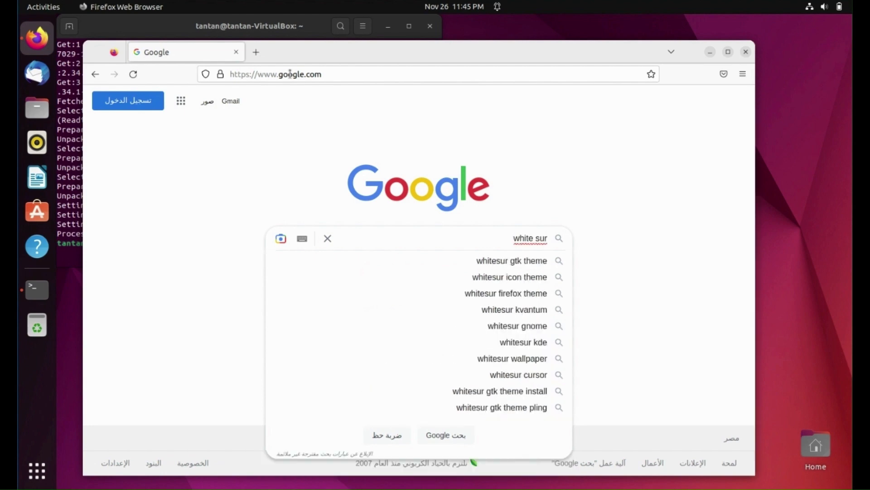
{"action": "left_click", "coordinate": [510, 260]}
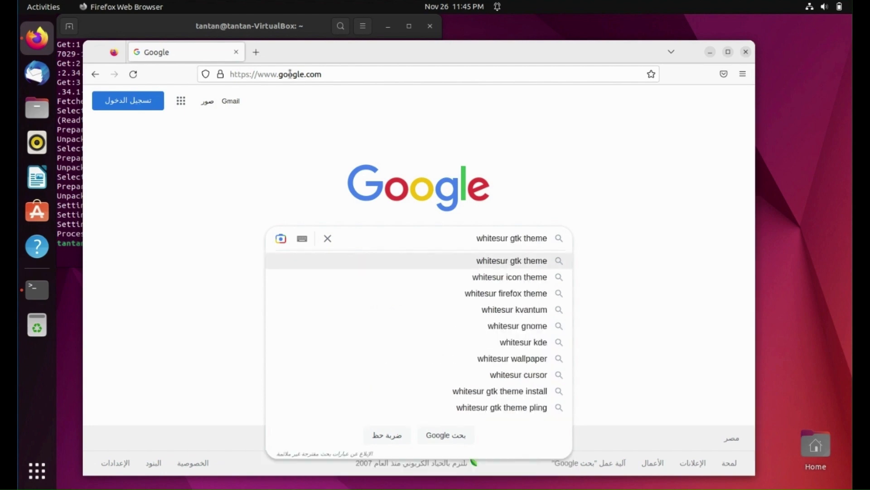
{"action": "left_click", "coordinate": [511, 260]}
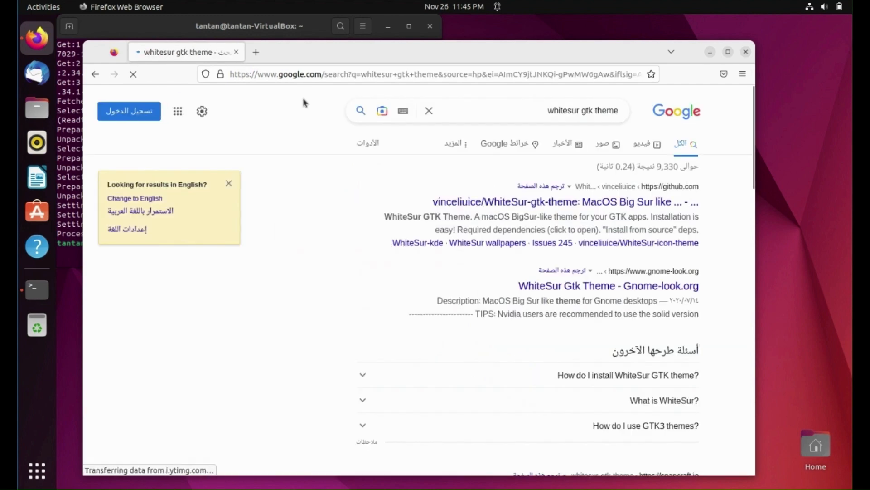
{"action": "mouse_move", "coordinate": [565, 201]}
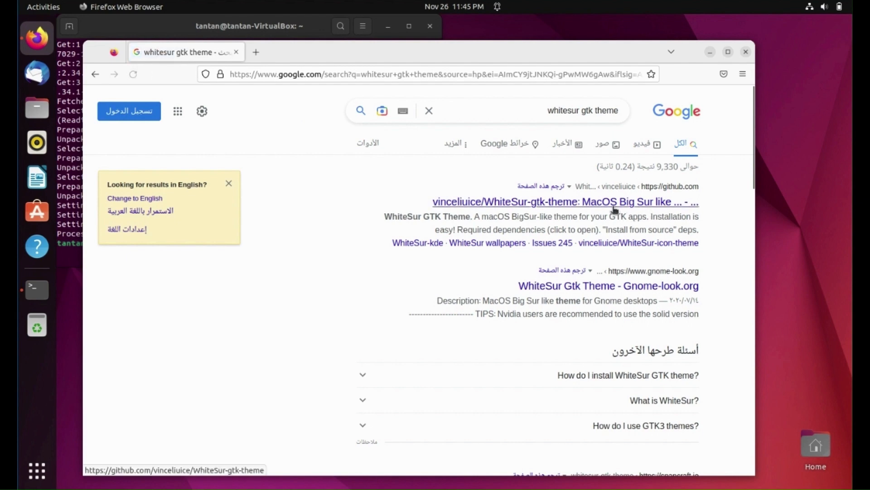
Open the vinceliuice/WhiteSur-gtk-theme GitHub repository from the results
{"action": "left_click", "coordinate": [132, 74]}
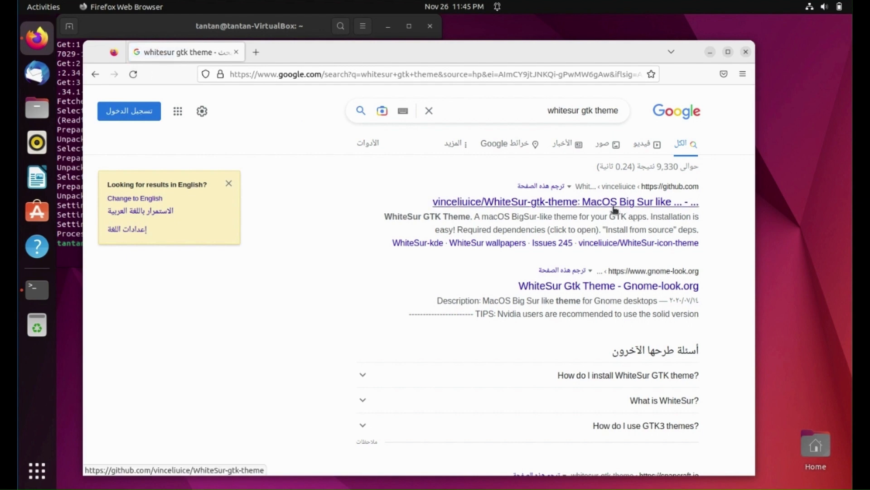
{"action": "left_click", "coordinate": [565, 201]}
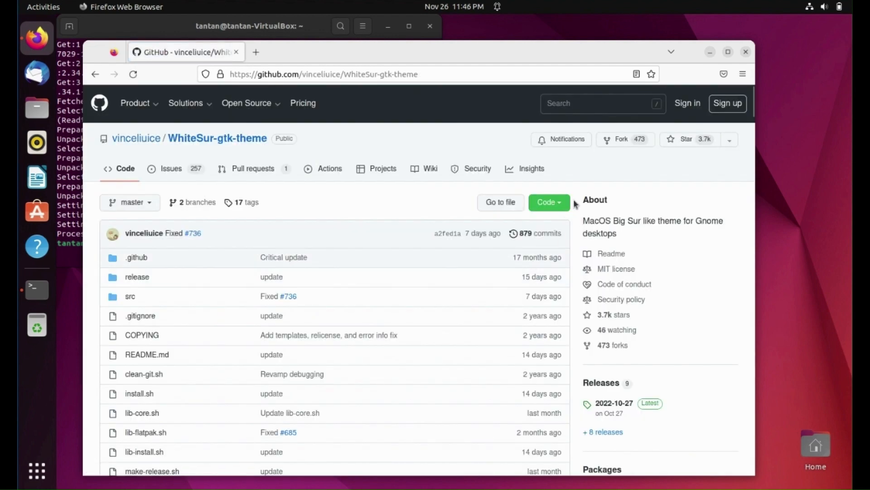
Copy the repository's HTTPS clone address from the Code menu
{"action": "left_click", "coordinate": [548, 202]}
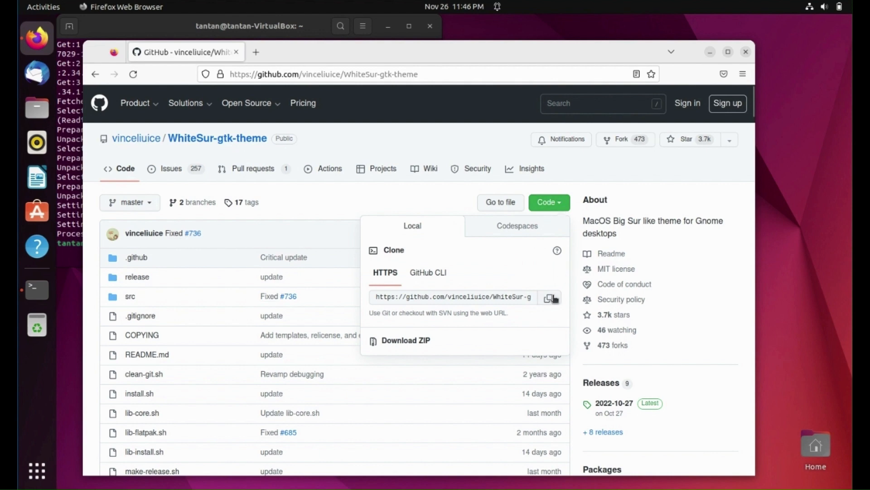
{"action": "left_click", "coordinate": [550, 298]}
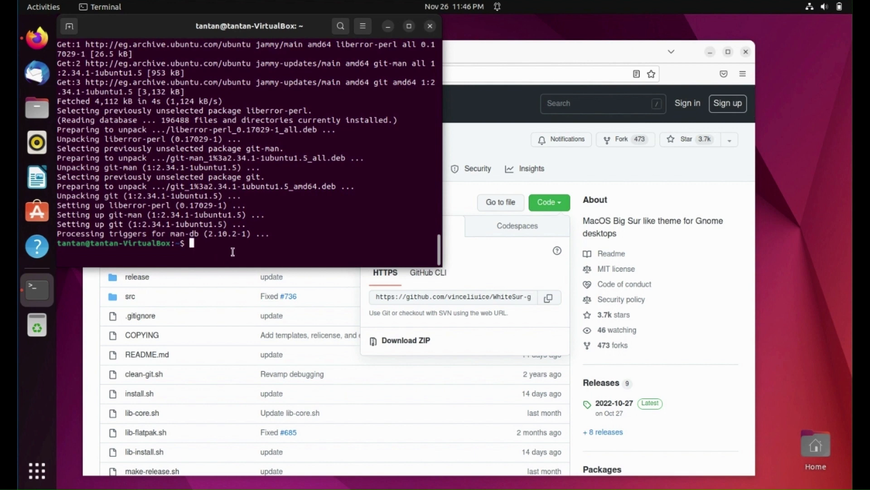
{"action": "type", "text": "git"}
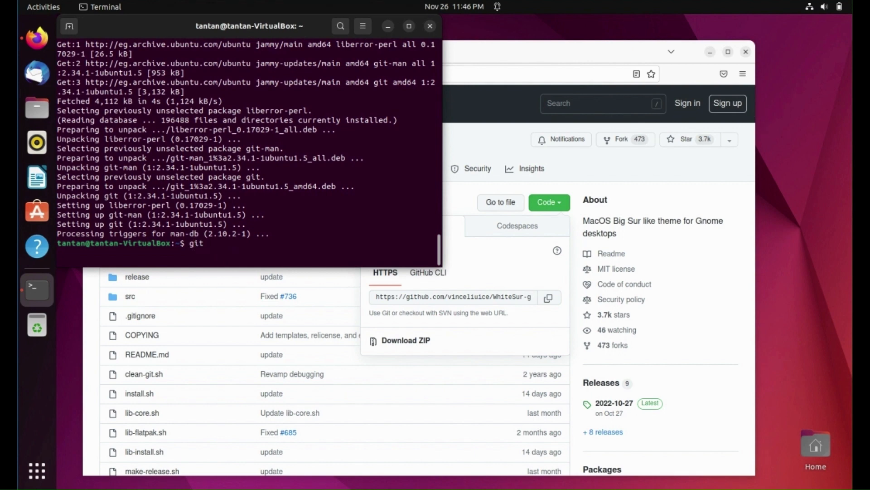
{"action": "type", "text": "clone"}
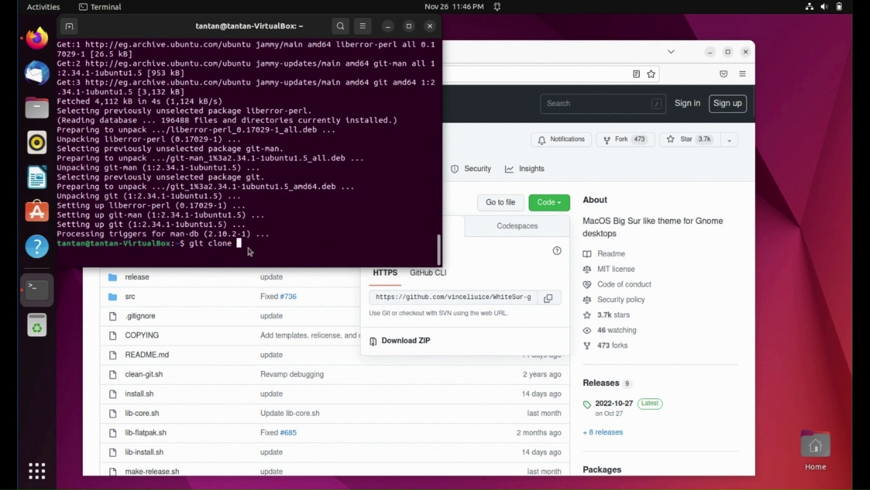
{"action": "type", "text": "https://github.com/vinceliuice/WhiteSur-gtk-theme.git"}
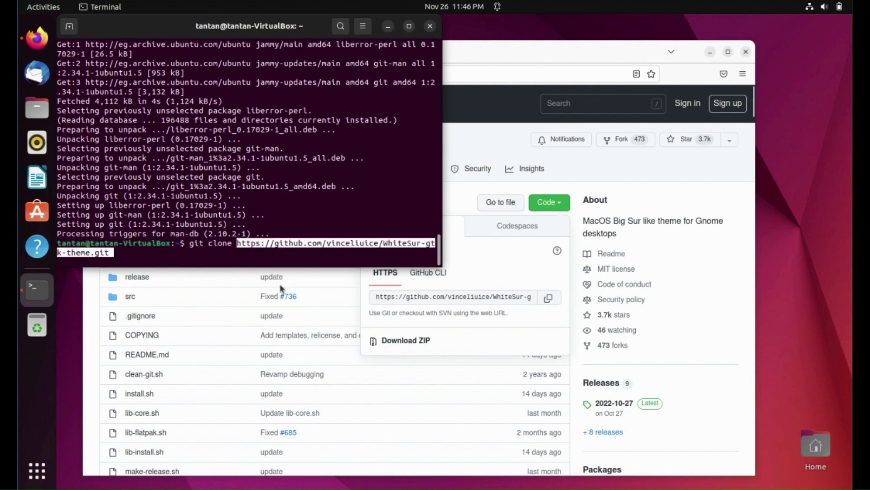
{"action": "key", "text": "Return"}
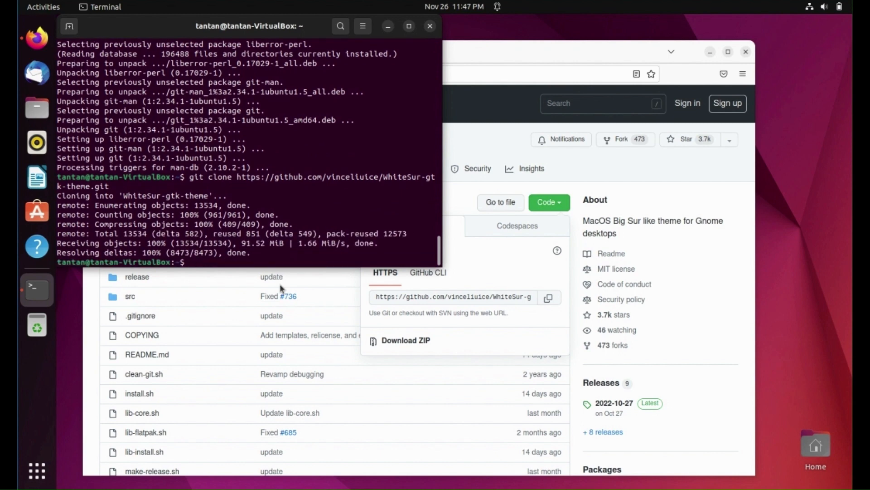
List the home folder, move into WhiteSur-gtk-theme and list its install scripts
{"action": "type", "text": "lc"}
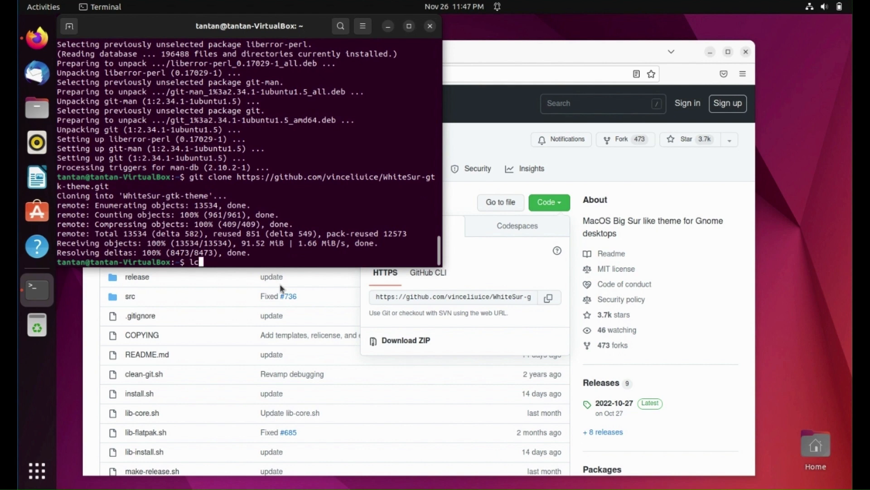
{"action": "key", "text": "Return"}
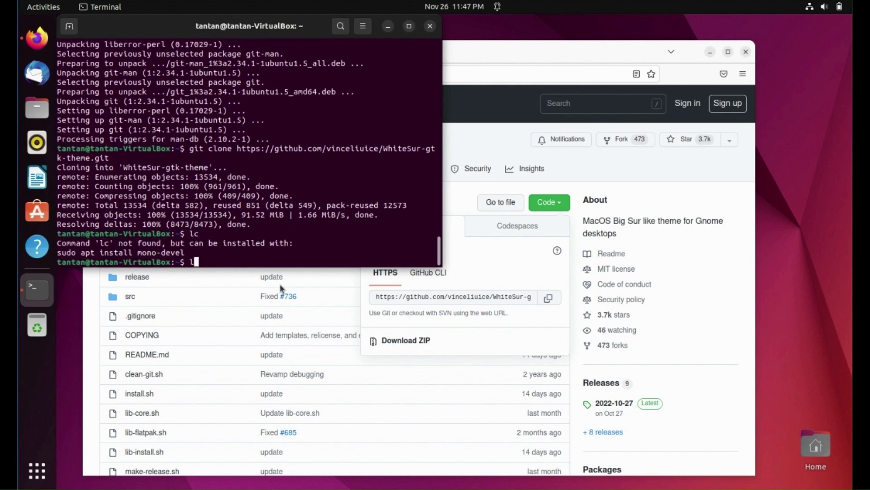
{"action": "key", "text": "Return"}
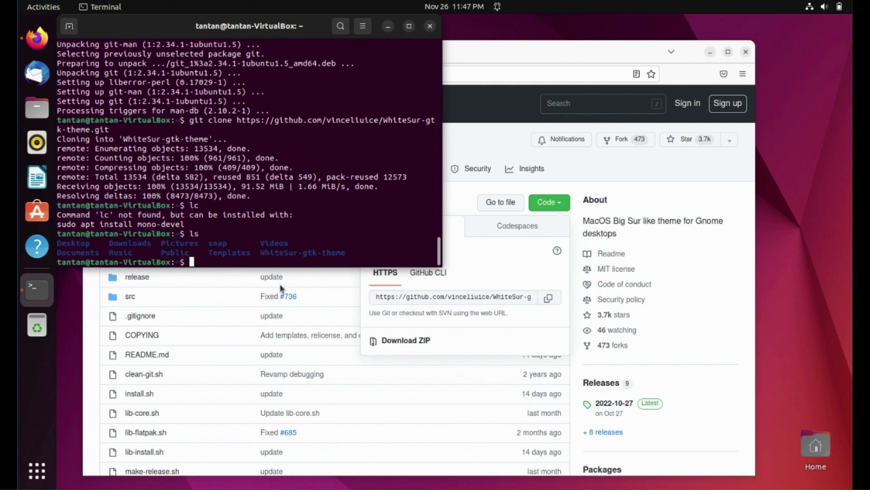
{"action": "mouse_move", "coordinate": [283, 256]}
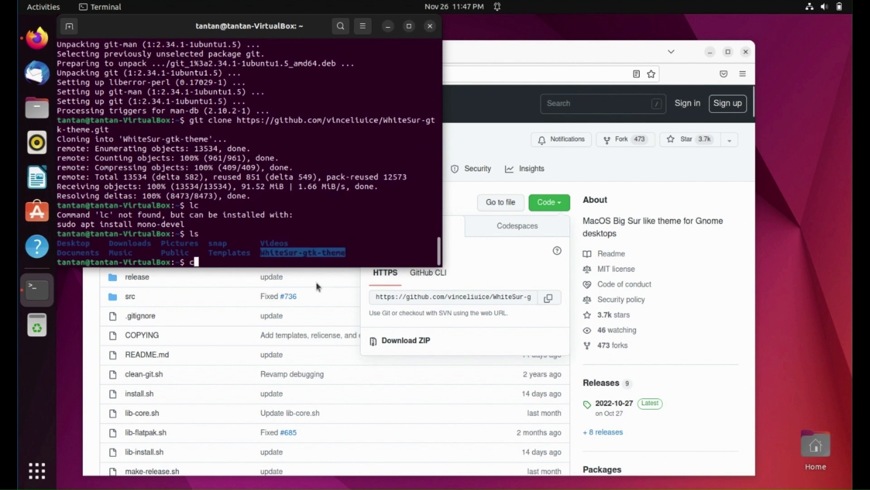
{"action": "type", "text": "cd WhiteSur-gtk-theme"}
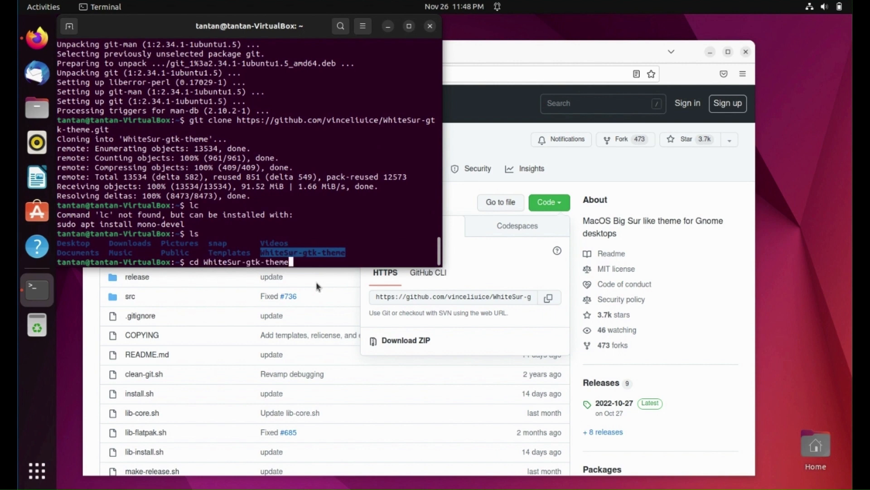
{"action": "key", "text": "Return"}
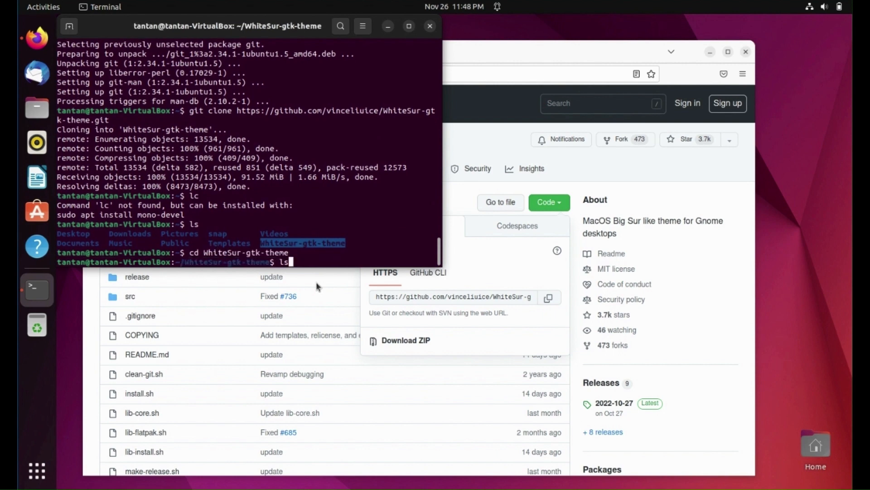
{"action": "key", "text": "Return"}
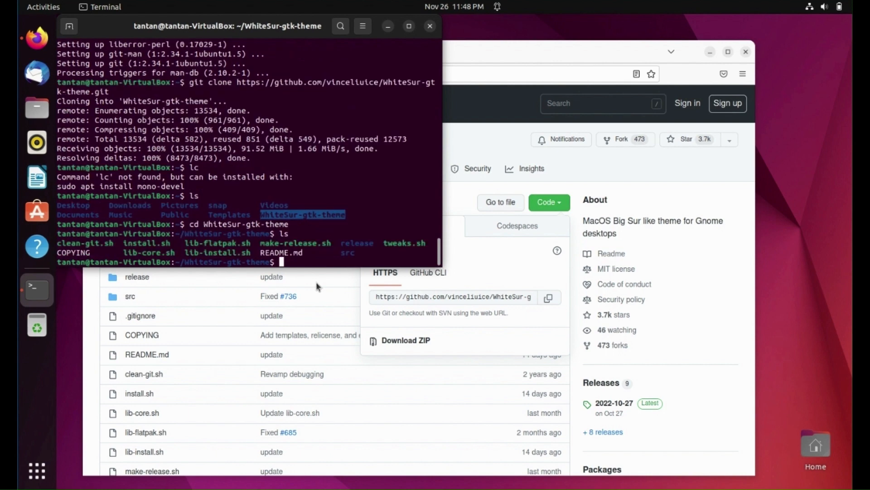
{"action": "mouse_move", "coordinate": [220, 255]}
{"action": "type", "text": "./install.sh"}
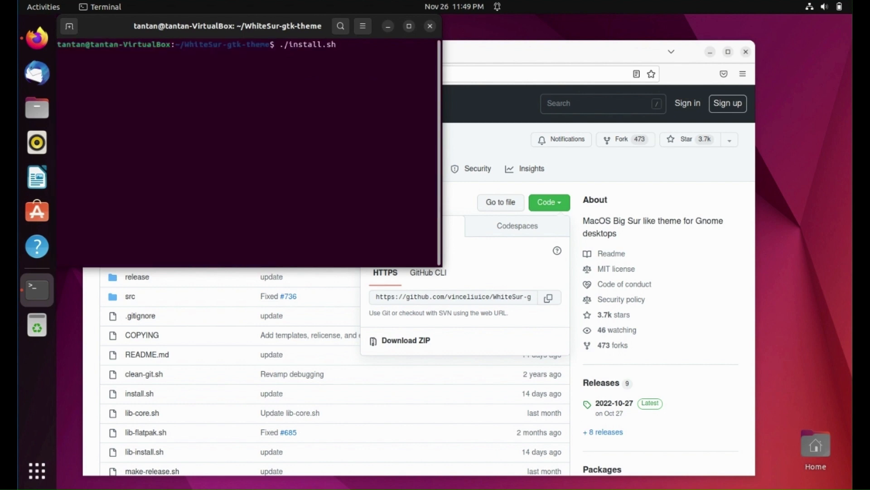
Run ./install.sh -m -t all -l -N stable --normal --round to install the WhiteSur themes
{"action": "type", "text": "-"}
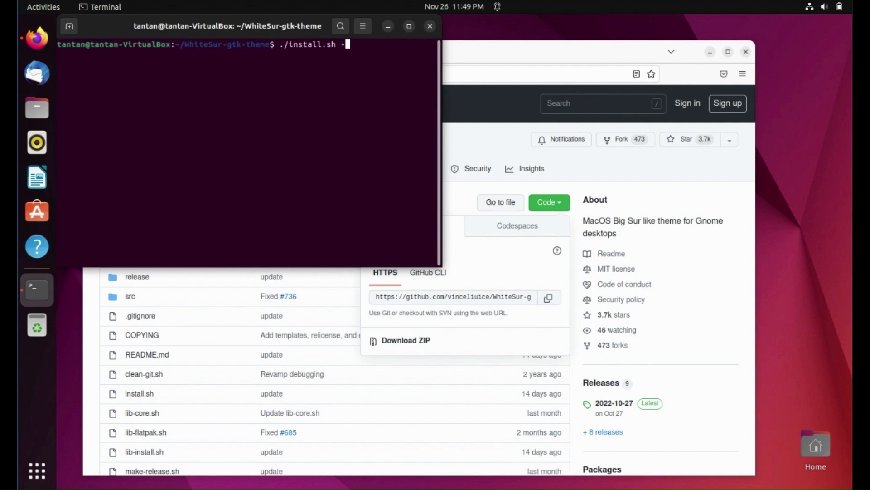
{"action": "type", "text": "m"}
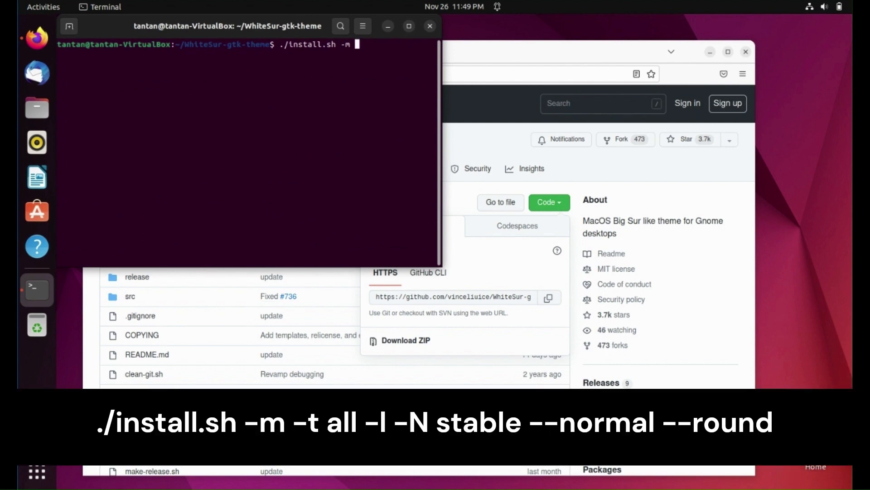
{"action": "type", "text": "-t"}
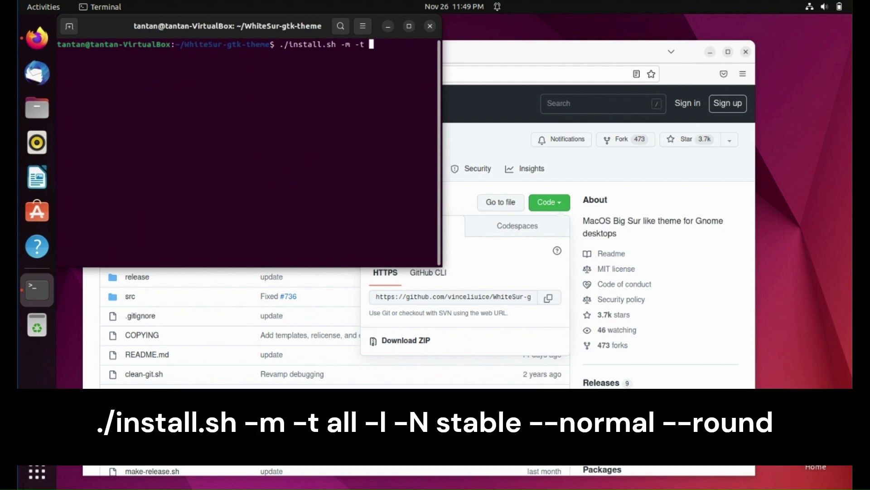
{"action": "type", "text": "all"}
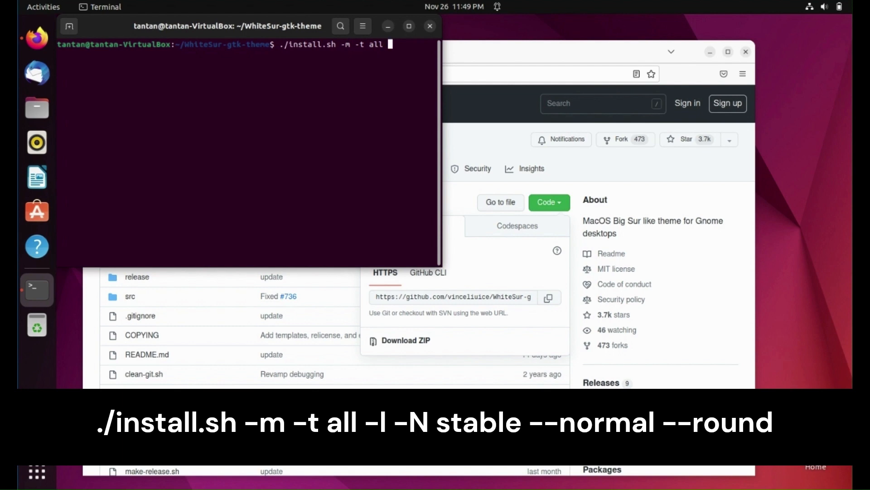
{"action": "type", "text": "-l -"}
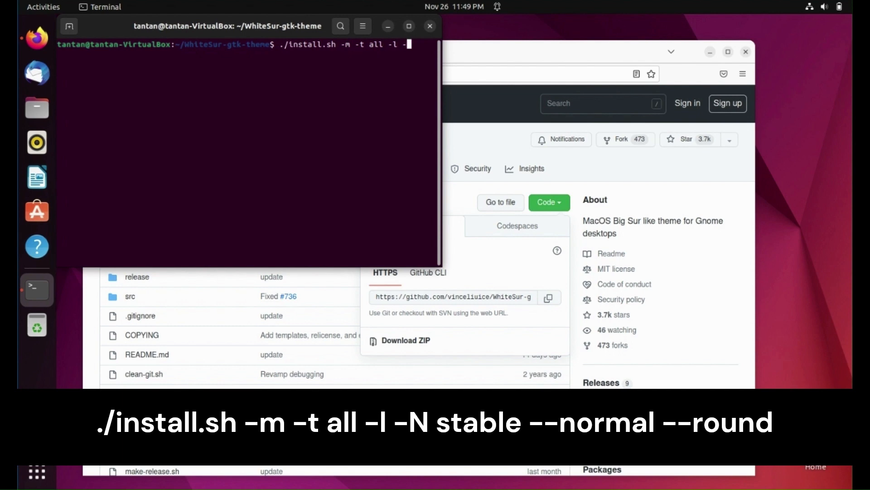
{"action": "type", "text": "N"}
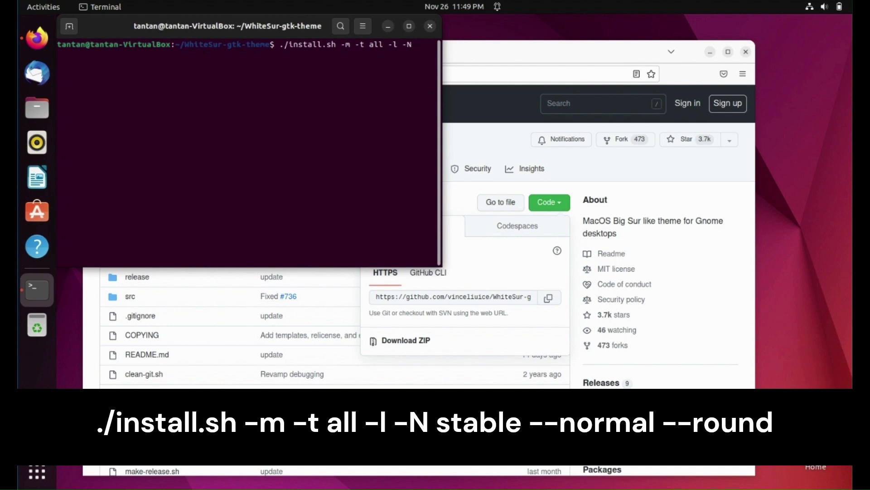
{"action": "type", "text": "stab"}
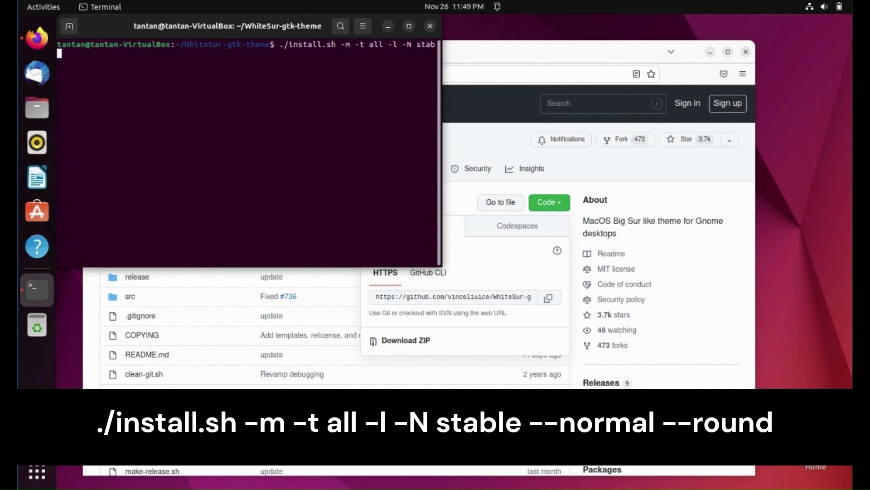
{"action": "type", "text": "le --"}
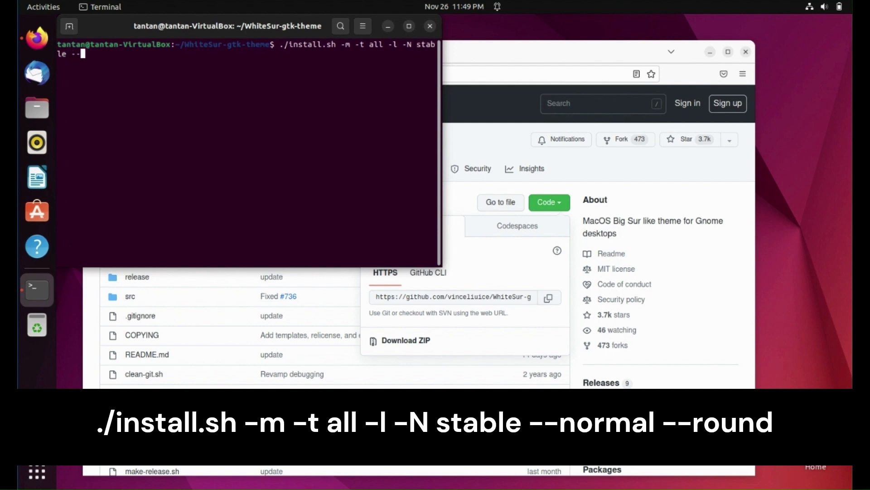
{"action": "type", "text": "--normal"}
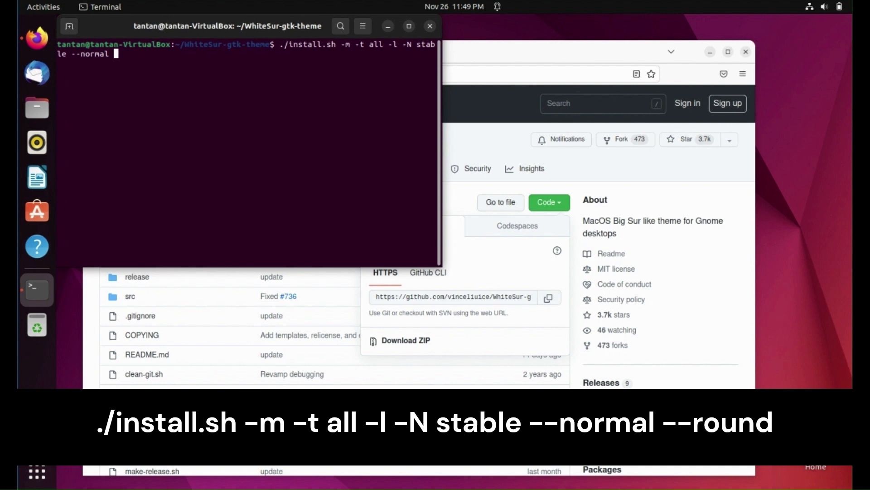
{"action": "type", "text": "--"}
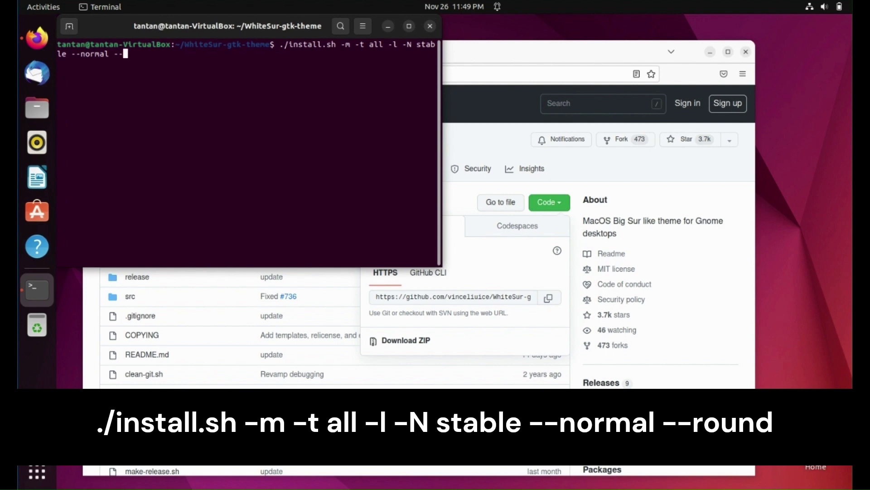
{"action": "type", "text": "round"}
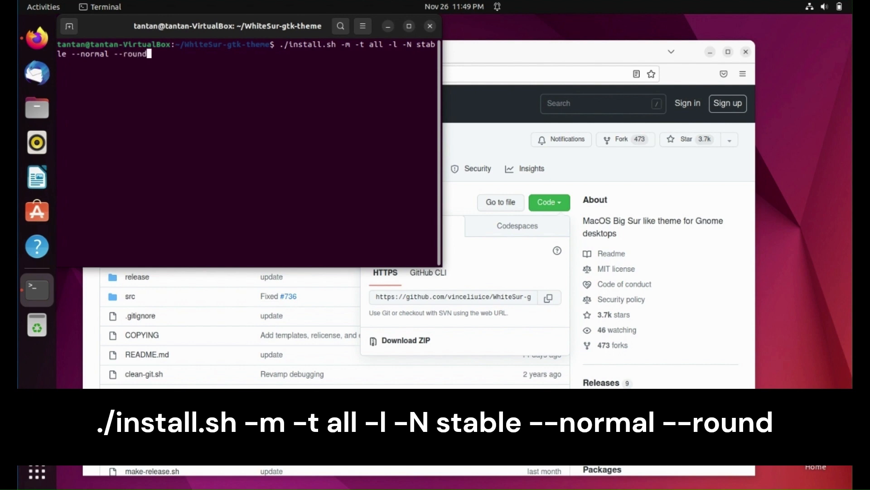
{"action": "key", "text": "Return"}
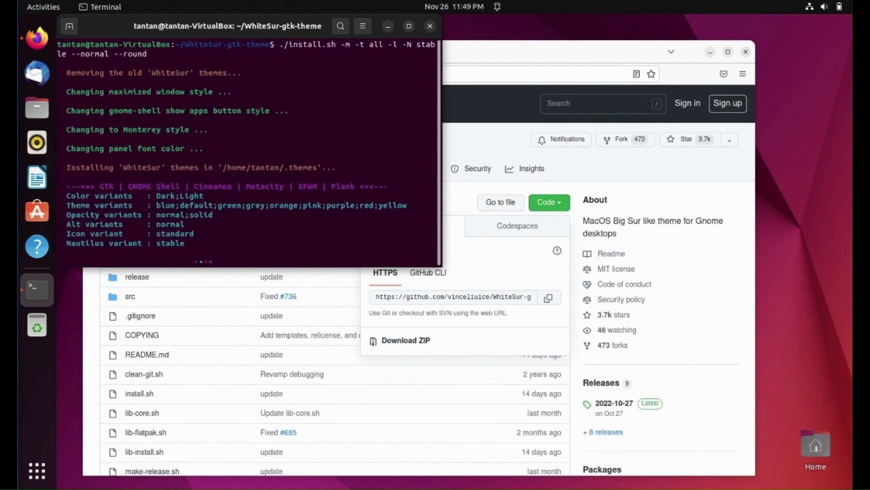
{"action": "mouse_move", "coordinate": [565, 59]}
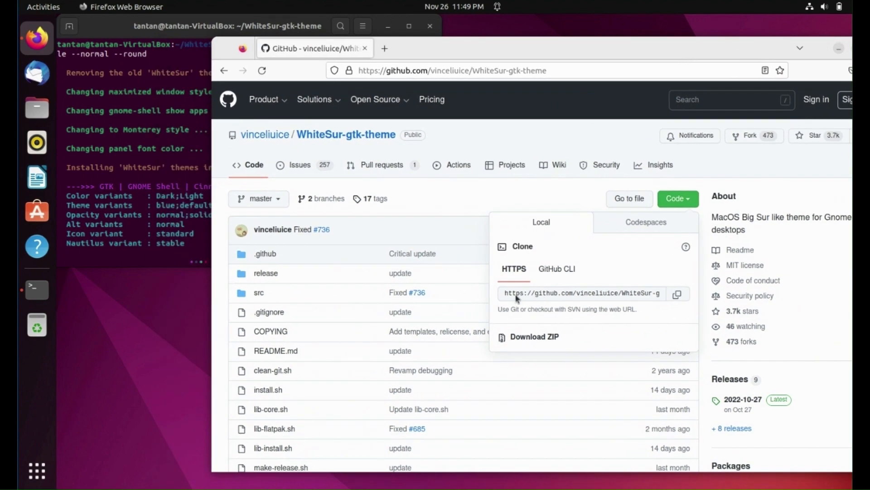
Scroll down the README and expand the 'Options (click to open)' install.sh list
{"action": "scroll", "scroll_direction": "down", "scroll_amount": 3}
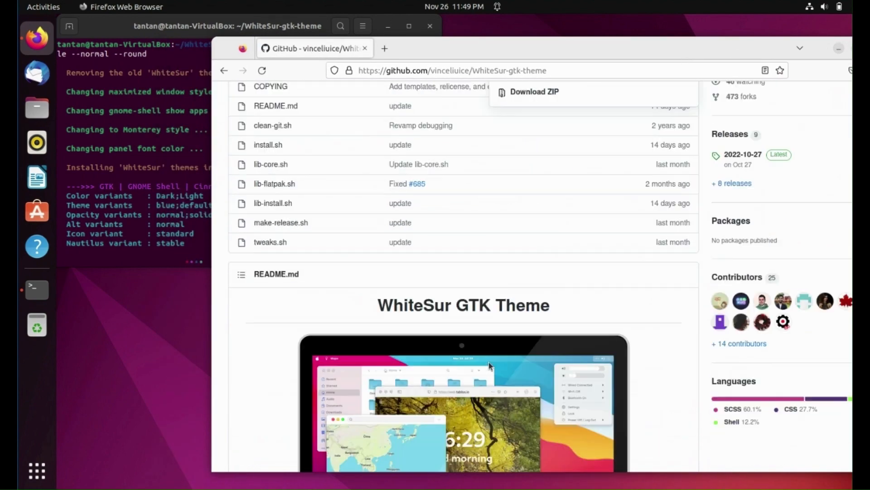
{"action": "scroll", "scroll_direction": "down", "scroll_amount": 3}
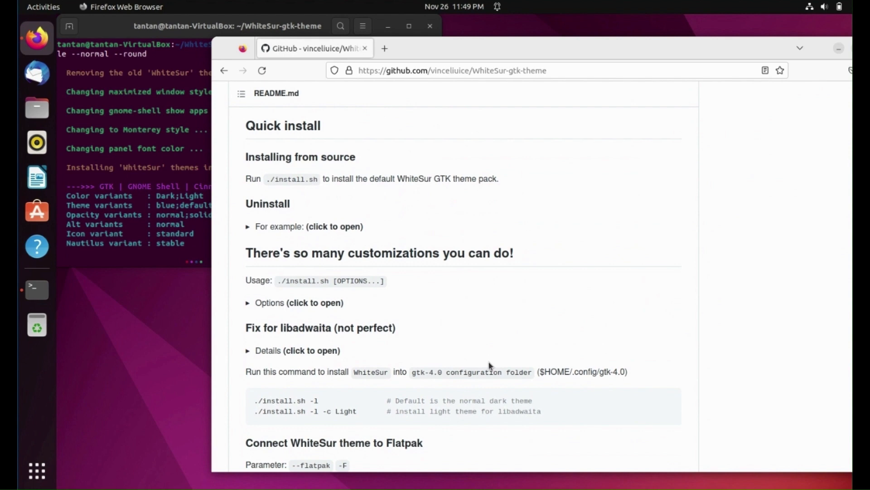
{"action": "mouse_move", "coordinate": [385, 213]}
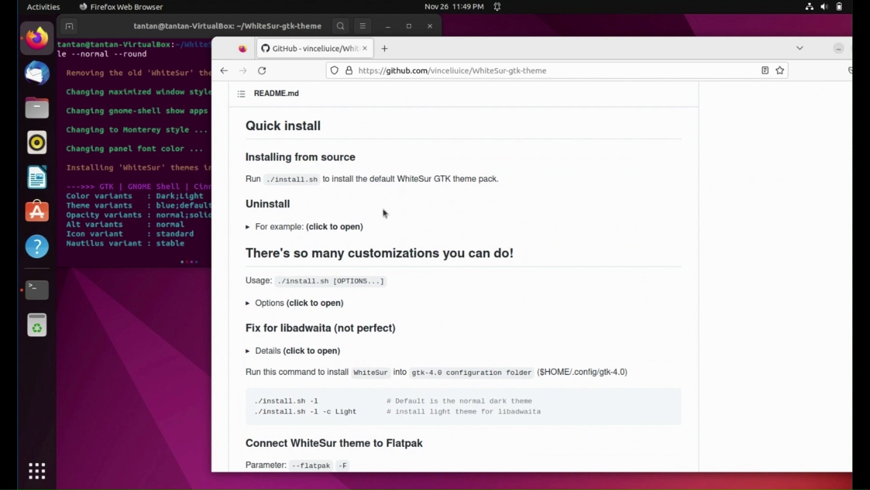
{"action": "mouse_move", "coordinate": [256, 228]}
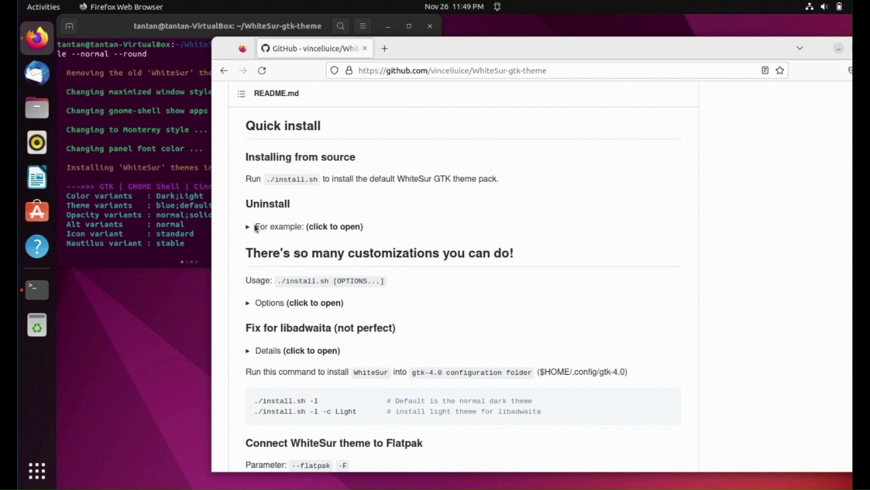
{"action": "scroll", "scroll_direction": "down", "scroll_amount": 3}
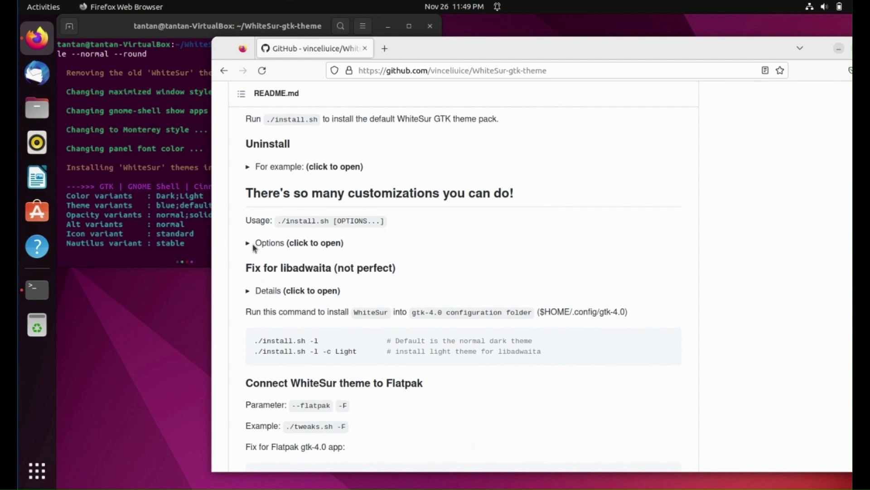
{"action": "mouse_move", "coordinate": [251, 249]}
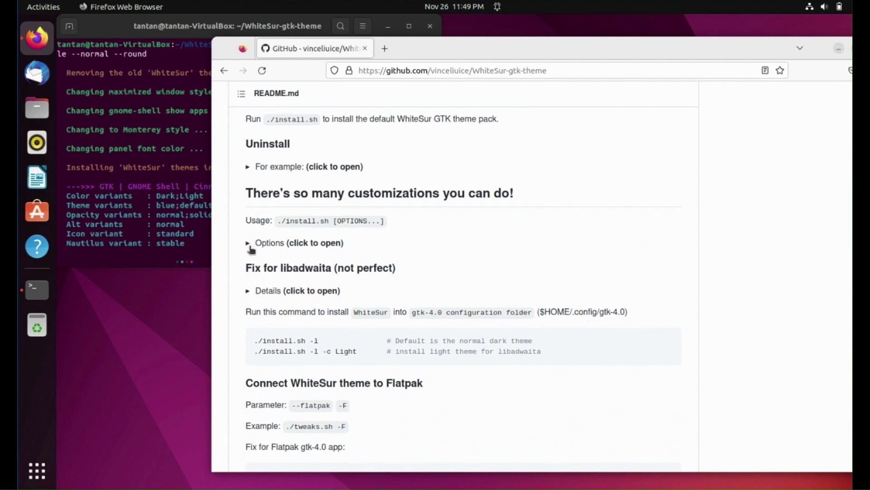
{"action": "left_click", "coordinate": [270, 243]}
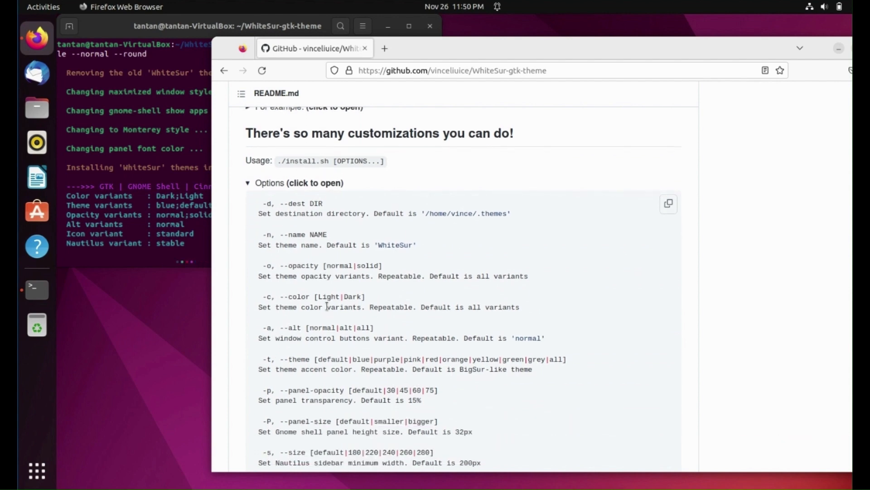
Scroll through the expanded install options to review the flags and defaults
{"action": "scroll", "scroll_direction": "up", "scroll_amount": 3}
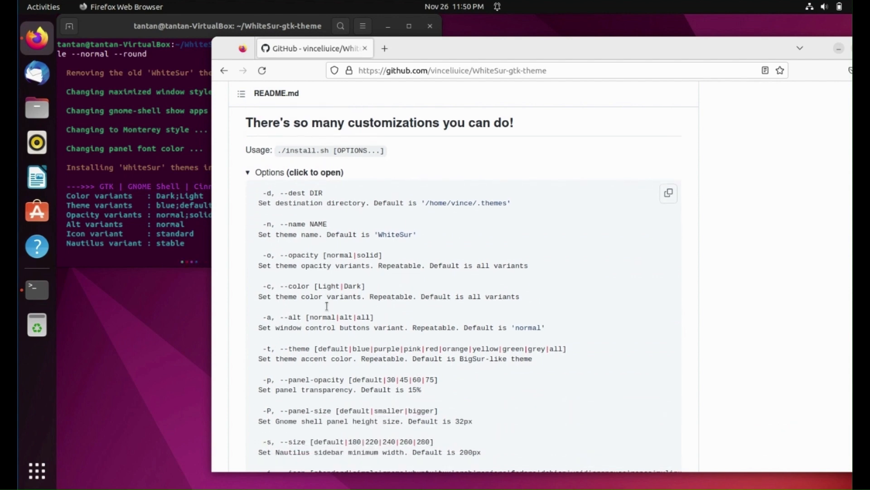
{"action": "scroll", "scroll_direction": "down", "scroll_amount": 3}
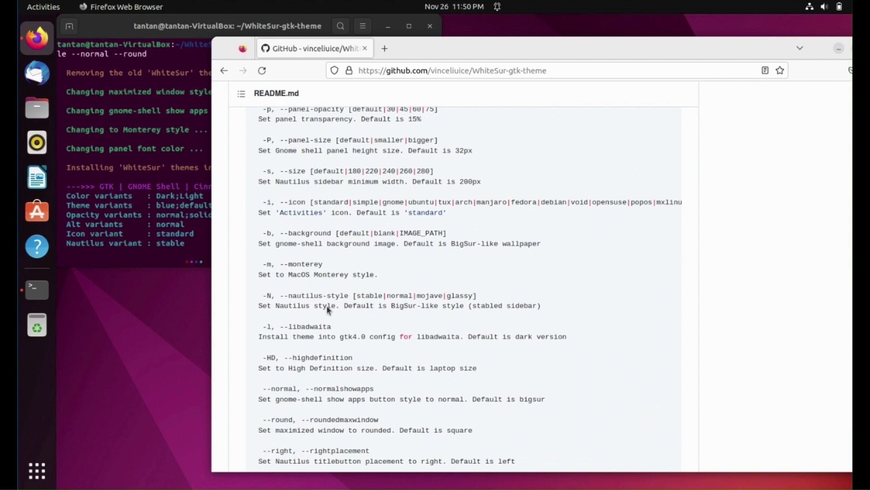
{"action": "scroll", "scroll_direction": "down", "scroll_amount": 3}
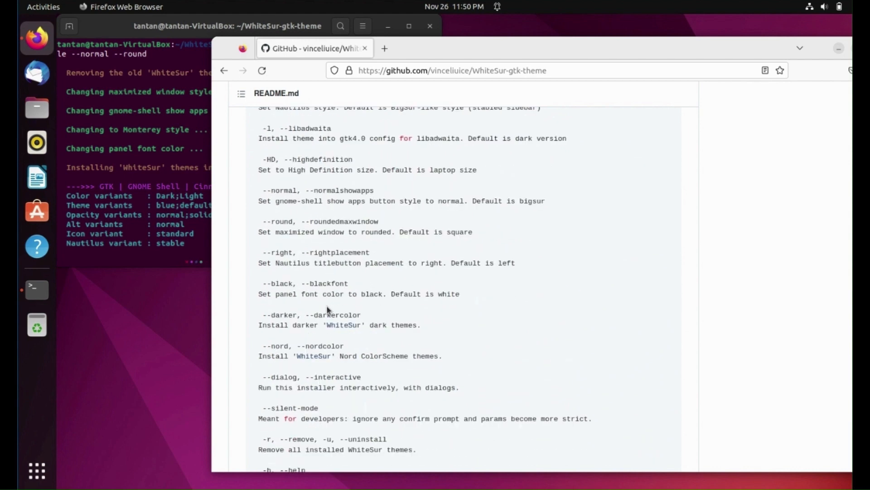
{"action": "scroll", "scroll_direction": "down", "scroll_amount": 3}
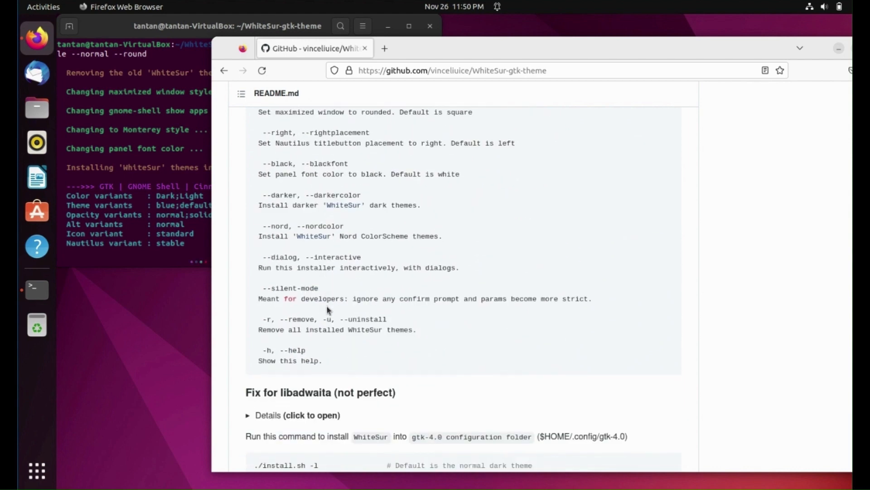
{"action": "scroll", "scroll_direction": "up", "scroll_amount": 3}
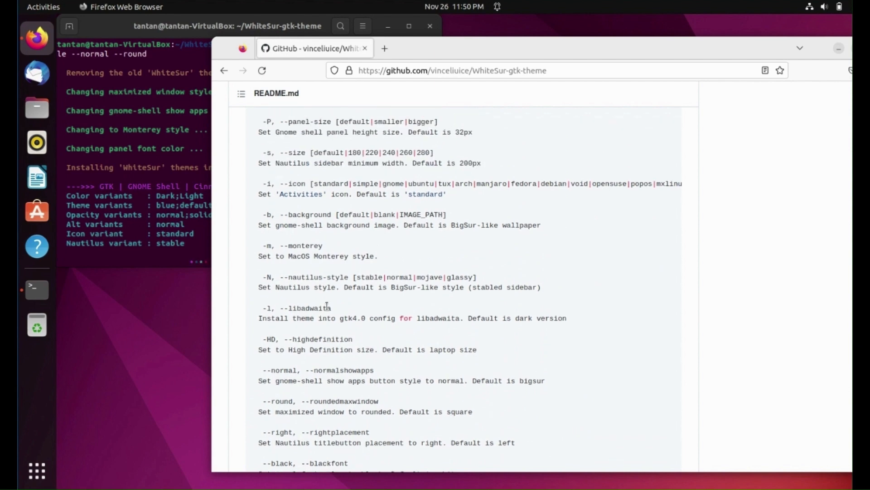
{"action": "scroll", "scroll_direction": "up", "scroll_amount": 3}
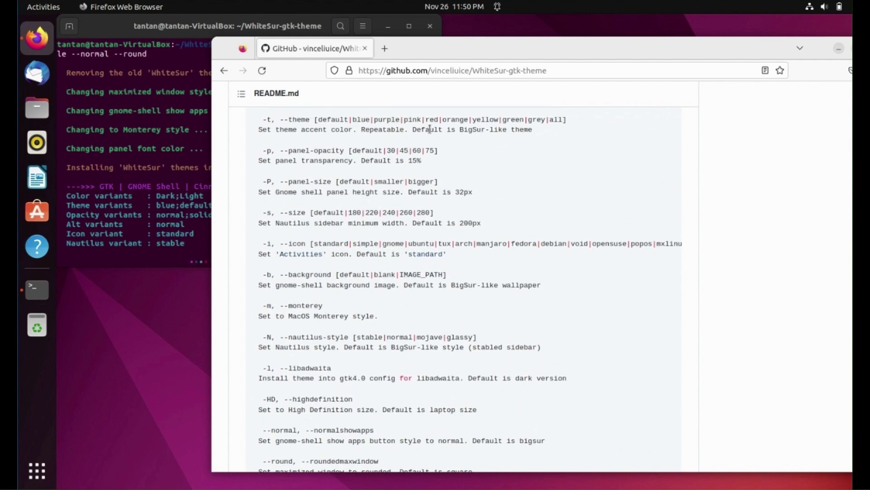
{"action": "mouse_move", "coordinate": [140, 266]}
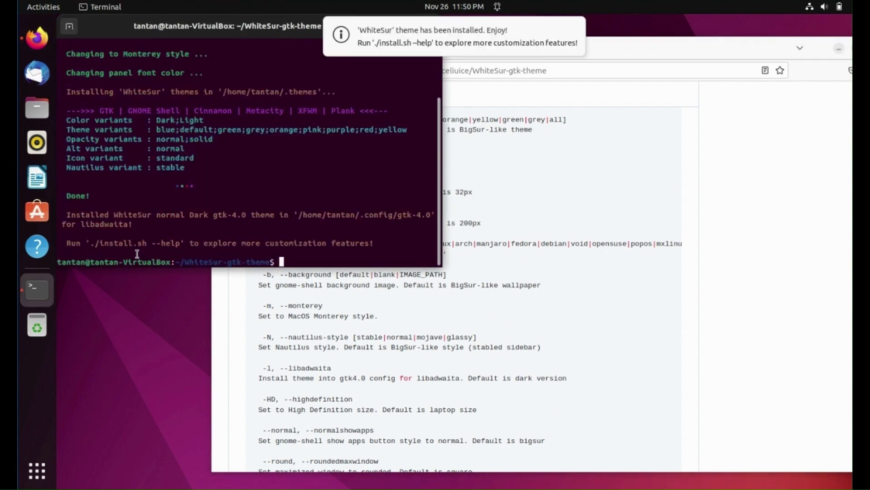
{"action": "mouse_move", "coordinate": [372, 35]}
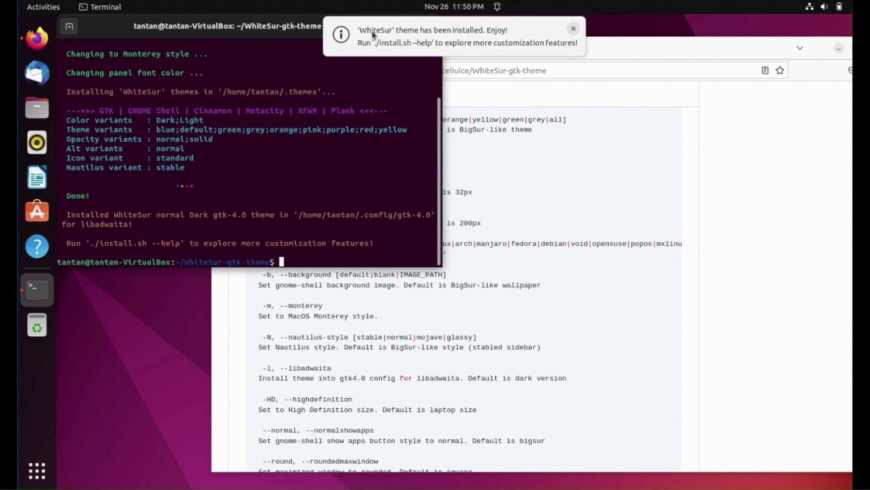
Dismiss the install notification and run sudo ./tweaks.sh -g to install the GDM theme
{"action": "left_click", "coordinate": [573, 28]}
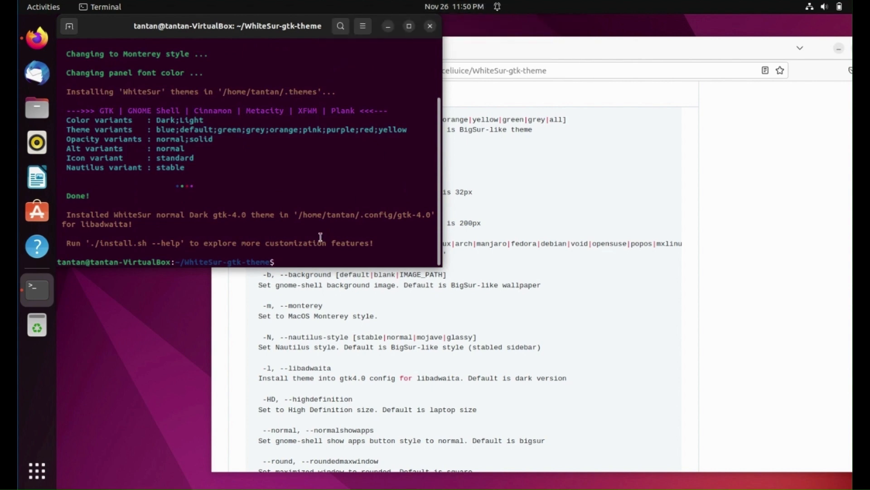
{"action": "type", "text": "sudo"}
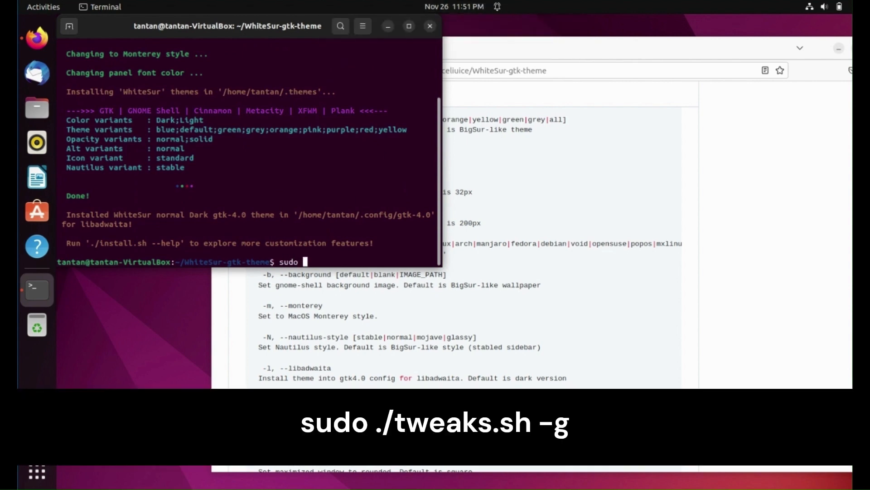
{"action": "type", "text": "./"}
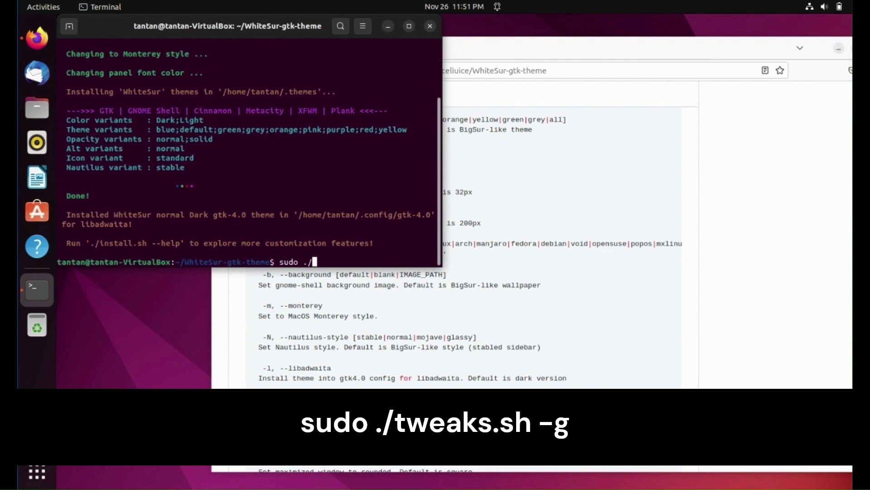
{"action": "type", "text": "tweaks.sh"}
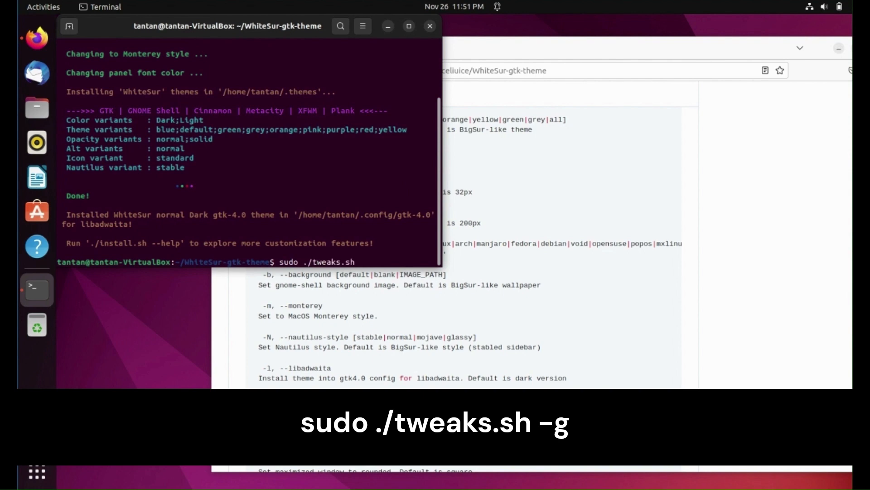
{"action": "type", "text": "-g"}
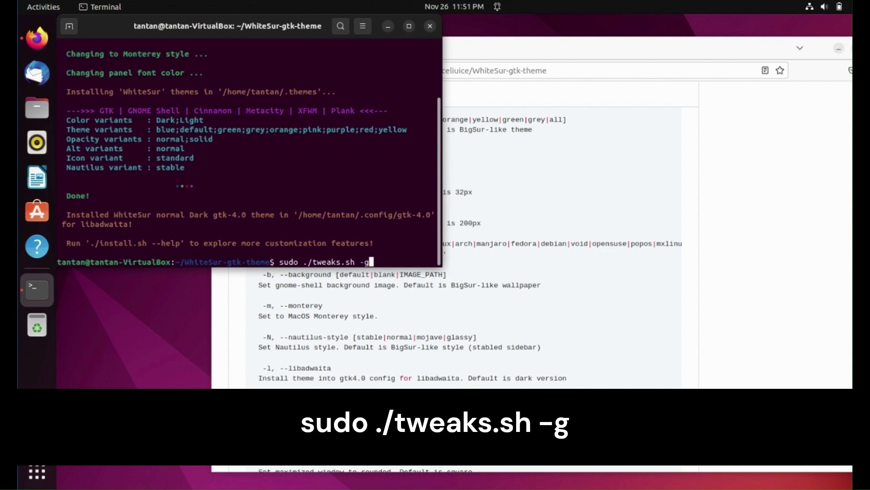
{"action": "key", "text": "Return"}
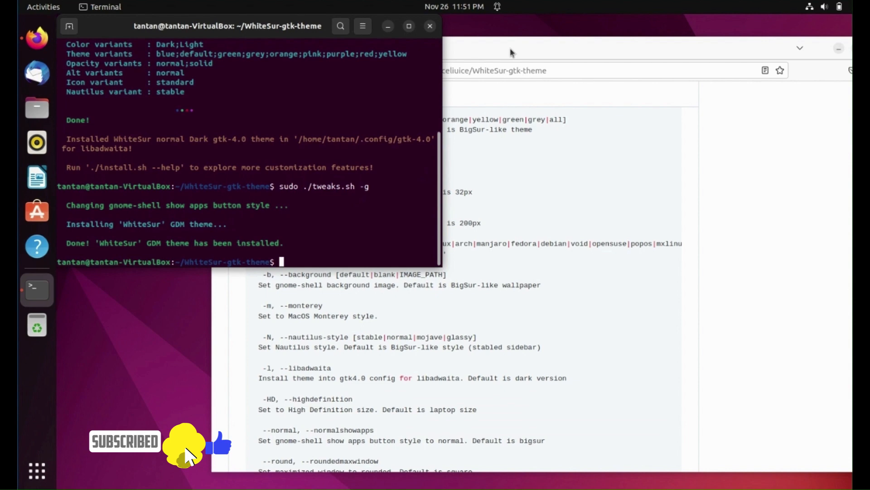
Return to Firefox and search Google for 'cupertino ventura icons'
{"action": "left_click", "coordinate": [502, 49]}
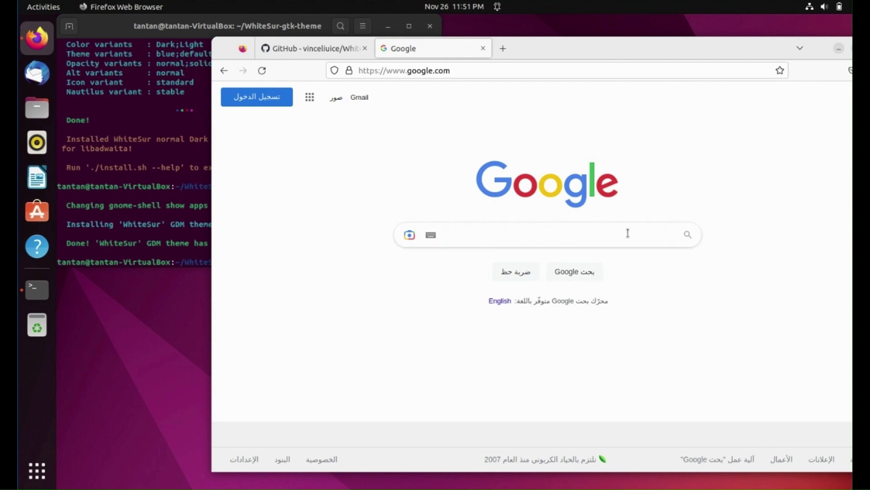
{"action": "left_click", "coordinate": [547, 234]}
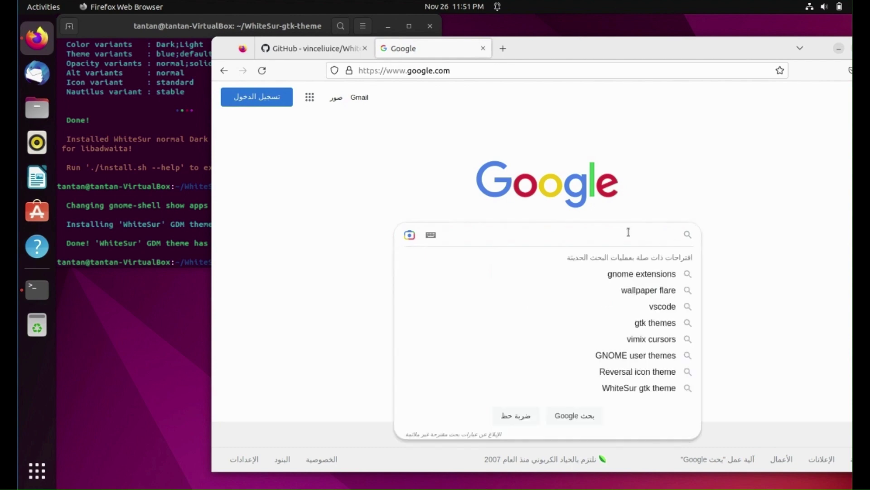
{"action": "type", "text": "cuper"}
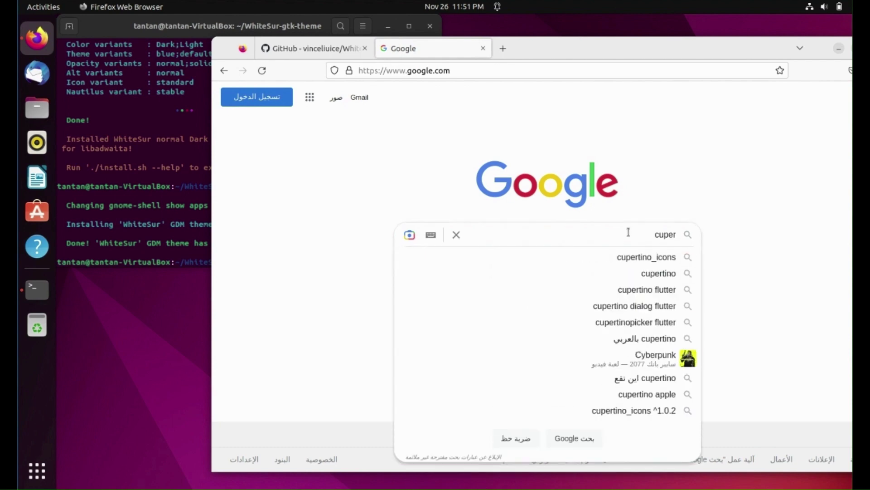
{"action": "type", "text": "tin"}
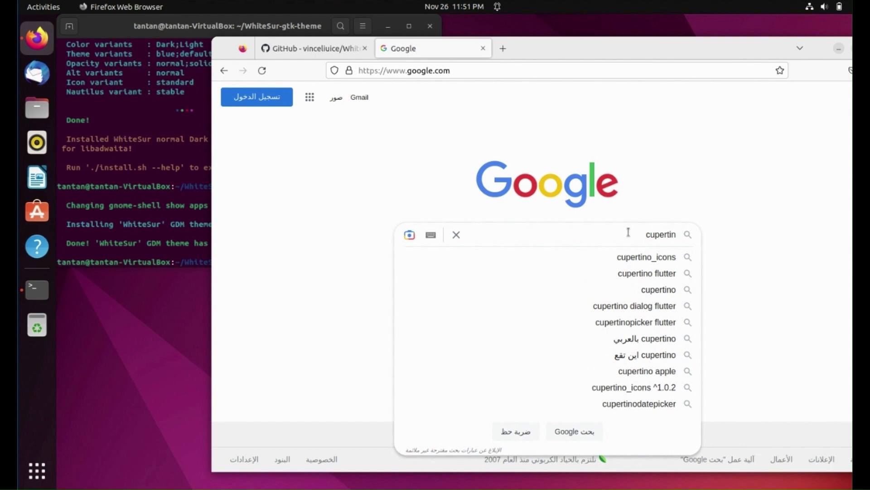
{"action": "type", "text": "o"}
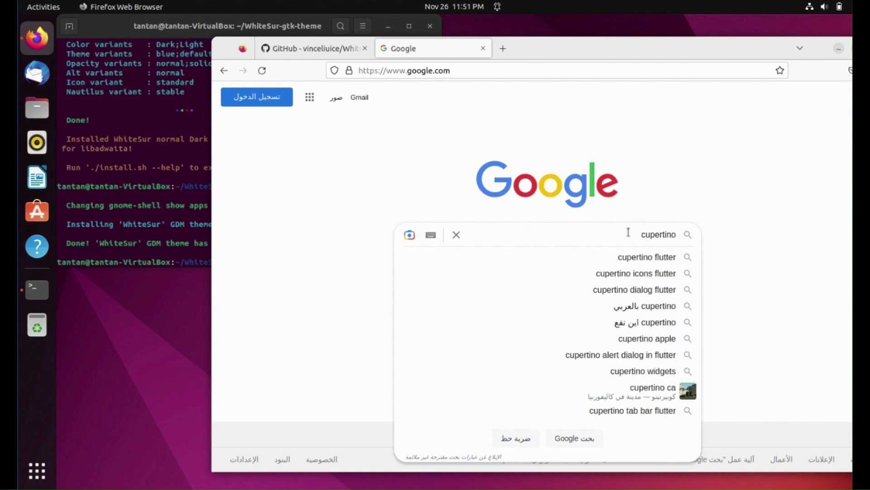
{"action": "type", "text": "ven"}
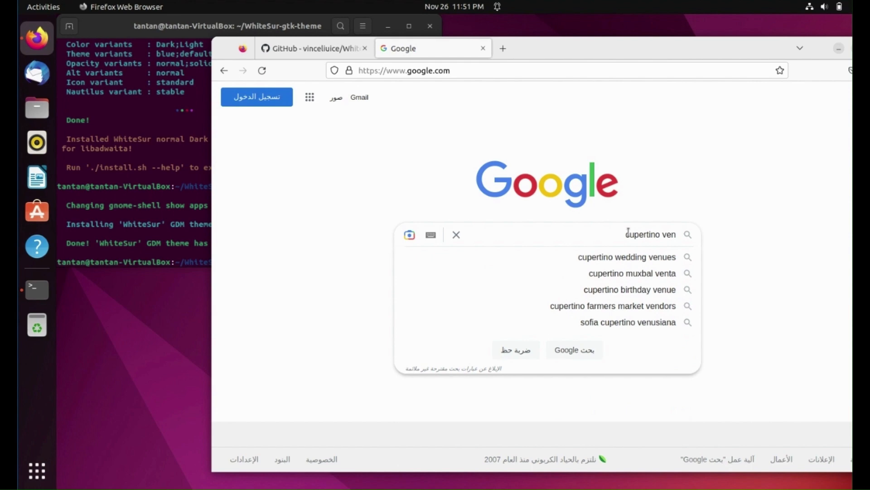
{"action": "type", "text": "tura"}
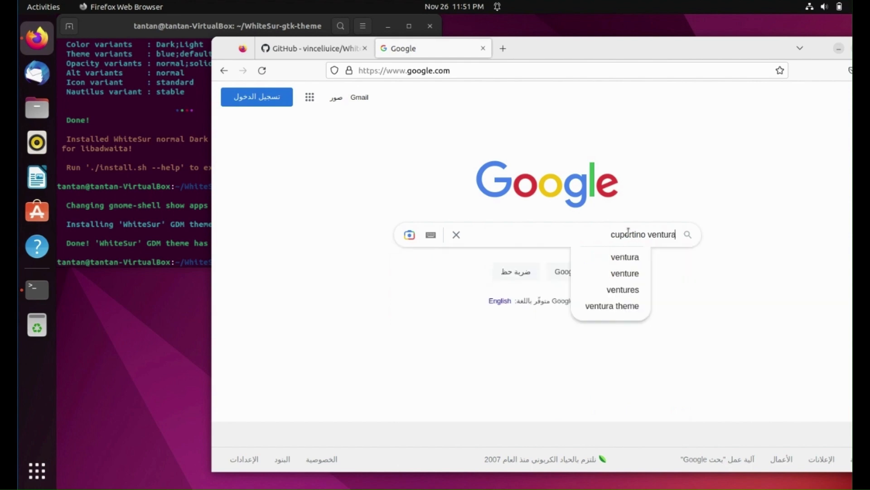
{"action": "type", "text": "icons"}
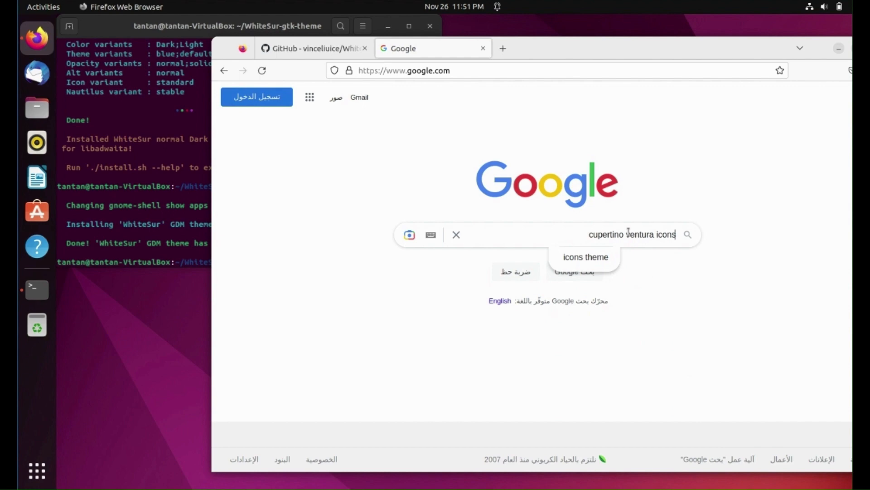
{"action": "key", "text": "Return"}
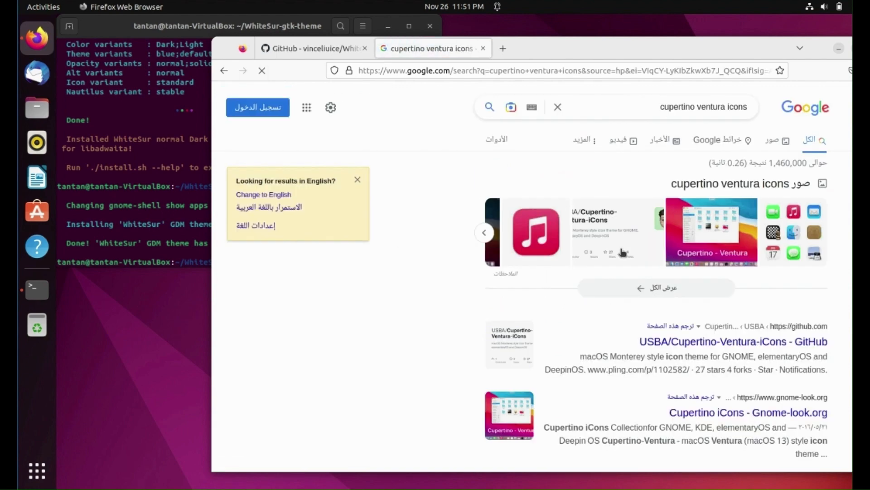
{"action": "mouse_move", "coordinate": [708, 342]}
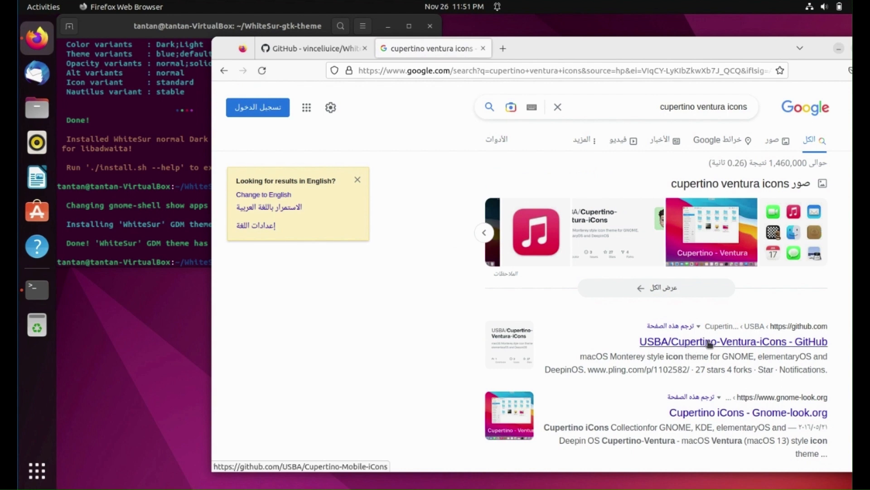
Open the USBA/Cupertino-Ventura-iCons GitHub repository from the results
{"action": "left_click", "coordinate": [733, 342]}
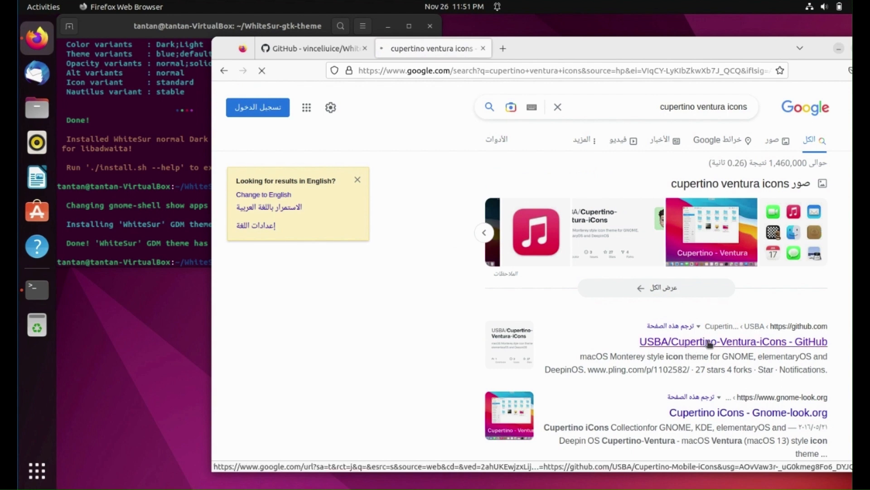
{"action": "left_click", "coordinate": [733, 342]}
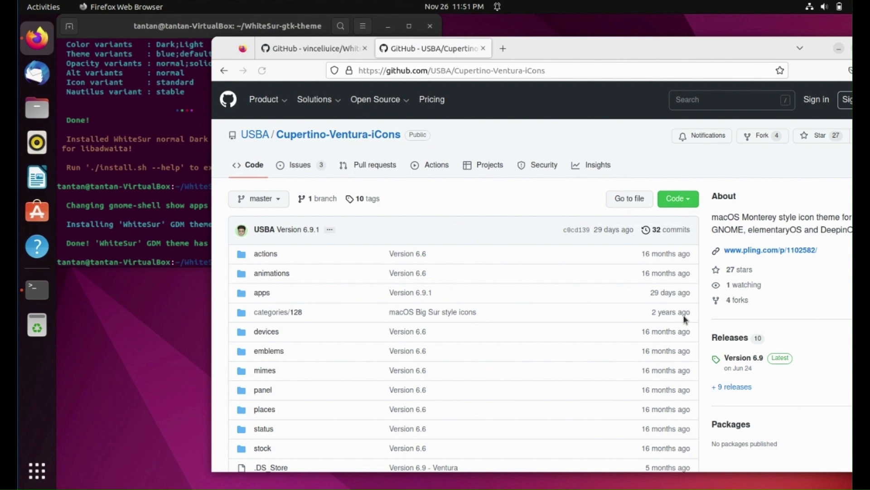
{"action": "mouse_move", "coordinate": [771, 250]}
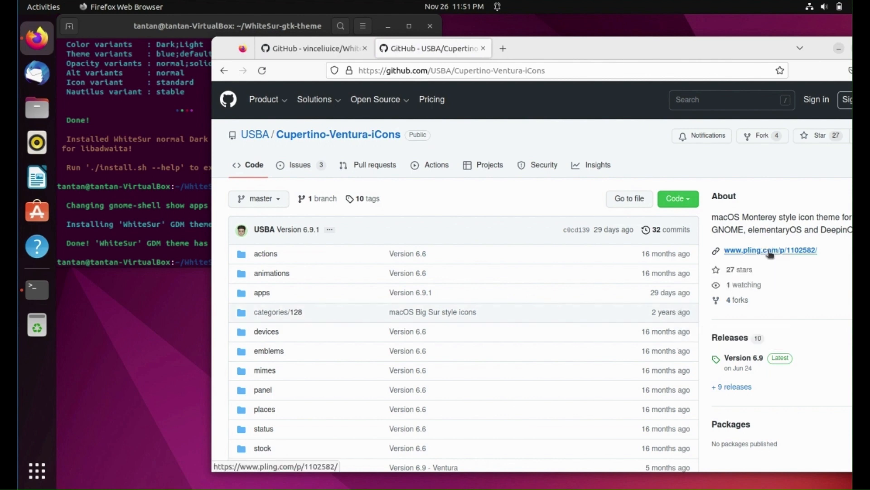
Follow the repository's pling.com link to the Cupertino iCons project page
{"action": "left_click", "coordinate": [771, 250]}
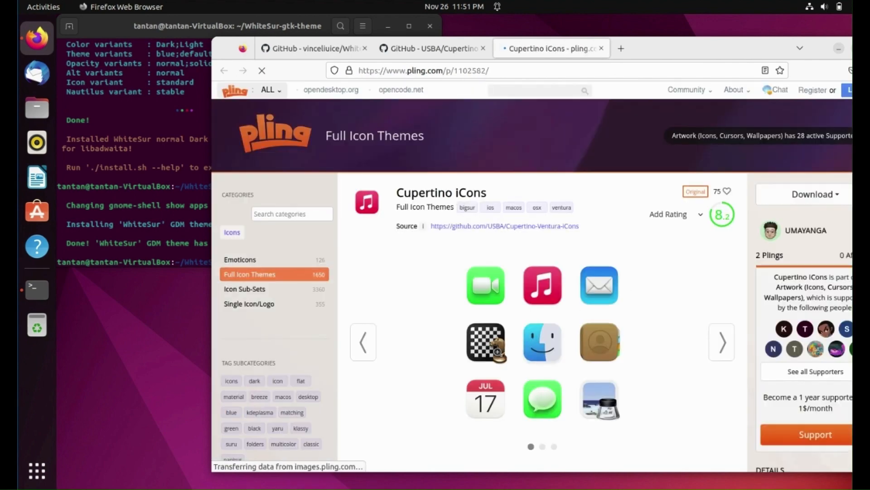
Download Cupertino-Ventura.tar.xz (38.82 MB) from the Files list and open it from downloads
{"action": "scroll", "scroll_direction": "down", "scroll_amount": 3}
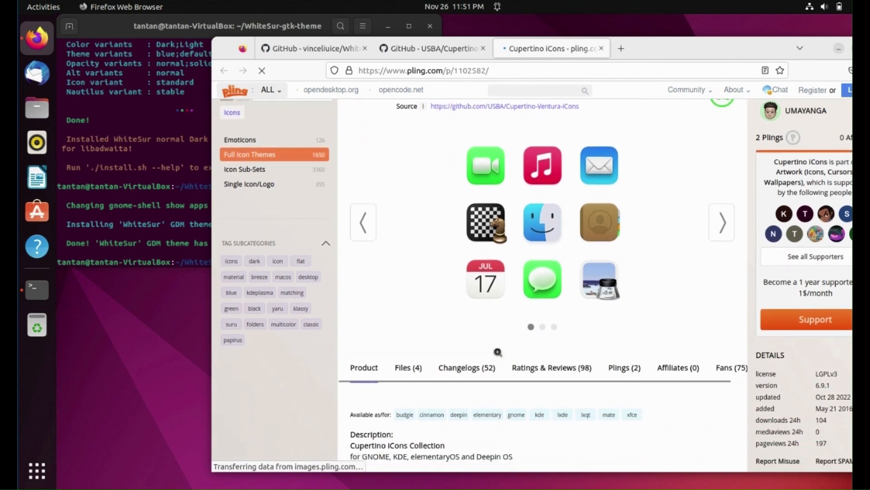
{"action": "scroll", "scroll_direction": "down", "scroll_amount": 3}
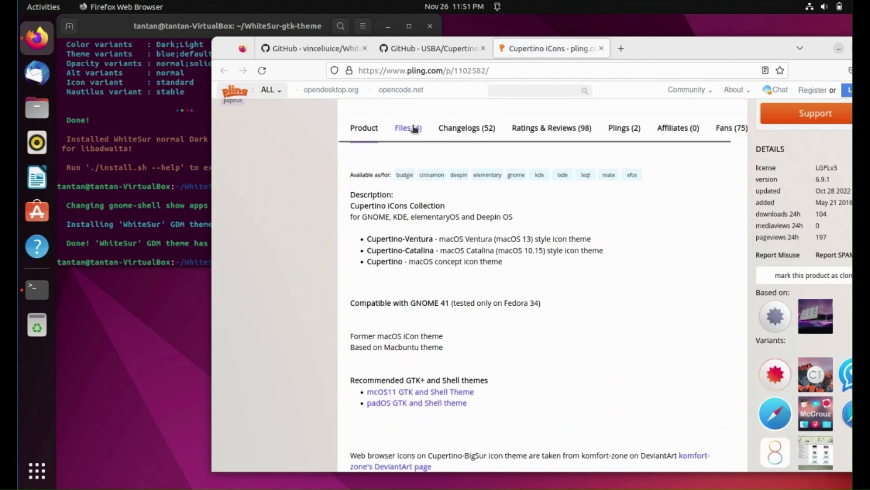
{"action": "left_click", "coordinate": [404, 127]}
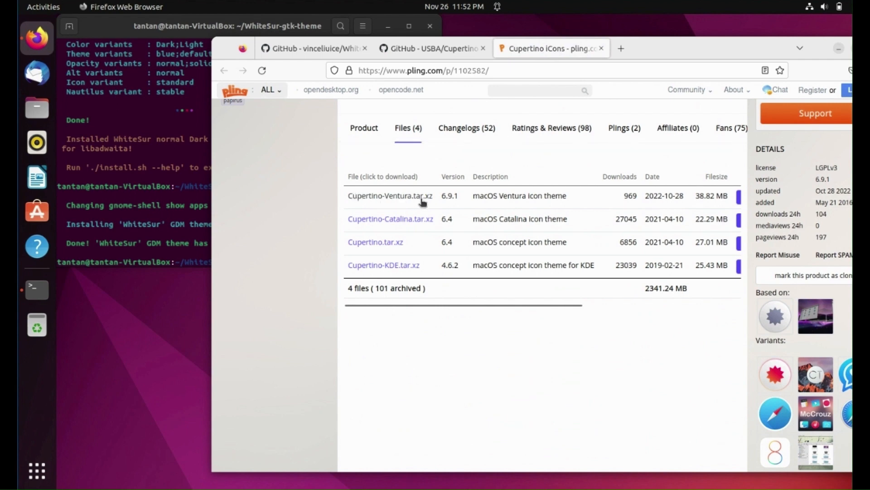
{"action": "left_click", "coordinate": [389, 195]}
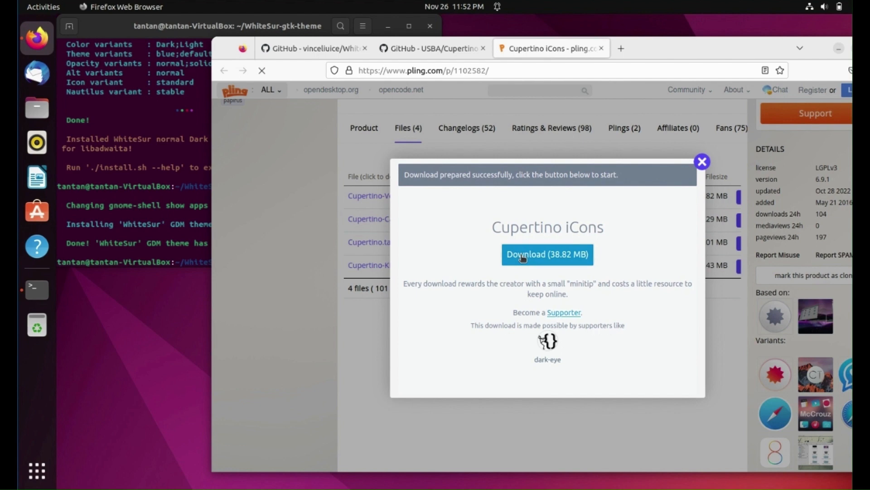
{"action": "left_click", "coordinate": [547, 254]}
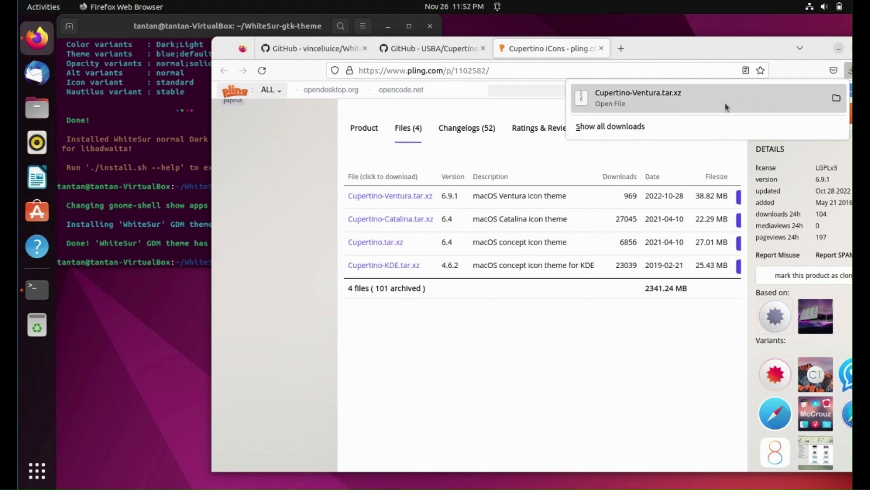
{"action": "left_click", "coordinate": [611, 104]}
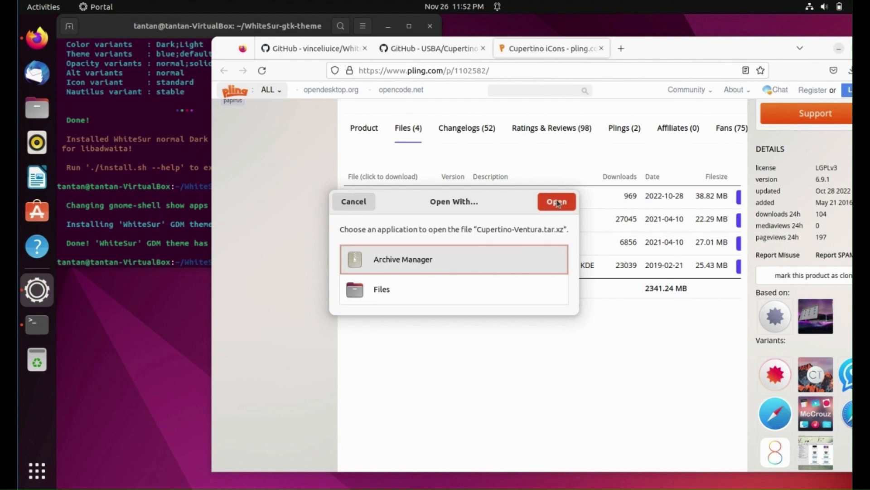
Open the archive in Archive Manager and start extracting its Cupertino-Ventura folder
{"action": "left_click", "coordinate": [556, 201]}
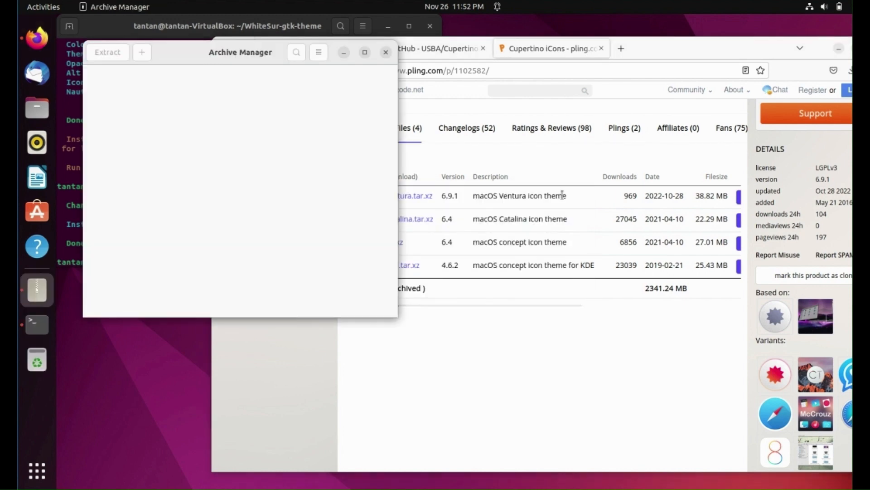
{"action": "left_click", "coordinate": [108, 52]}
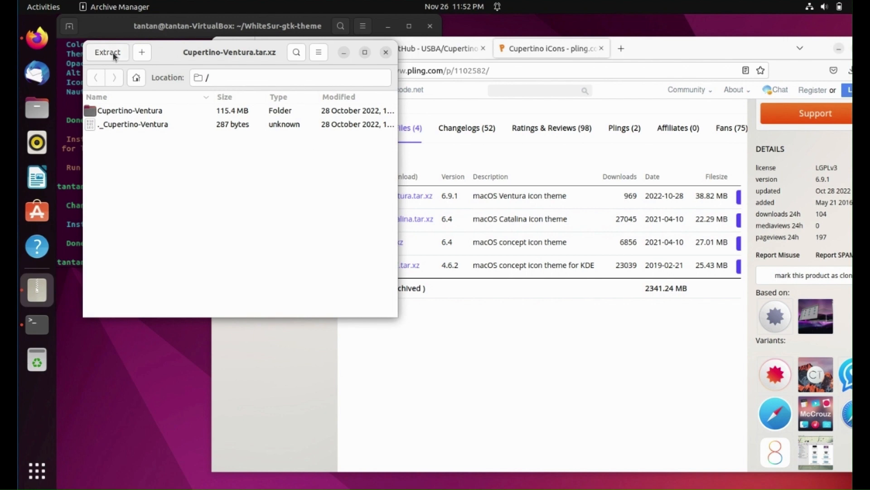
{"action": "left_click", "coordinate": [107, 52]}
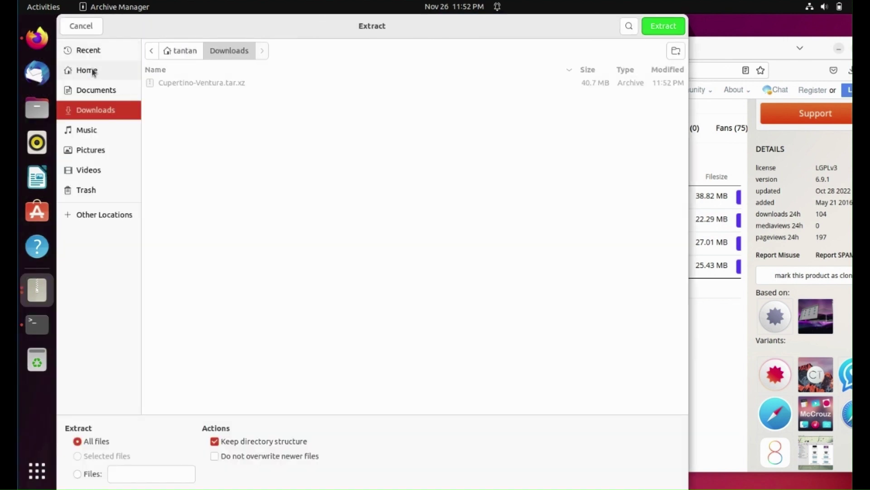
Create a hidden .icons folder in the home folder as the extraction destination
{"action": "left_click", "coordinate": [87, 69]}
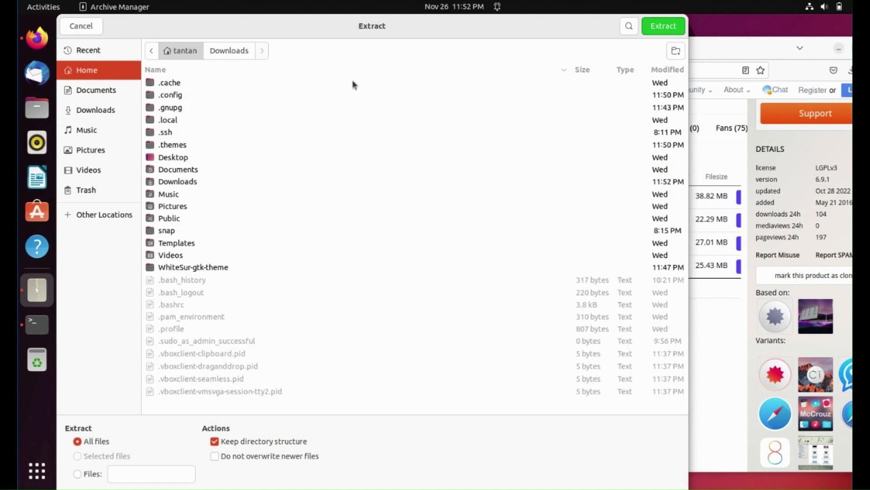
{"action": "key", "text": "ctrl+h"}
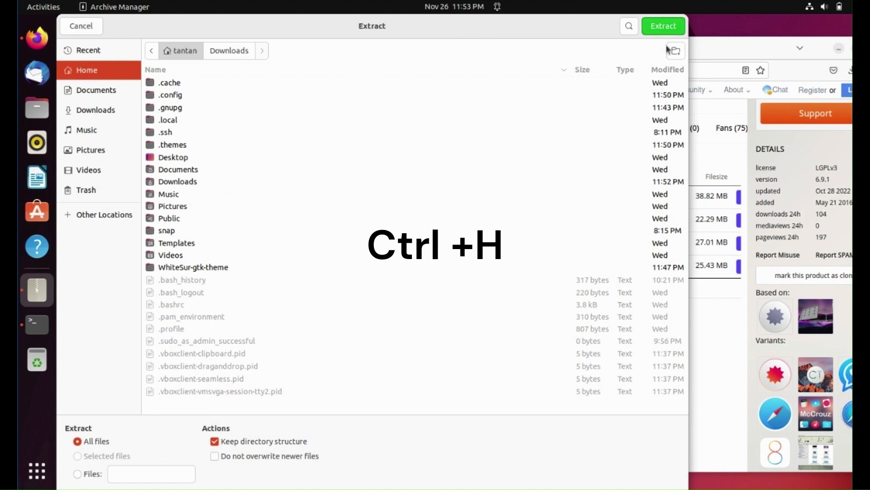
{"action": "left_click", "coordinate": [674, 50]}
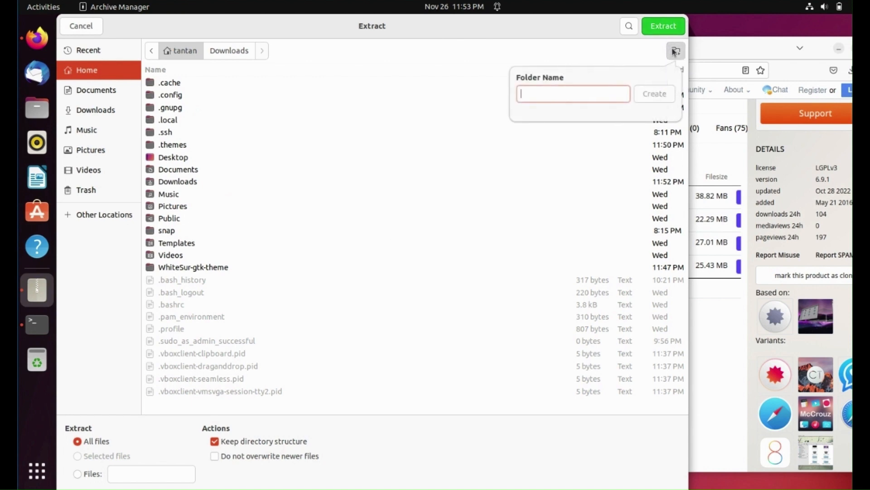
{"action": "type", "text": ".id"}
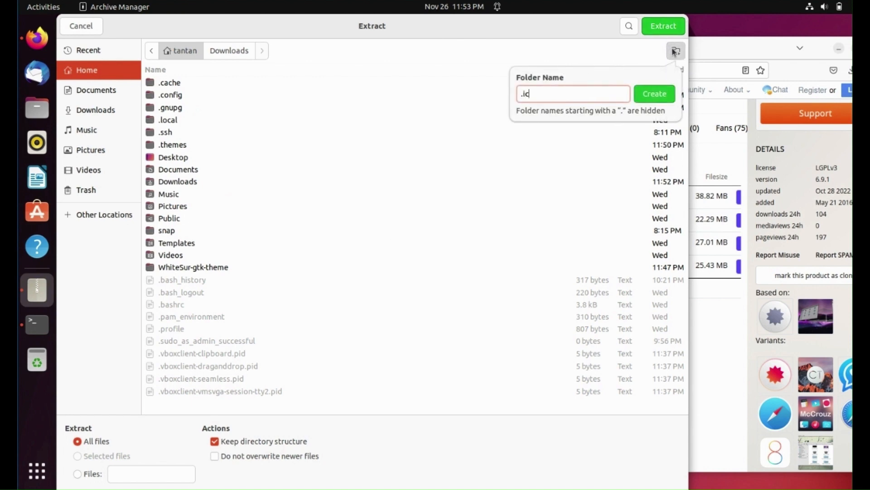
{"action": "type", "text": "ons"}
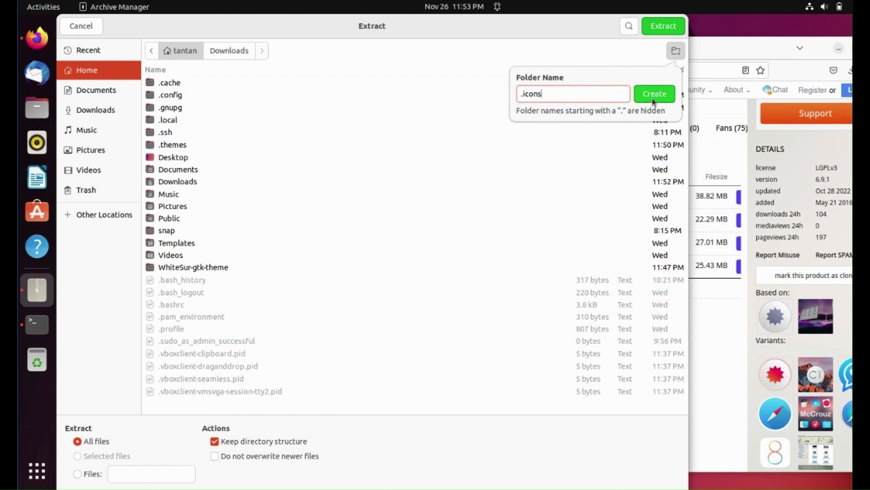
{"action": "left_click", "coordinate": [654, 94]}
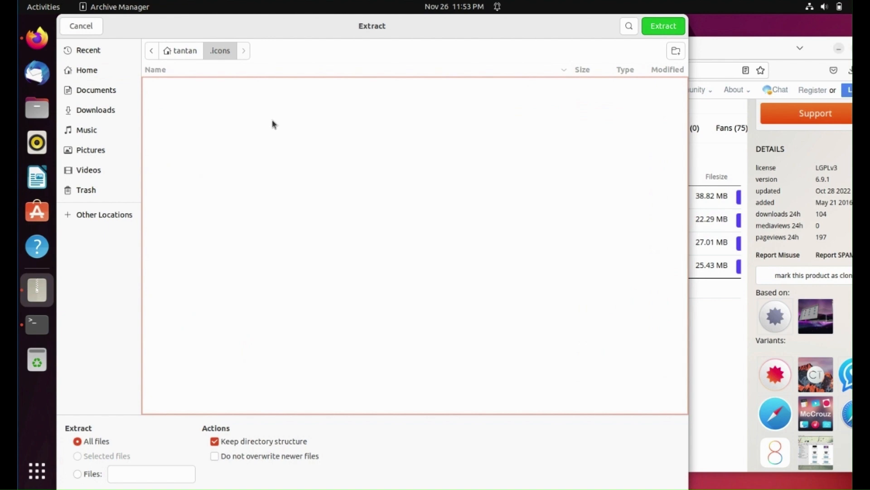
{"action": "mouse_move", "coordinate": [425, 68]}
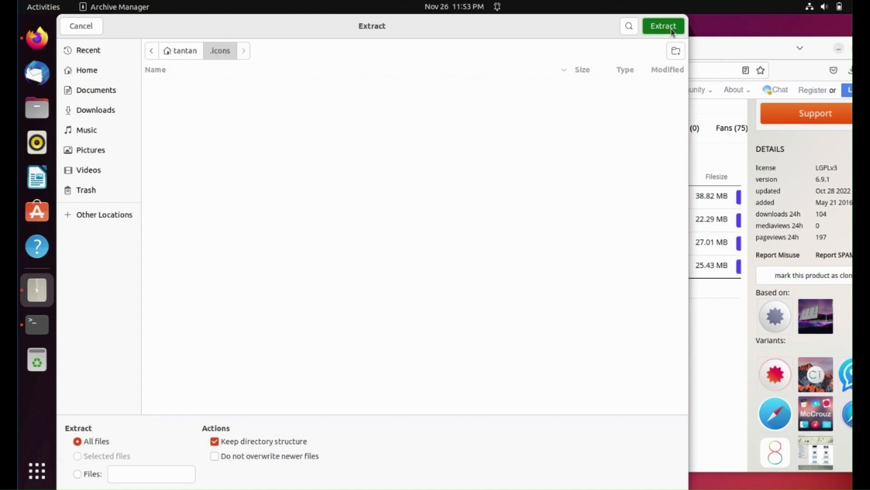
Extract the icons into .icons, dismiss the success message and close Archive Manager
{"action": "left_click", "coordinate": [663, 25]}
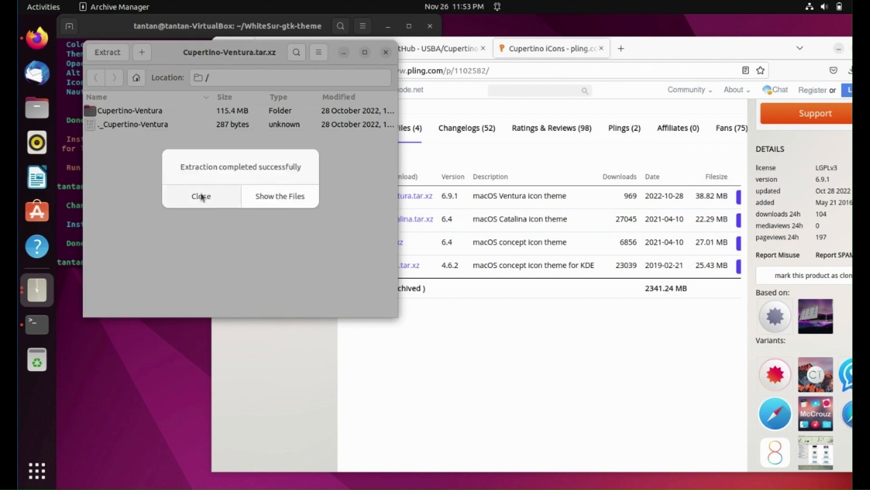
{"action": "left_click", "coordinate": [201, 195]}
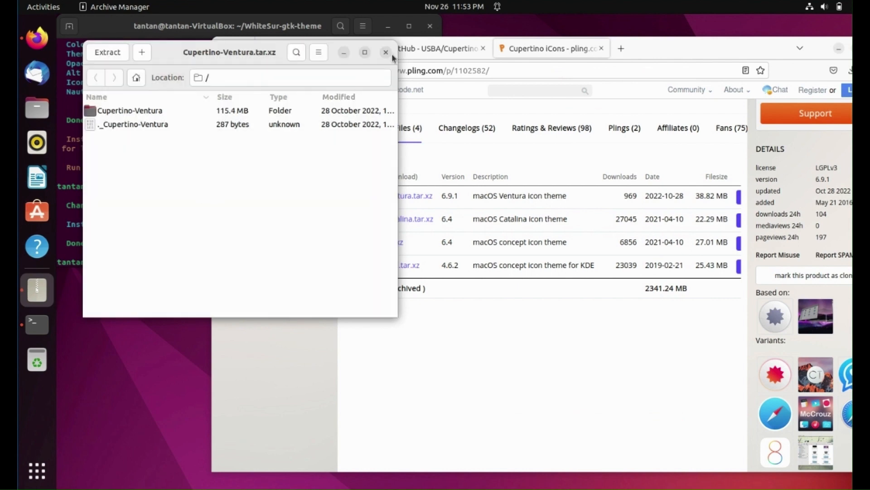
{"action": "left_click", "coordinate": [386, 51]}
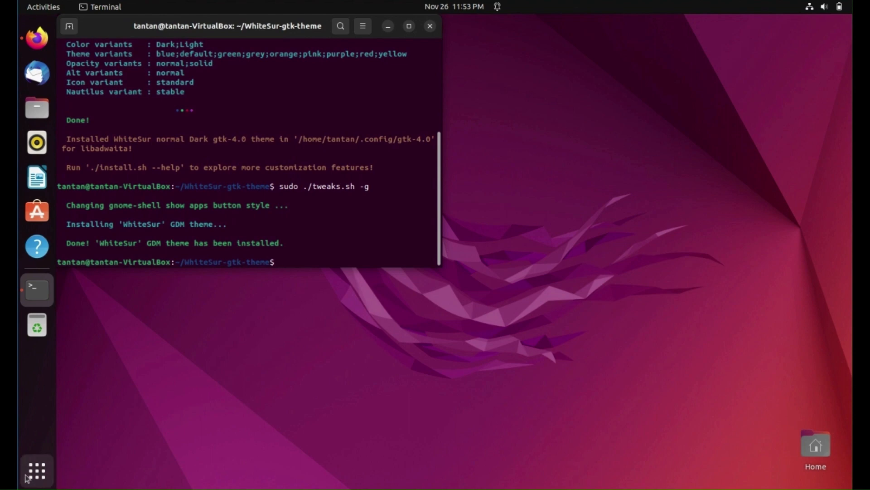
Launch Extension Manager from the applications overview by searching 'ex'
{"action": "left_click", "coordinate": [37, 471]}
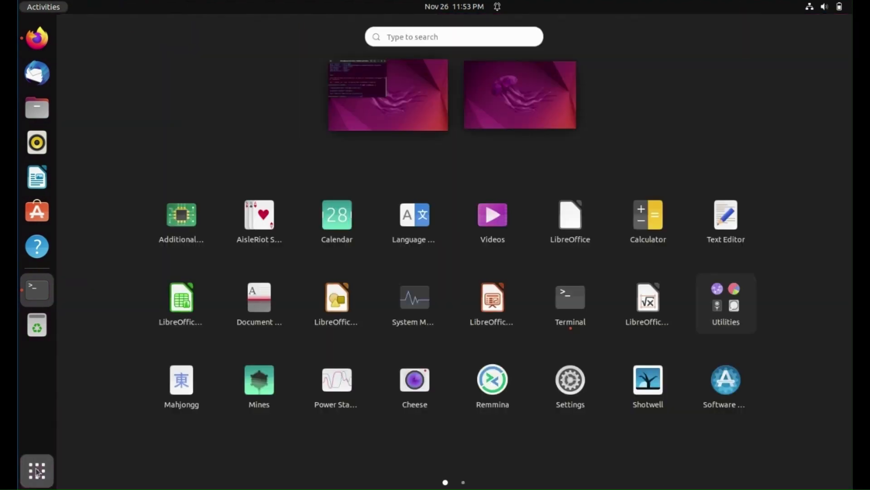
{"action": "type", "text": "ex"}
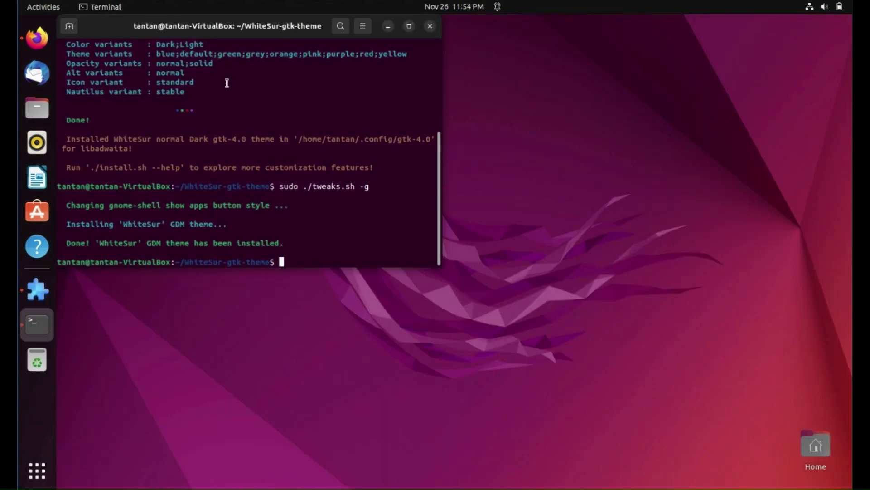
{"action": "left_click", "coordinate": [37, 290]}
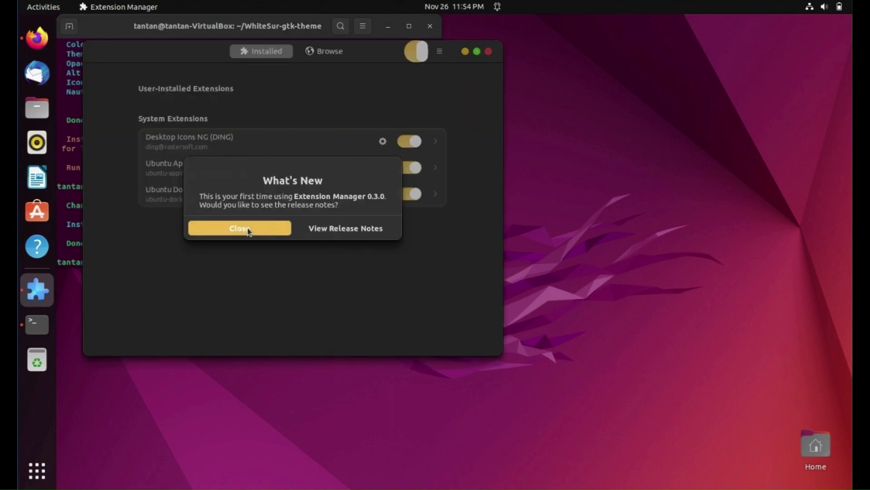
Dismiss the What's New prompt and install User Themes from the Browse list
{"action": "left_click", "coordinate": [239, 228]}
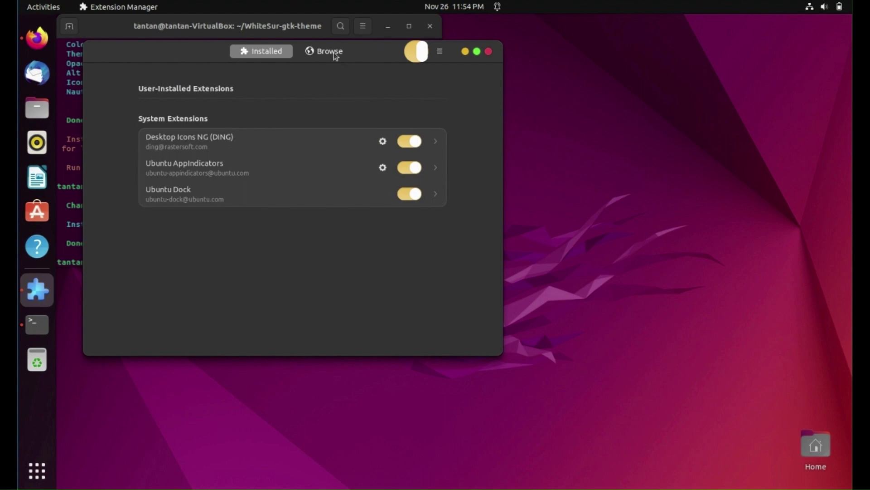
{"action": "left_click", "coordinate": [324, 51]}
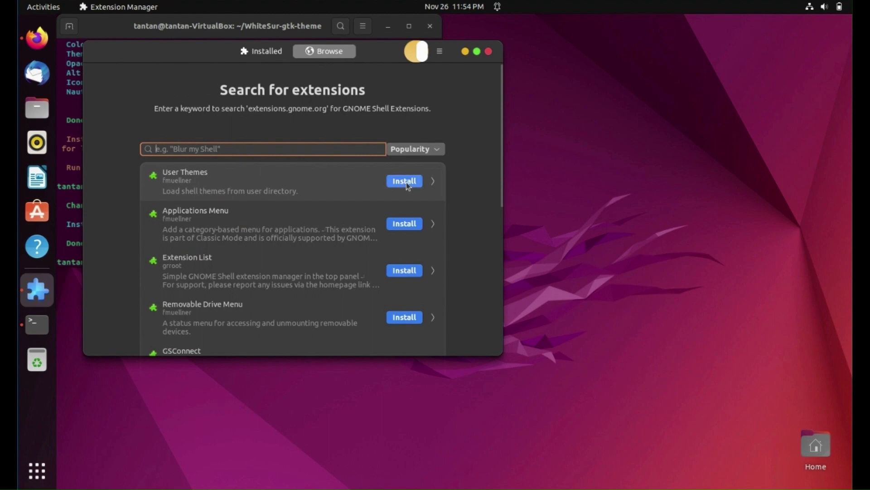
{"action": "left_click", "coordinate": [404, 181]}
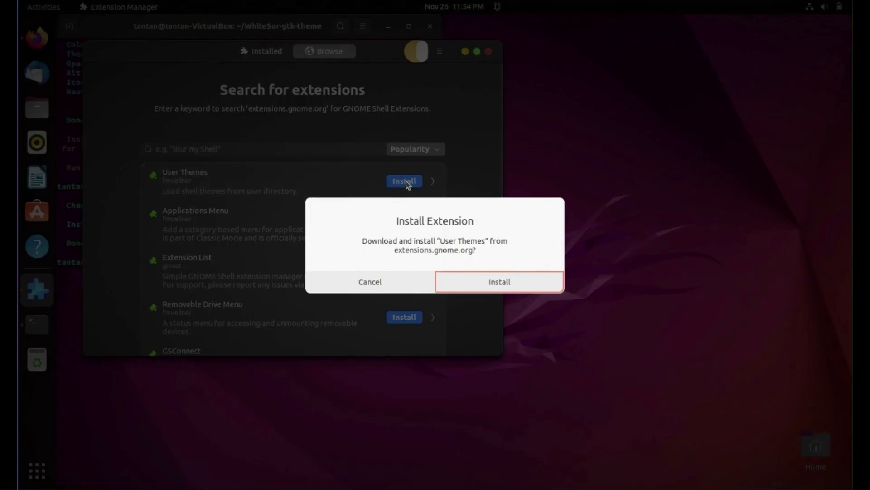
{"action": "mouse_move", "coordinate": [502, 184]}
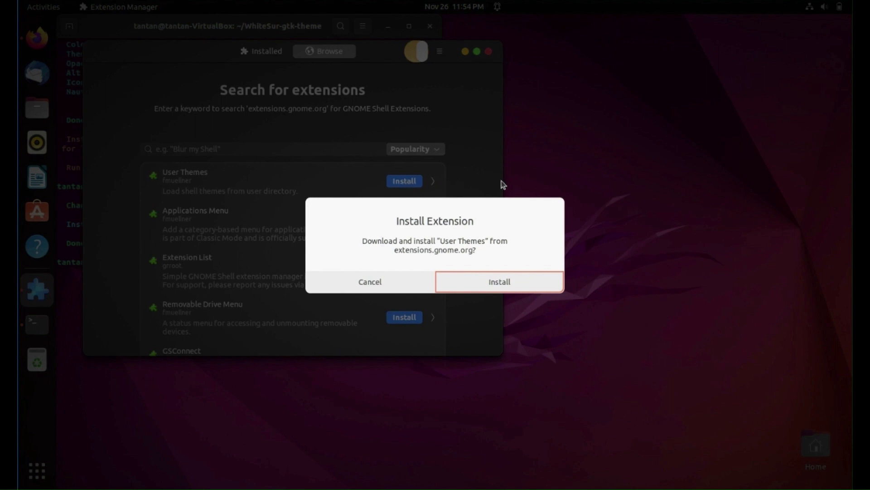
{"action": "left_click", "coordinate": [370, 281]}
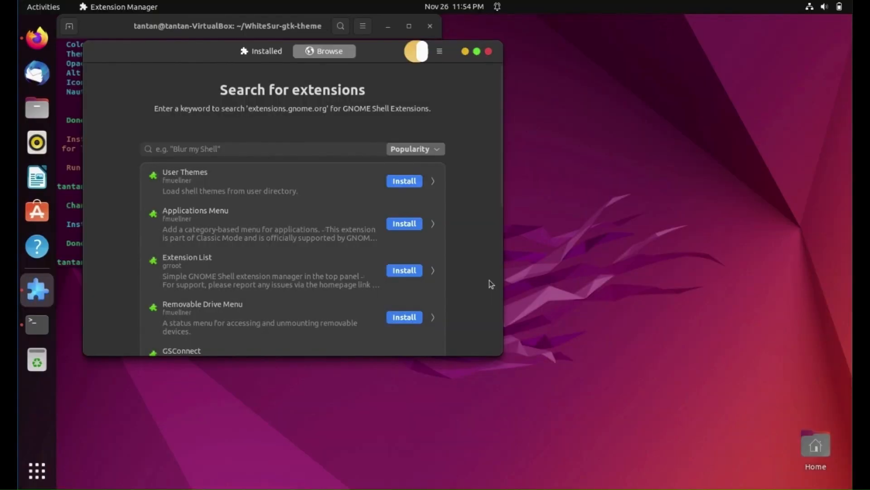
{"action": "left_click", "coordinate": [404, 180]}
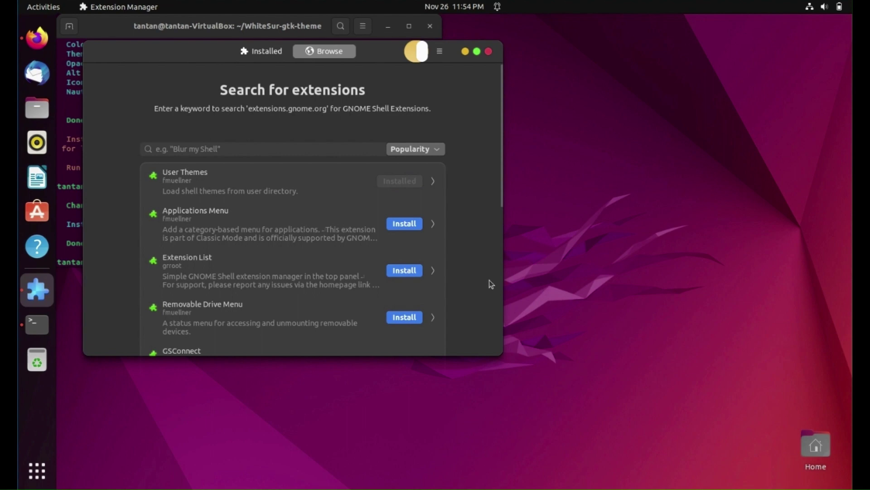
{"action": "mouse_move", "coordinate": [396, 202]}
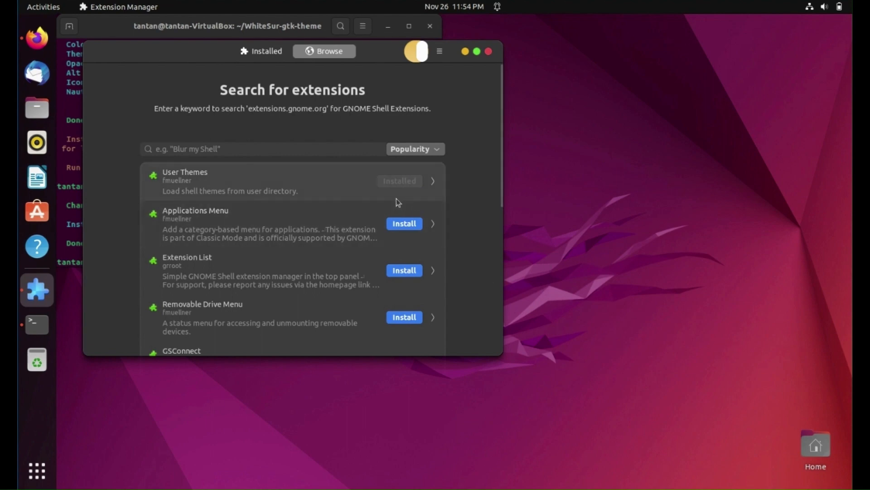
{"action": "mouse_move", "coordinate": [36, 471]}
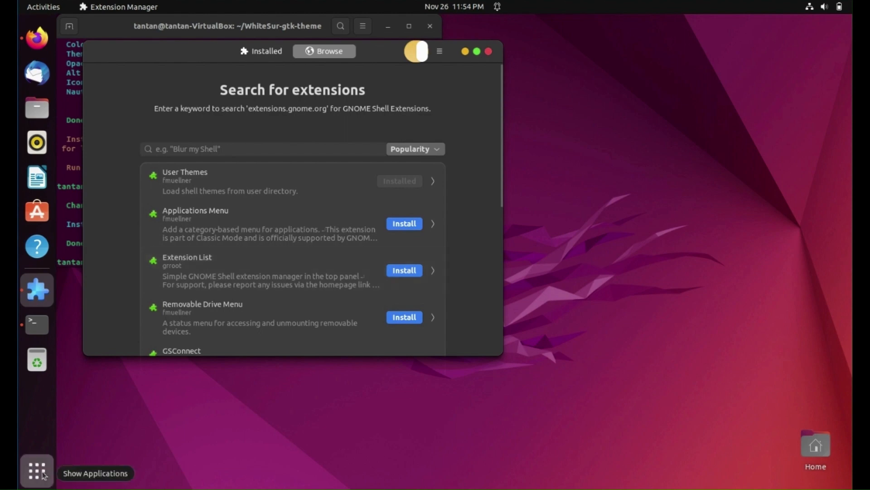
Launch GNOME Tweaks from the applications overview by searching 'twel'
{"action": "left_click", "coordinate": [37, 470]}
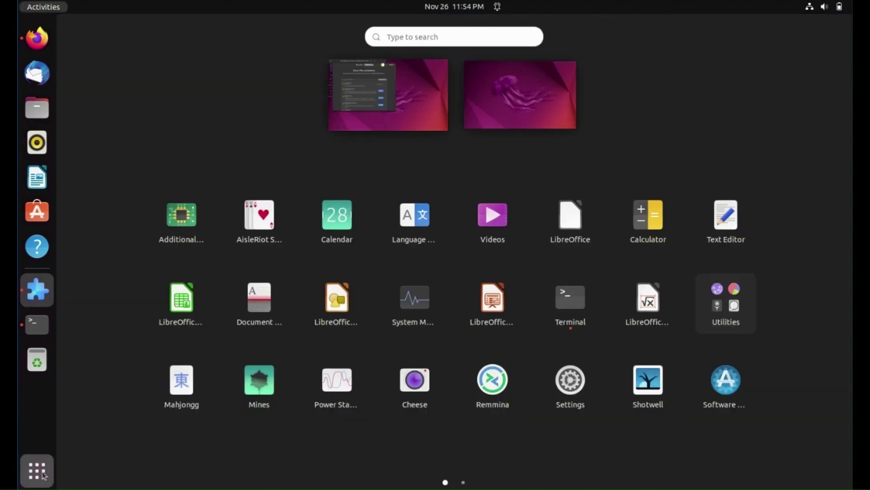
{"action": "type", "text": "twel"}
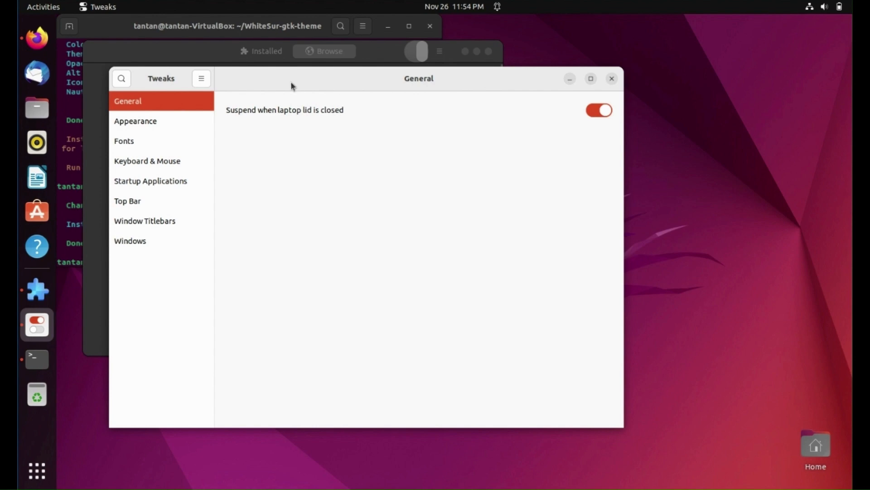
Set the icon theme to Cupertino-Ventura on the Appearance page
{"action": "left_click", "coordinate": [135, 120]}
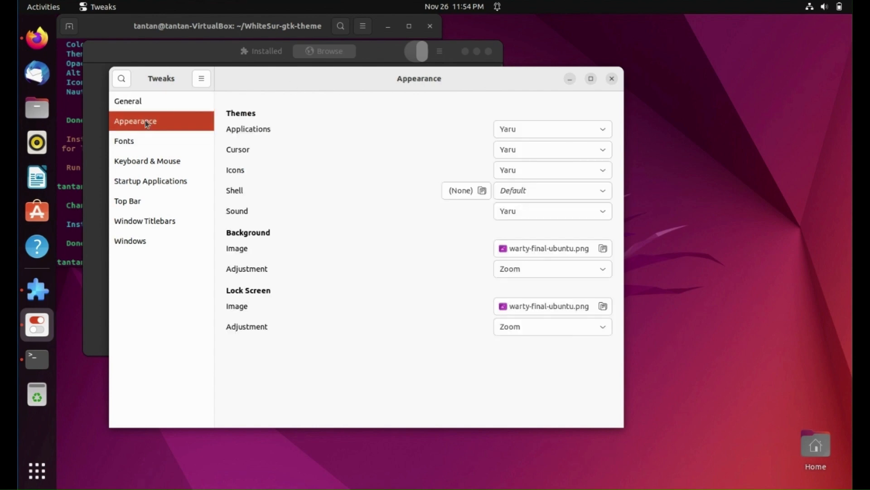
{"action": "mouse_move", "coordinate": [301, 137]}
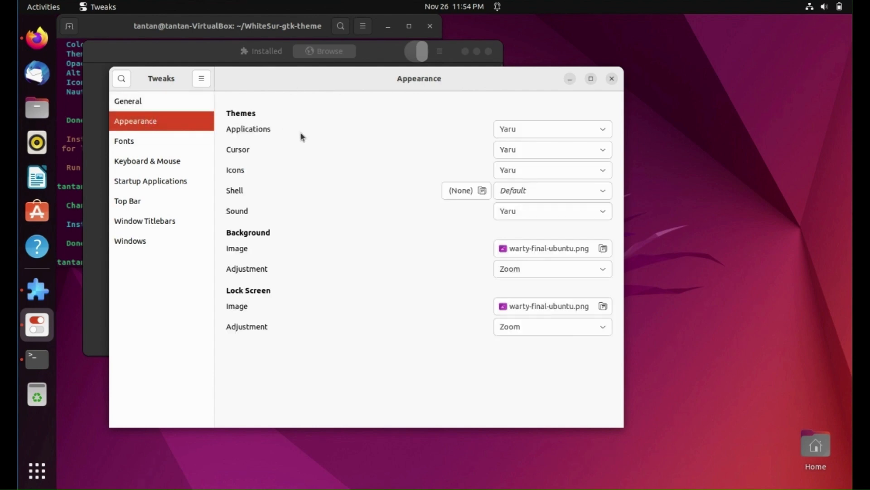
{"action": "mouse_move", "coordinate": [601, 172]}
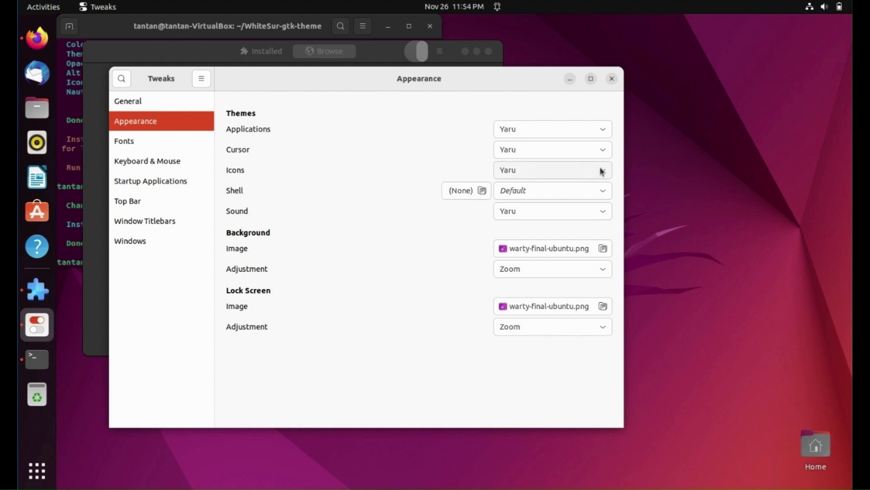
{"action": "left_click", "coordinate": [601, 169]}
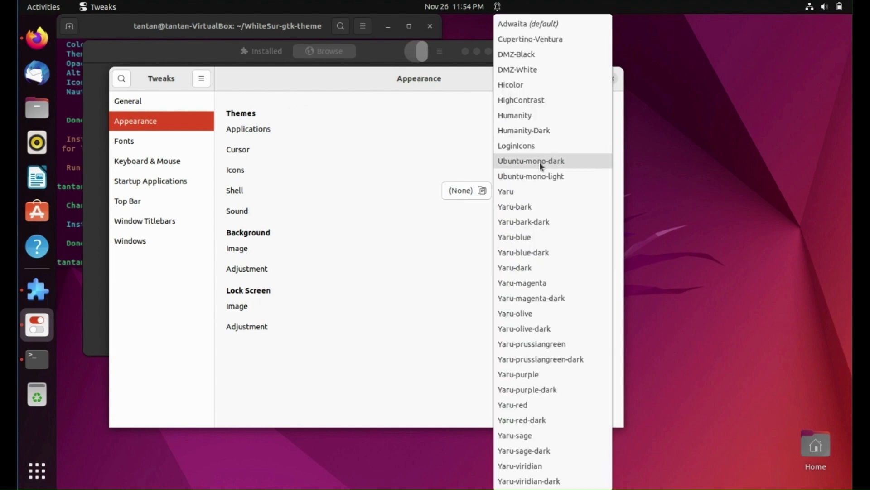
{"action": "mouse_move", "coordinate": [554, 43]}
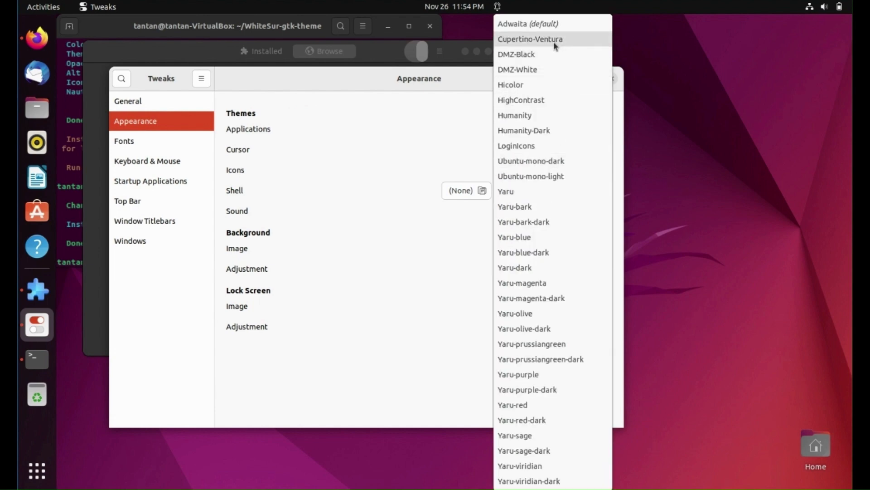
{"action": "left_click", "coordinate": [530, 39]}
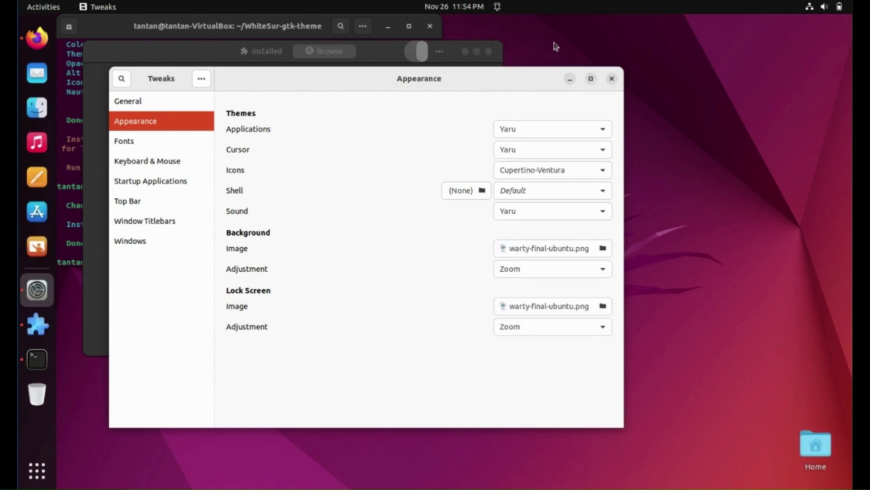
{"action": "mouse_move", "coordinate": [37, 211]}
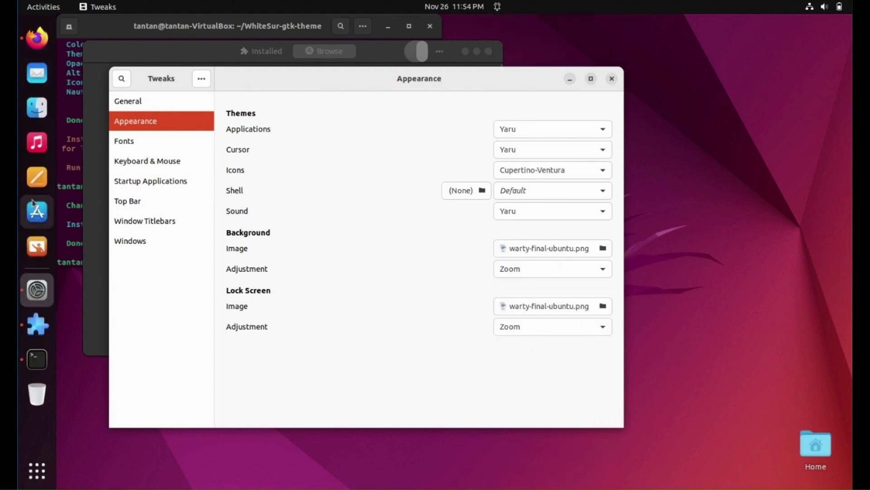
{"action": "mouse_move", "coordinate": [37, 325]}
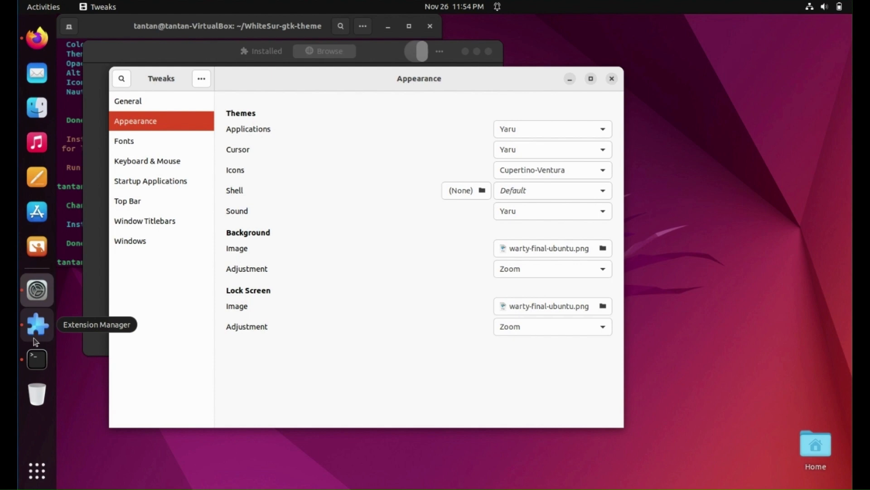
{"action": "mouse_move", "coordinate": [305, 237]}
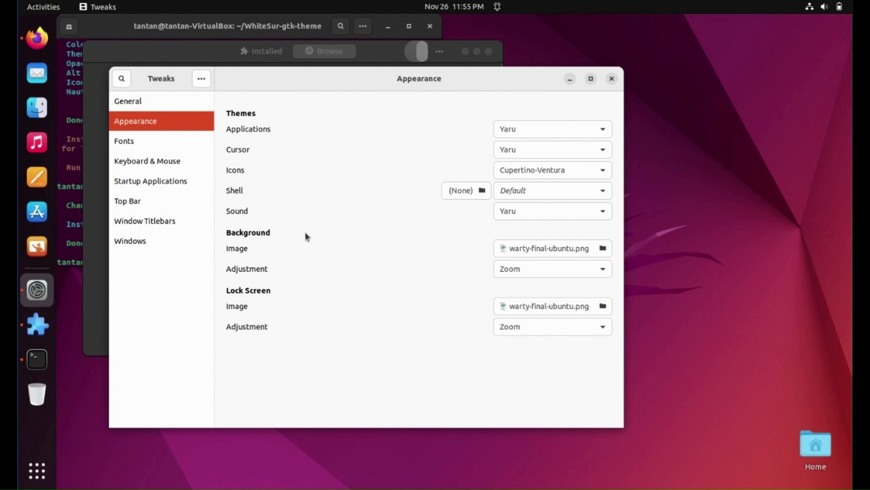
{"action": "mouse_move", "coordinate": [593, 129]}
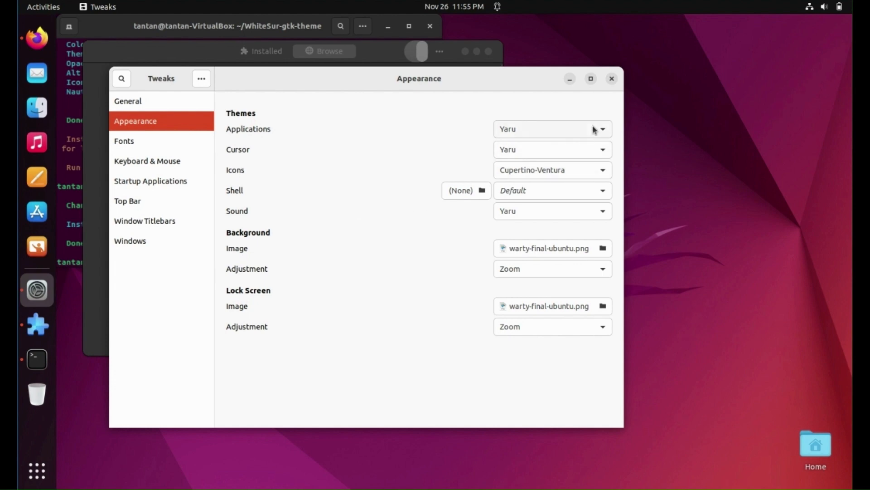
Set WhiteSur-Dark as both the Applications theme and the Shell theme
{"action": "left_click", "coordinate": [601, 129]}
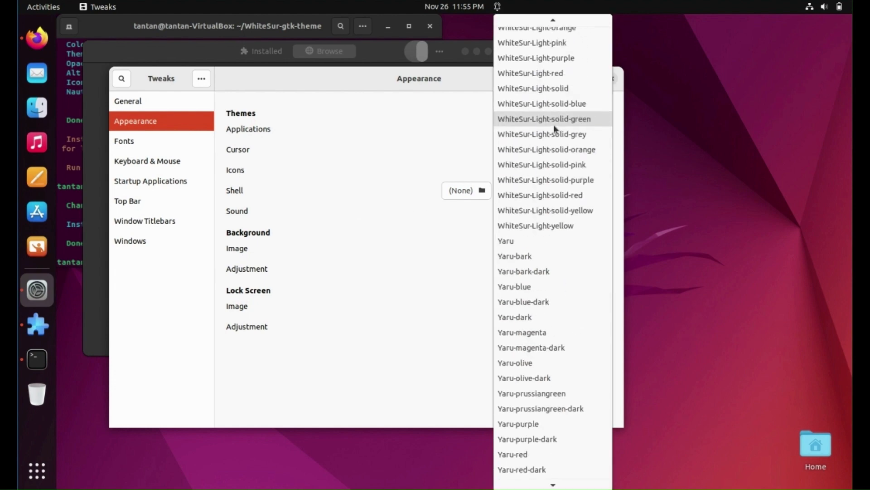
{"action": "scroll", "scroll_direction": "up", "scroll_amount": 3}
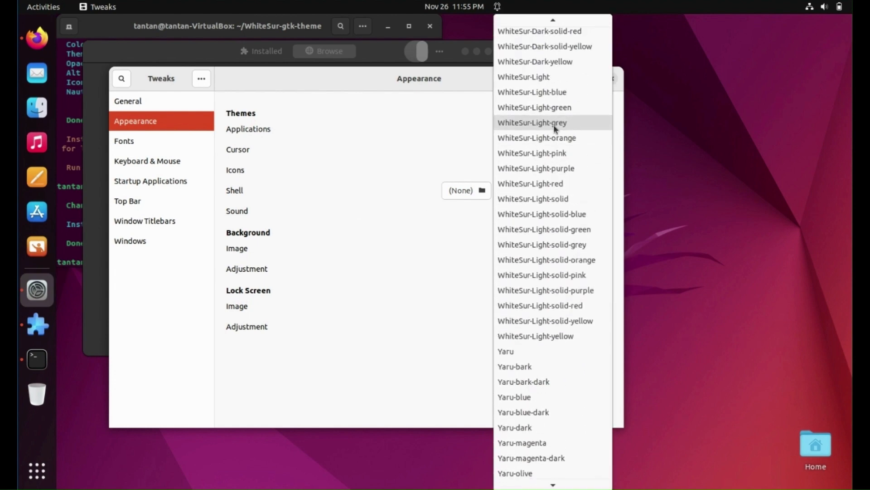
{"action": "scroll", "scroll_direction": "up", "scroll_amount": 3}
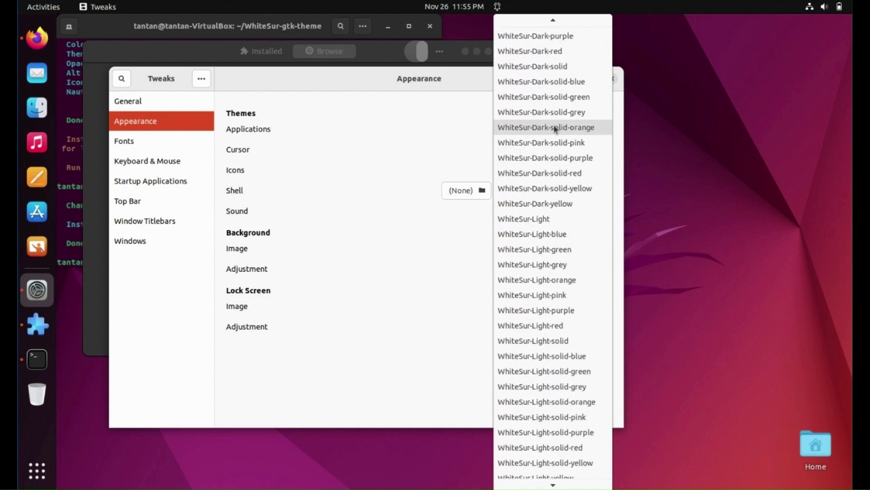
{"action": "scroll", "scroll_direction": "up", "scroll_amount": 3}
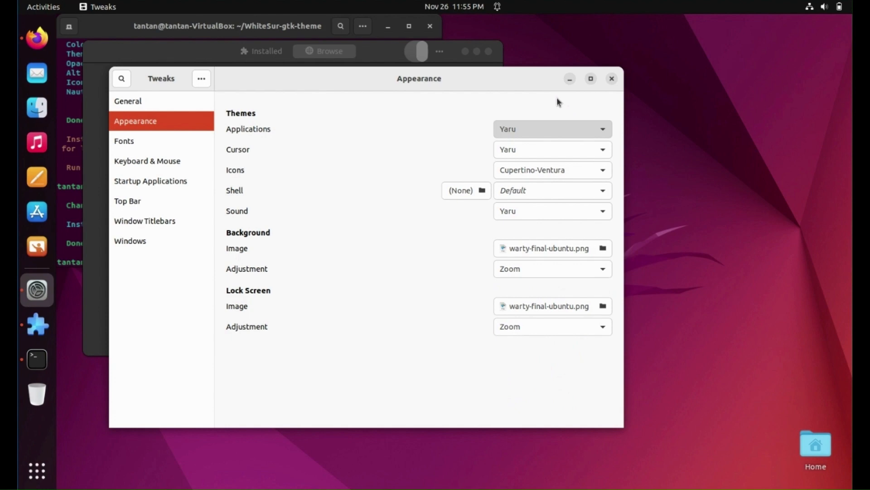
{"action": "left_click", "coordinate": [551, 129]}
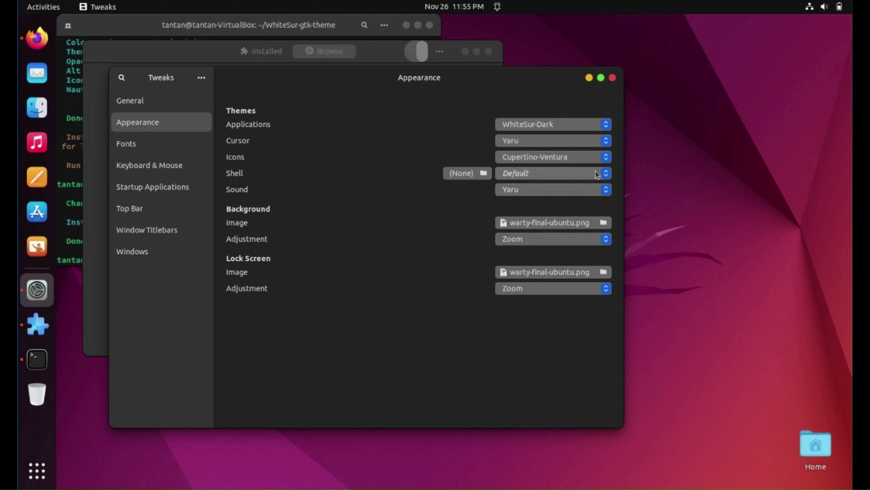
{"action": "left_click", "coordinate": [552, 172]}
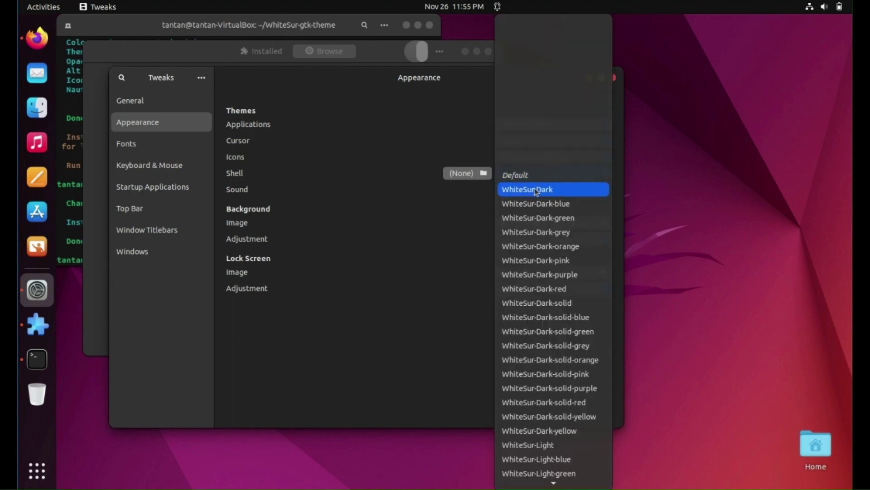
{"action": "left_click", "coordinate": [527, 189]}
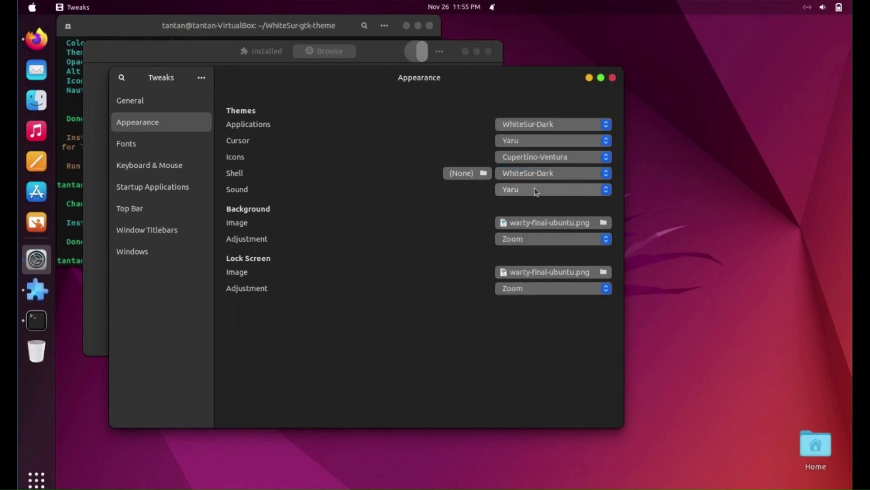
{"action": "left_click", "coordinate": [146, 230]}
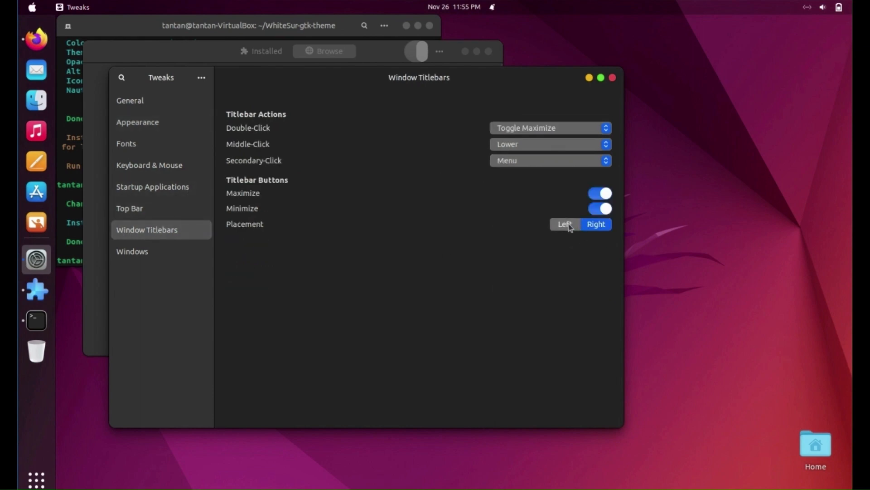
Place window titlebar buttons on the left, then close Tweaks
{"action": "left_click", "coordinate": [563, 223]}
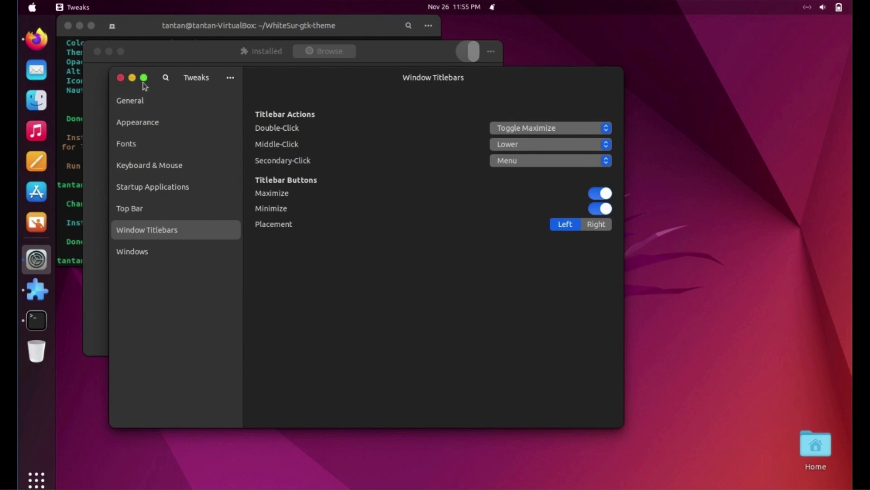
{"action": "mouse_move", "coordinate": [146, 100]}
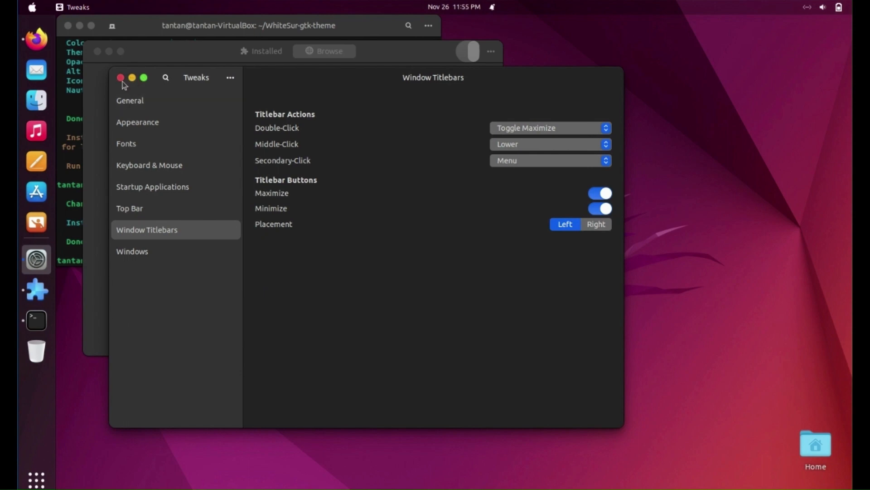
{"action": "left_click", "coordinate": [119, 77]}
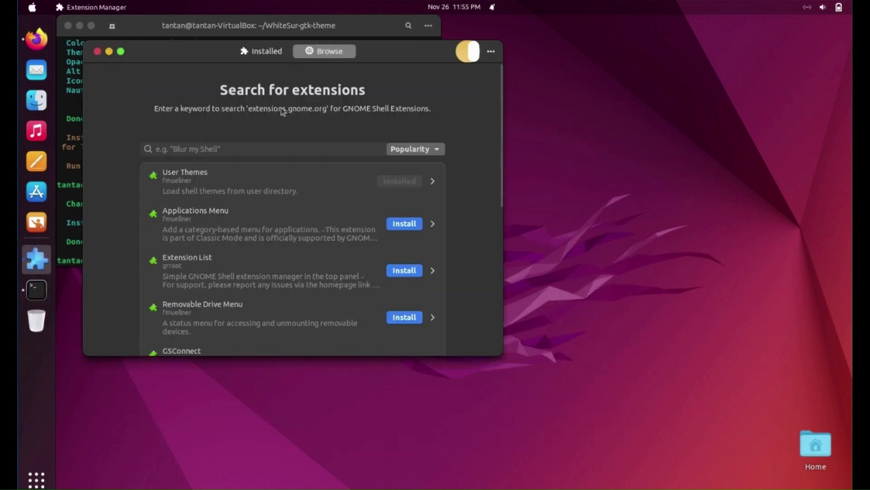
Search 'blur my' in Browse and install Blur my Shell, confirming the download
{"action": "left_click", "coordinate": [262, 149]}
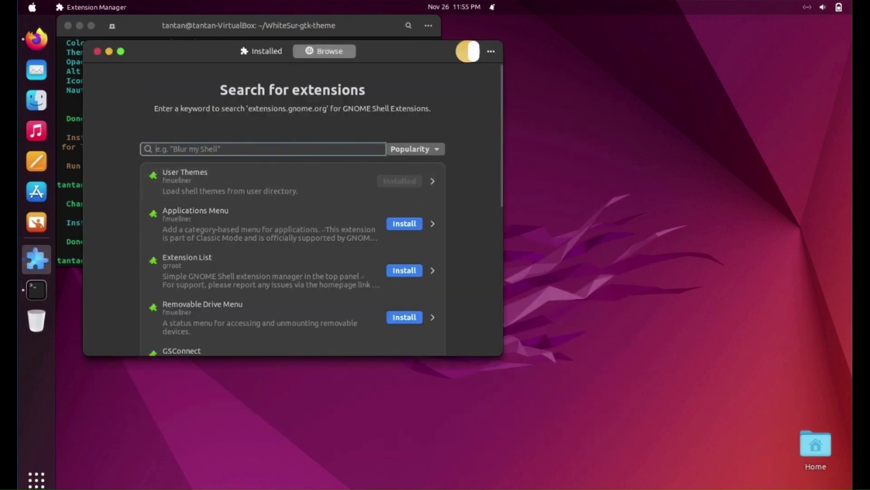
{"action": "type", "text": "blur"}
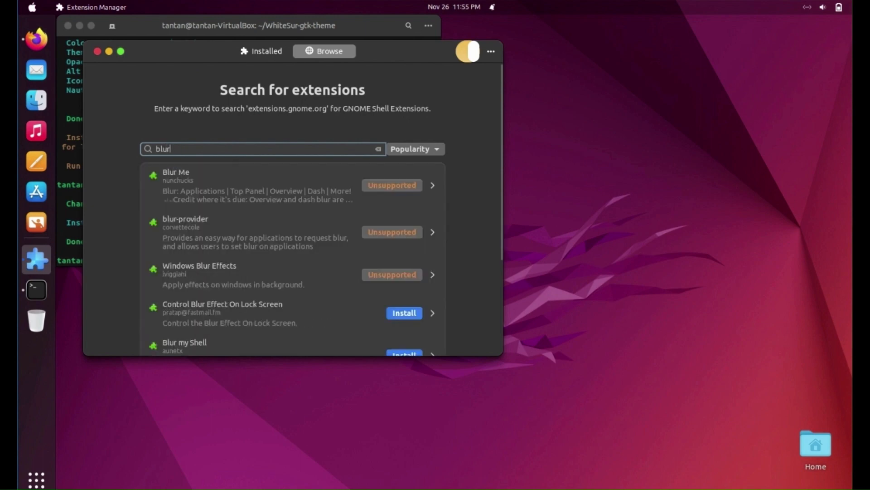
{"action": "type", "text": "m"}
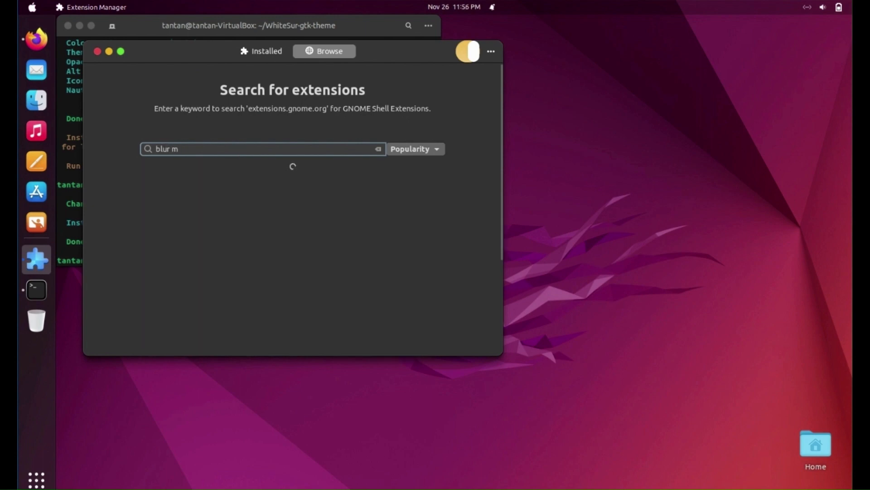
{"action": "type", "text": "y"}
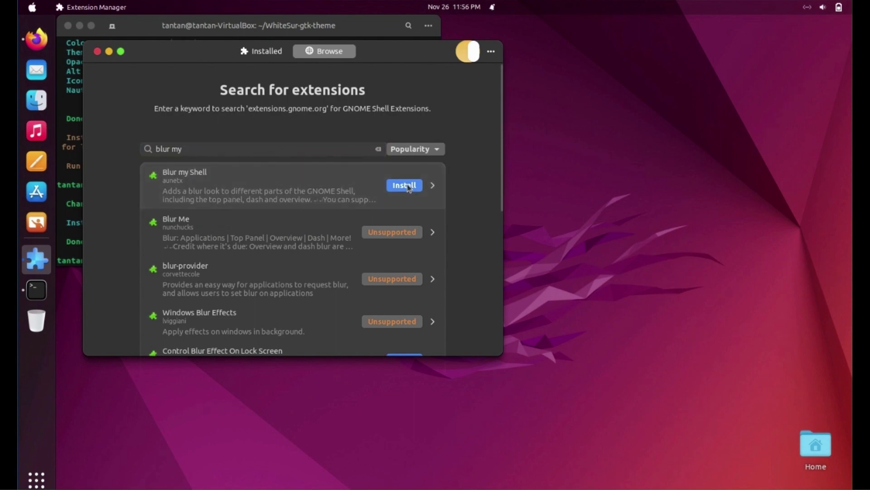
{"action": "left_click", "coordinate": [403, 185]}
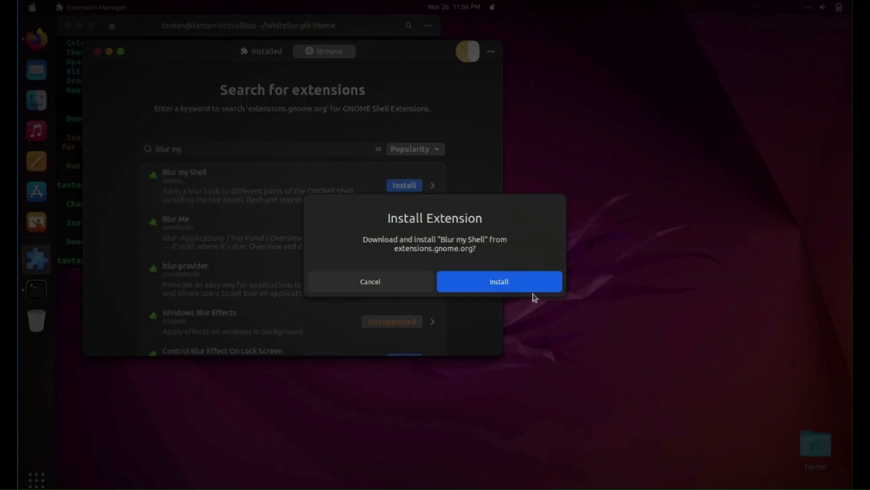
{"action": "left_click", "coordinate": [498, 281]}
{"action": "type", "text": "compi"}
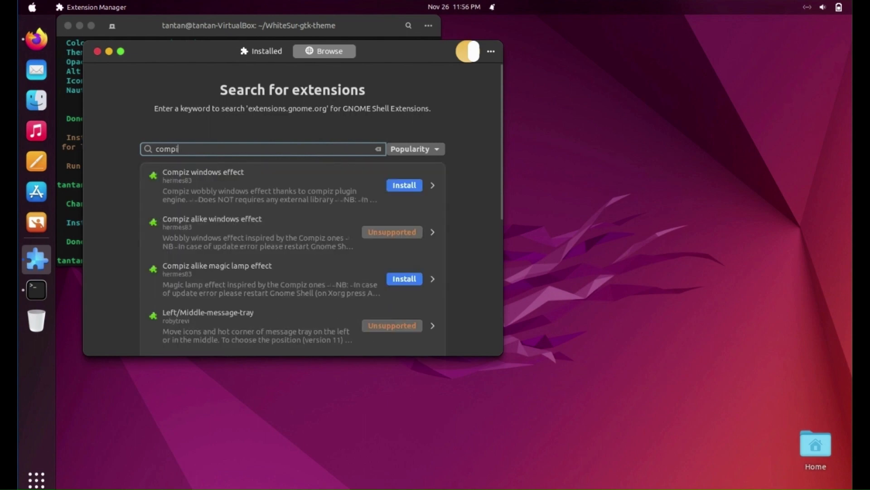
Search 'compiz', confirm installing Compiz alike magic lamp effect, then minimize and restore Extension Manager
{"action": "type", "text": "z"}
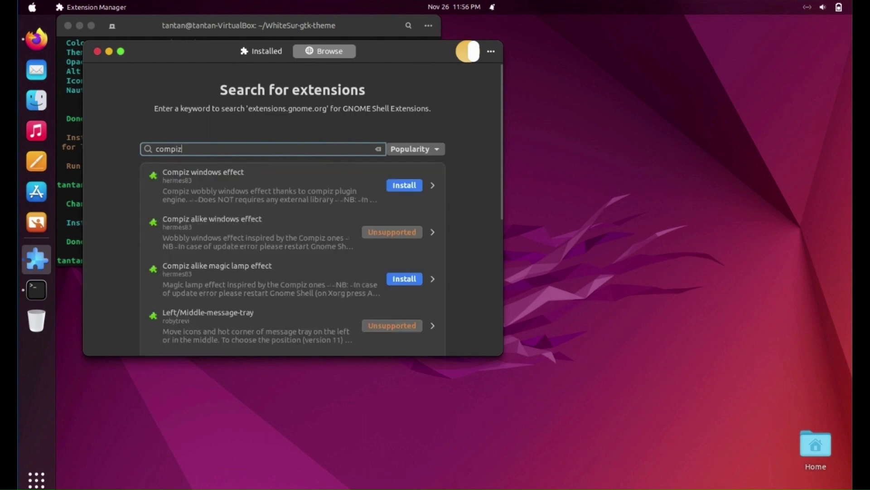
{"action": "scroll", "scroll_direction": "down", "scroll_amount": 3}
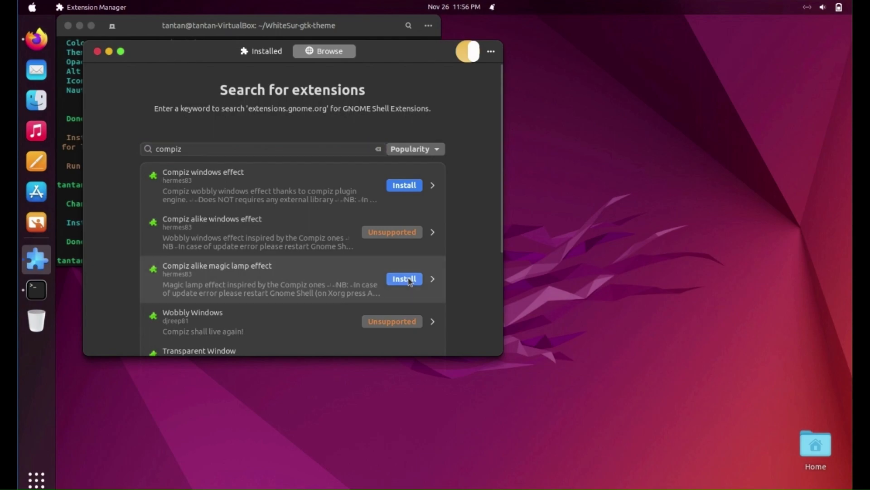
{"action": "mouse_move", "coordinate": [489, 290]}
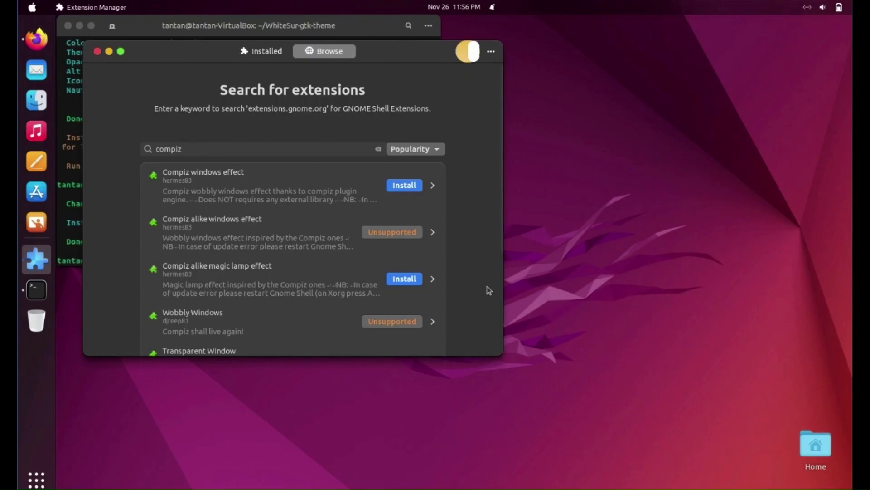
{"action": "left_click", "coordinate": [403, 278]}
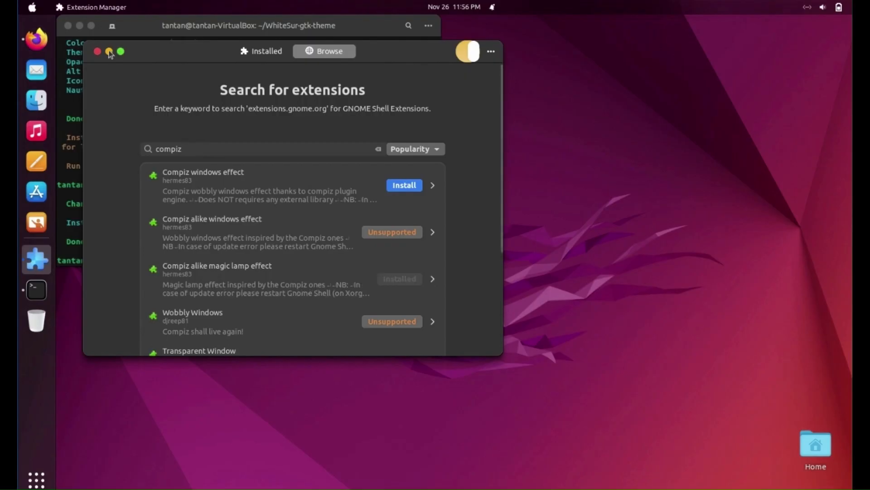
{"action": "left_click", "coordinate": [97, 51]}
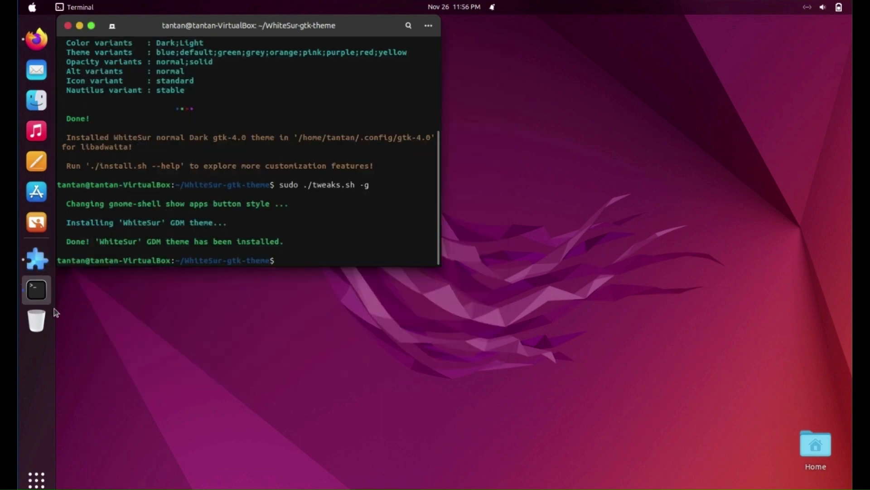
{"action": "left_click", "coordinate": [35, 258]}
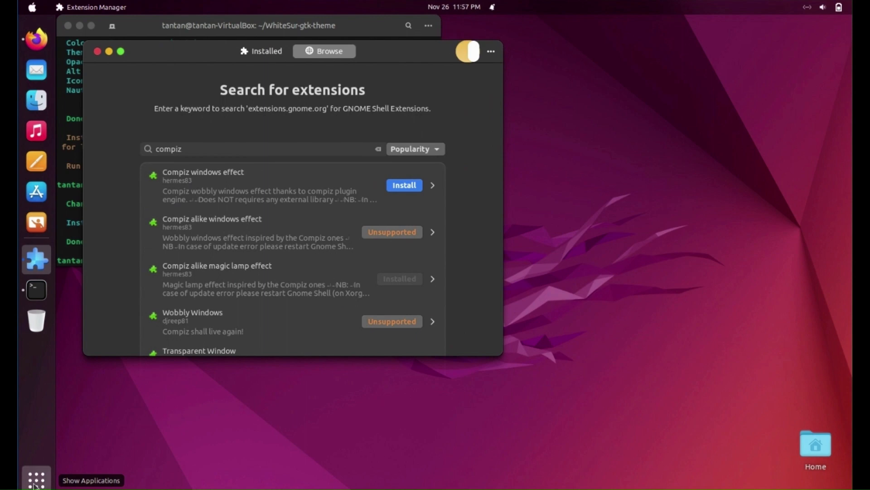
In Settings > Appearance, set the dock position on screen to Bottom
{"action": "left_click", "coordinate": [35, 480]}
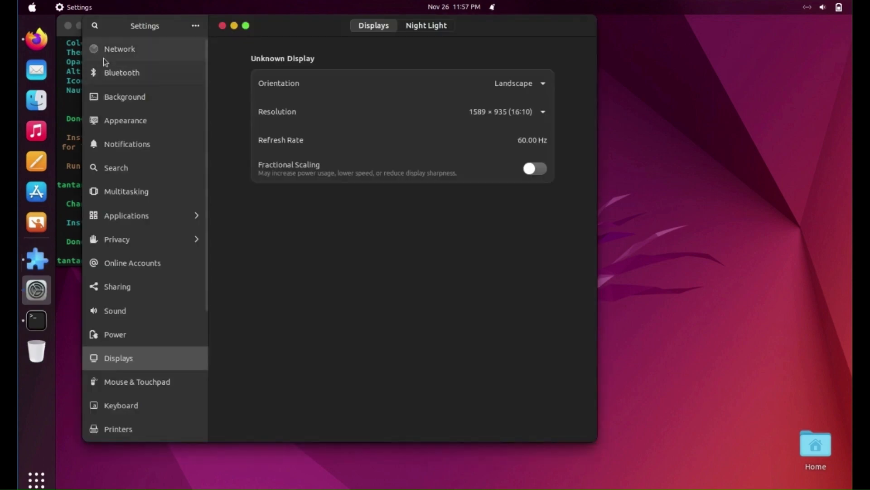
{"action": "mouse_move", "coordinate": [136, 122]}
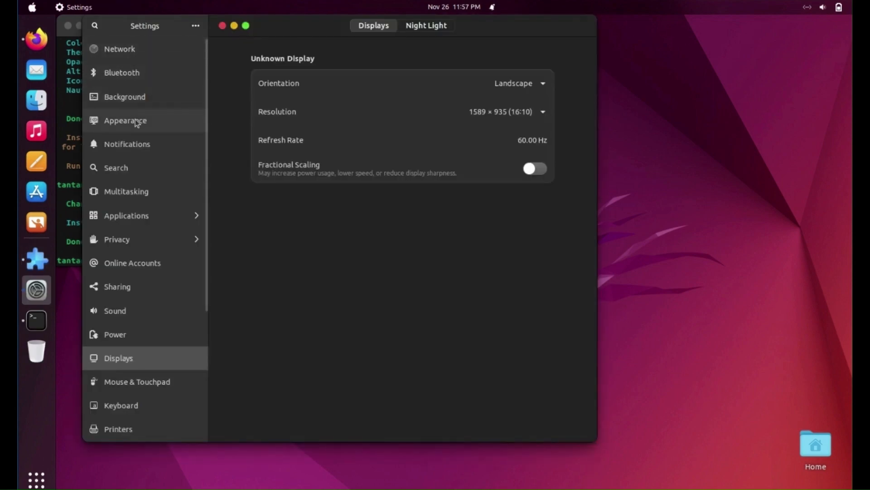
{"action": "left_click", "coordinate": [126, 120]}
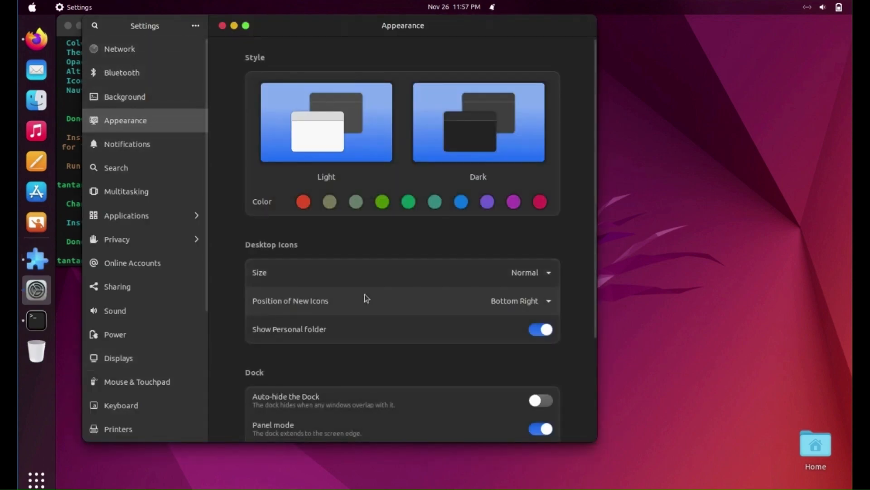
{"action": "scroll", "scroll_direction": "down", "scroll_amount": 3}
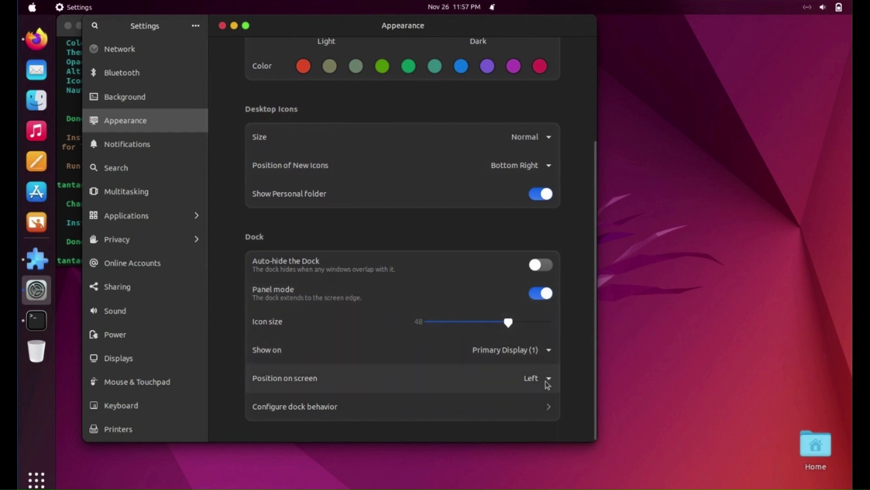
{"action": "left_click", "coordinate": [536, 377]}
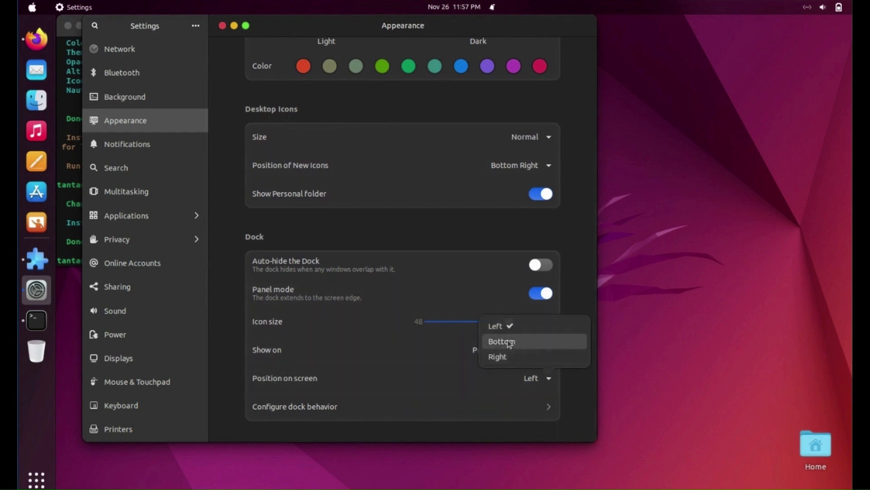
{"action": "left_click", "coordinate": [501, 341]}
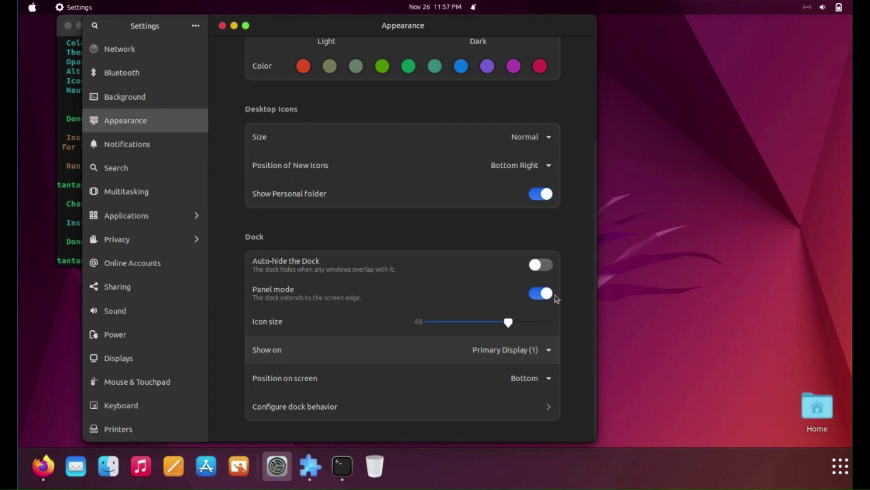
Turn off the dock's Panel mode and lower icon size to 42, then restore Firefox
{"action": "left_click", "coordinate": [540, 293]}
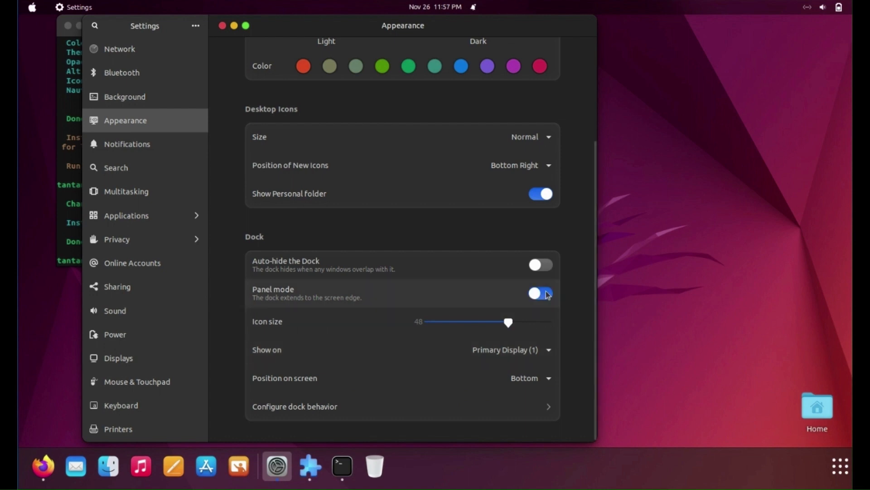
{"action": "left_click", "coordinate": [539, 293]}
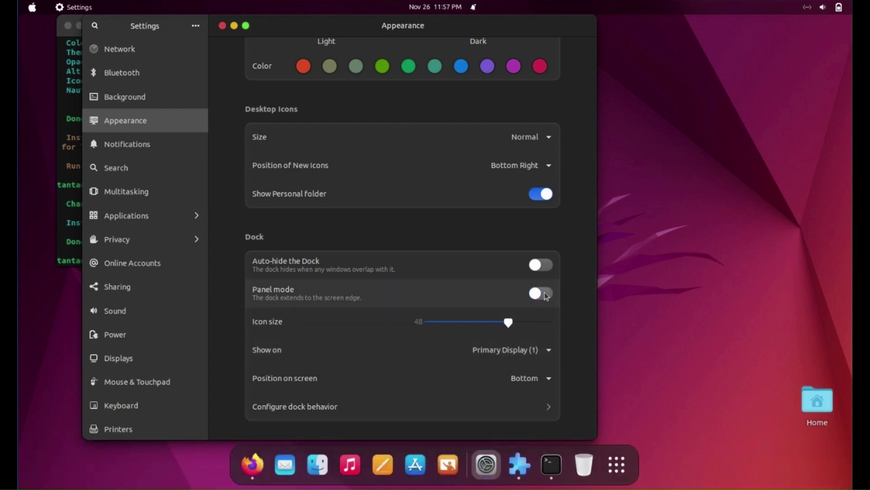
{"action": "mouse_move", "coordinate": [506, 327]}
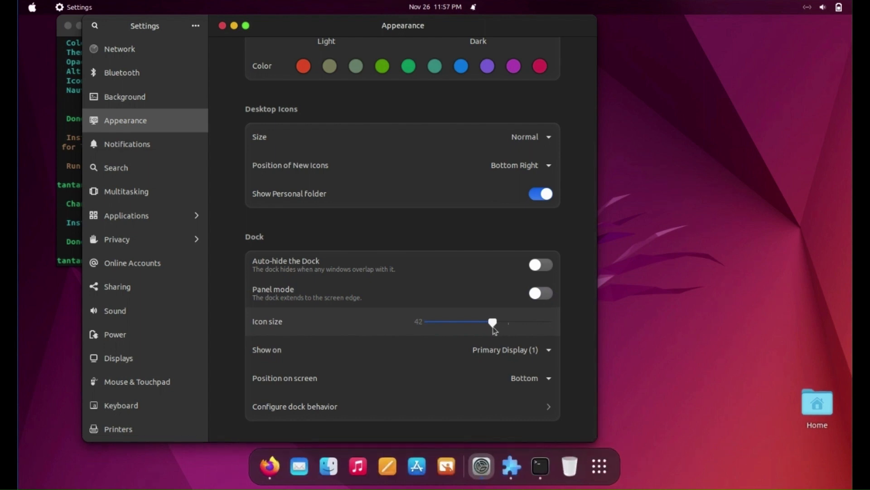
{"action": "left_click", "coordinate": [269, 466]}
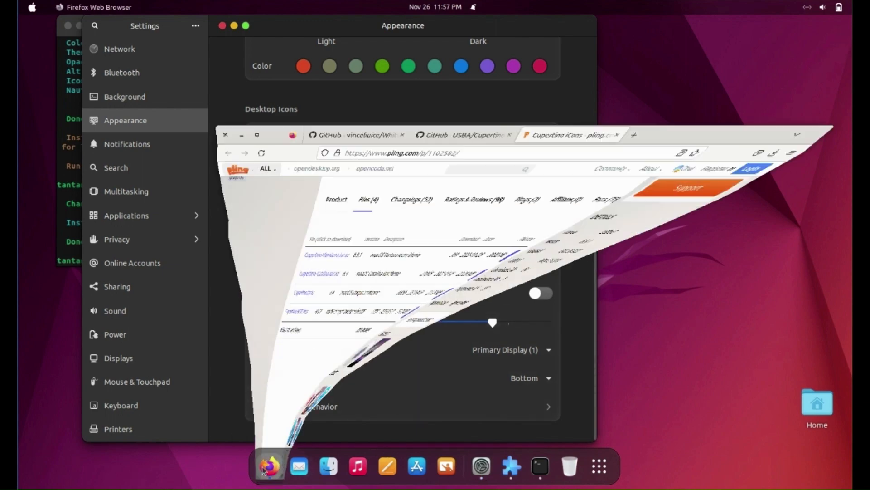
Switch to the WhiteSur GitHub page and follow its link to the WhiteSur wallpapers repository
{"action": "left_click", "coordinate": [268, 466]}
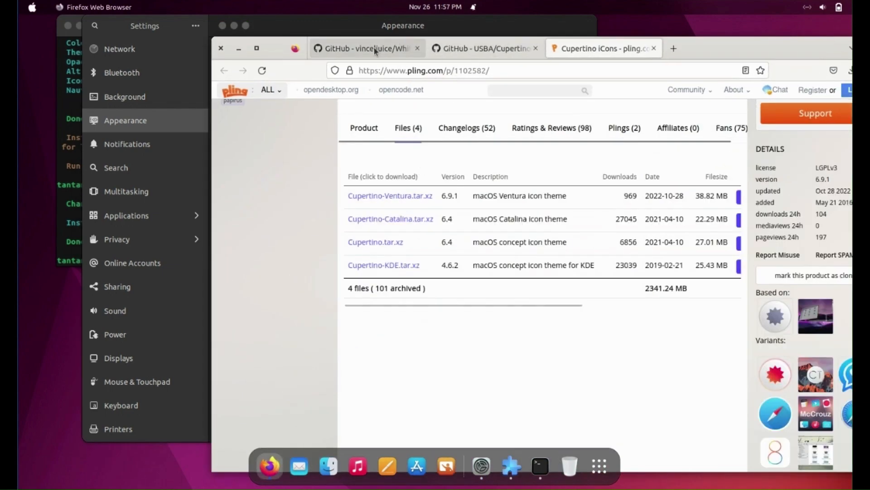
{"action": "left_click", "coordinate": [364, 48]}
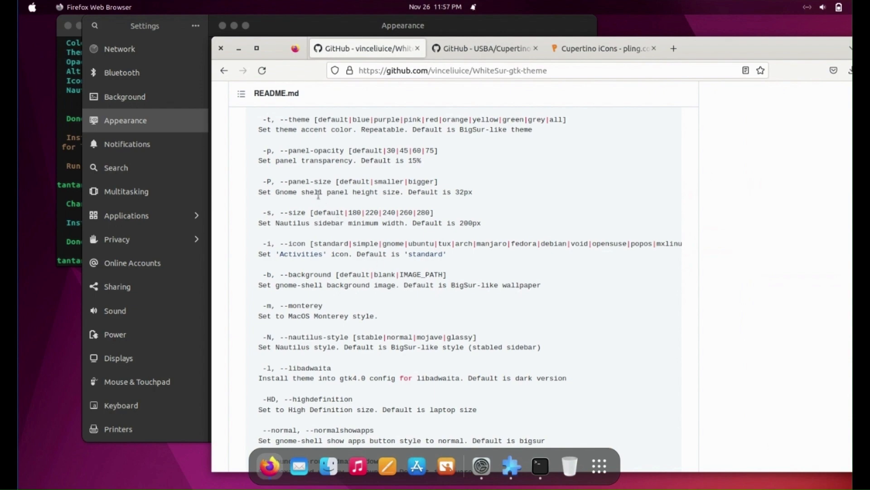
{"action": "scroll", "scroll_direction": "down", "scroll_amount": 3}
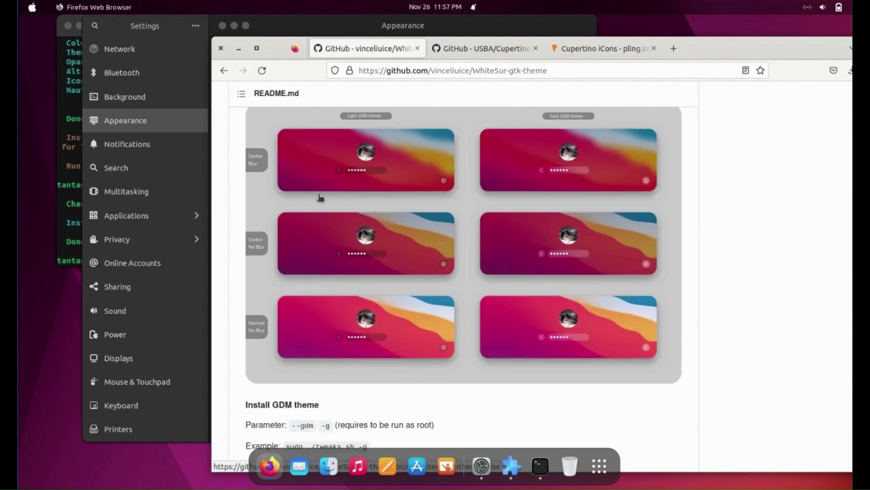
{"action": "scroll", "scroll_direction": "down", "scroll_amount": 3}
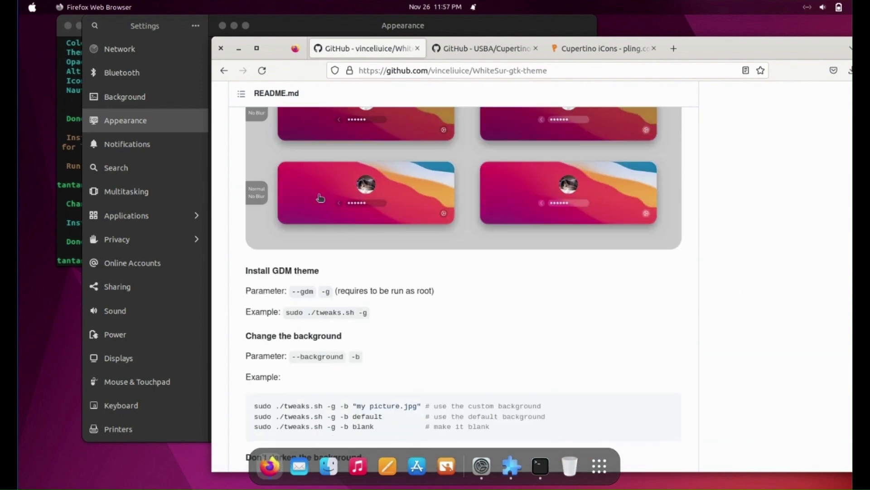
{"action": "scroll", "scroll_direction": "down", "scroll_amount": 3}
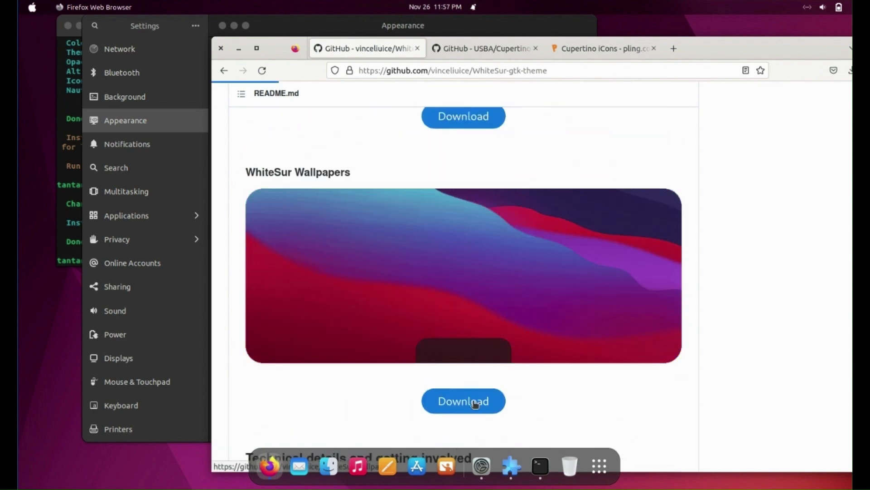
{"action": "left_click", "coordinate": [463, 400]}
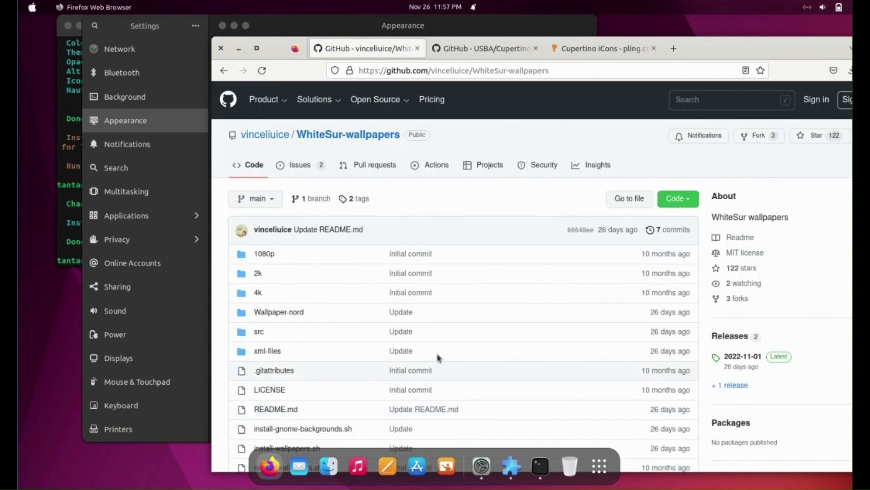
{"action": "mouse_move", "coordinate": [348, 303]}
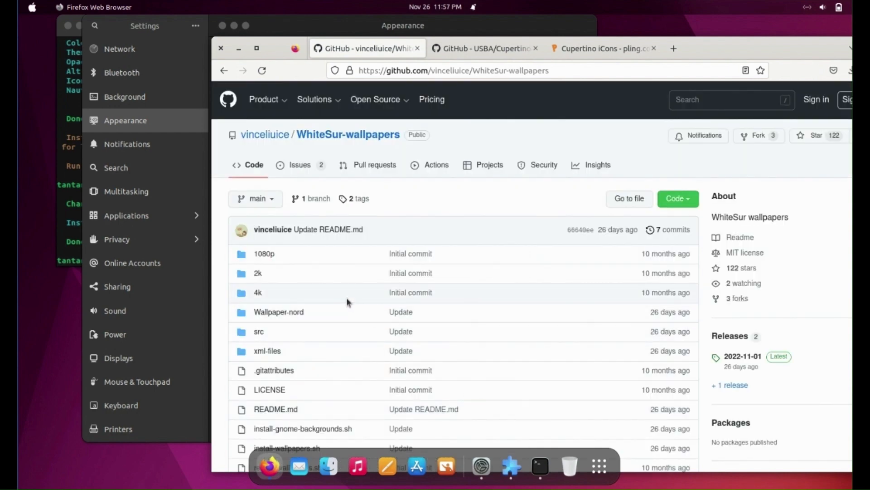
Scroll to the Monterey Wallpapers image and bring up its context menu
{"action": "scroll", "scroll_direction": "down", "scroll_amount": 3}
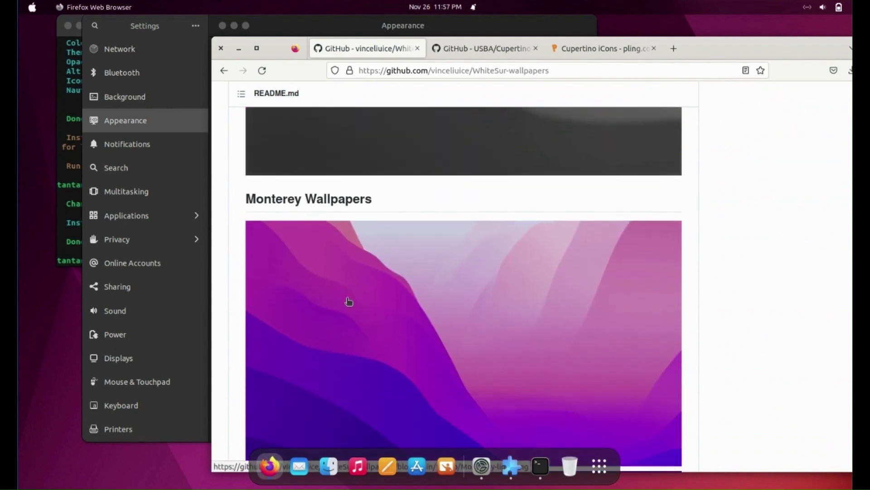
{"action": "right_click", "coordinate": [348, 301]}
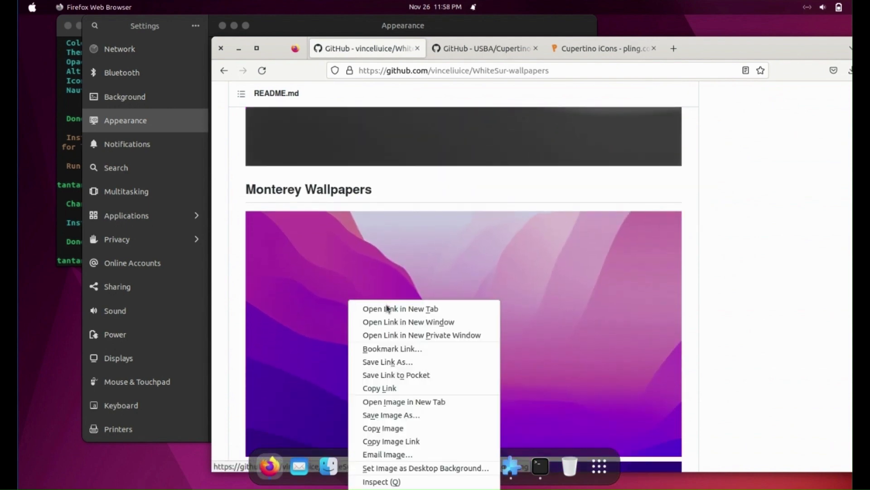
{"action": "mouse_move", "coordinate": [387, 362]}
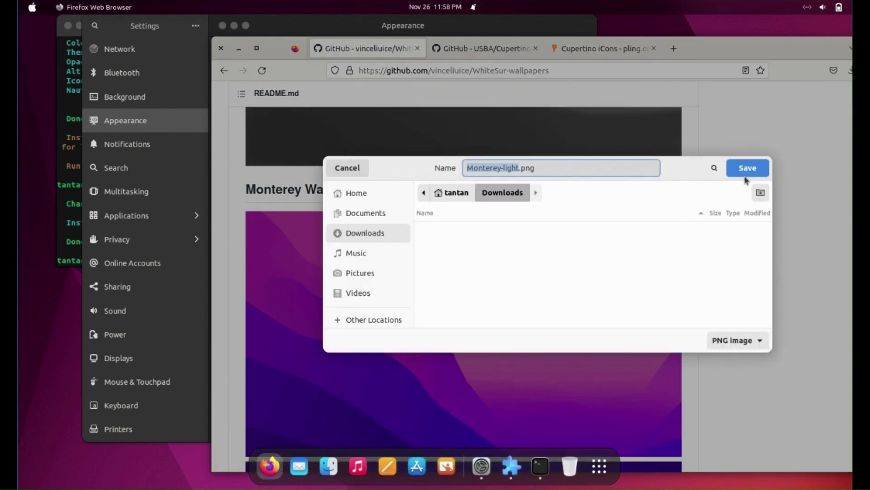
Save Monterey-light.png to Downloads and open it with Image Viewer
{"action": "left_click", "coordinate": [747, 167]}
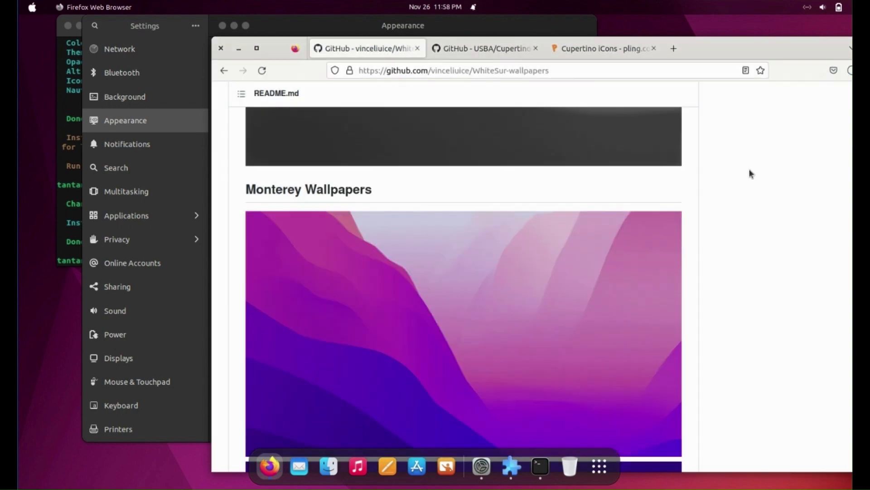
{"action": "mouse_move", "coordinate": [735, 48]}
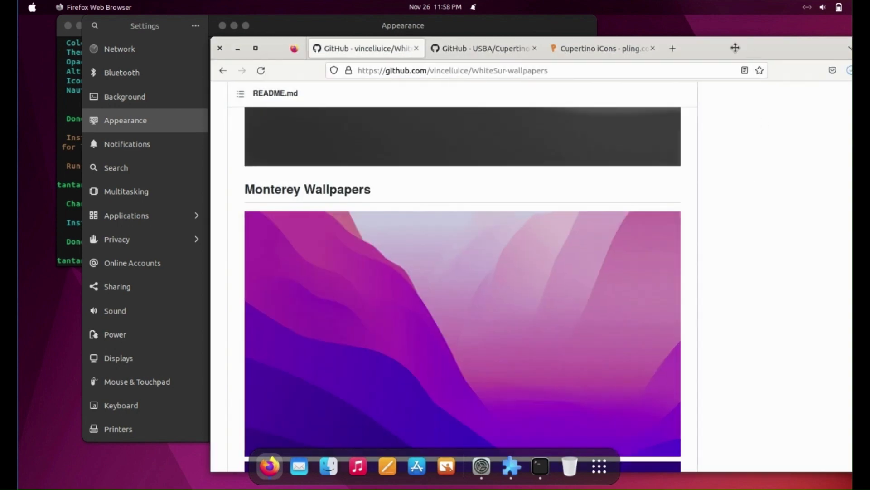
{"action": "left_click", "coordinate": [770, 61]}
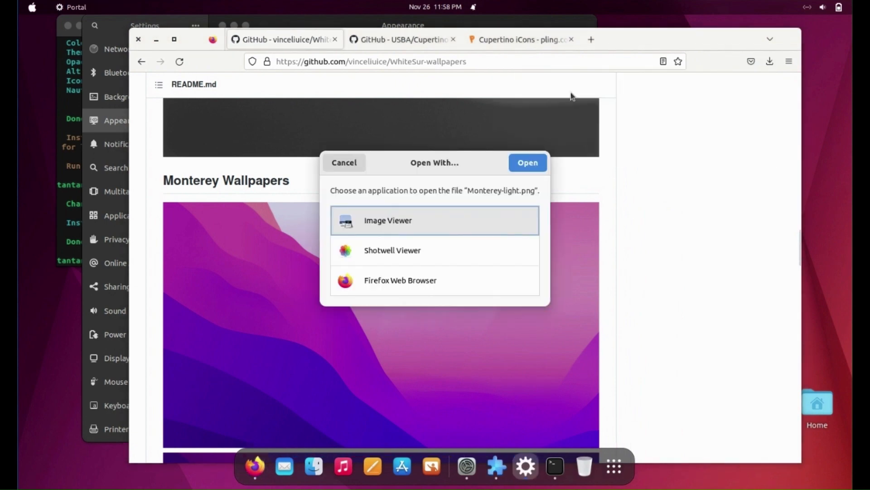
{"action": "mouse_move", "coordinate": [485, 189]}
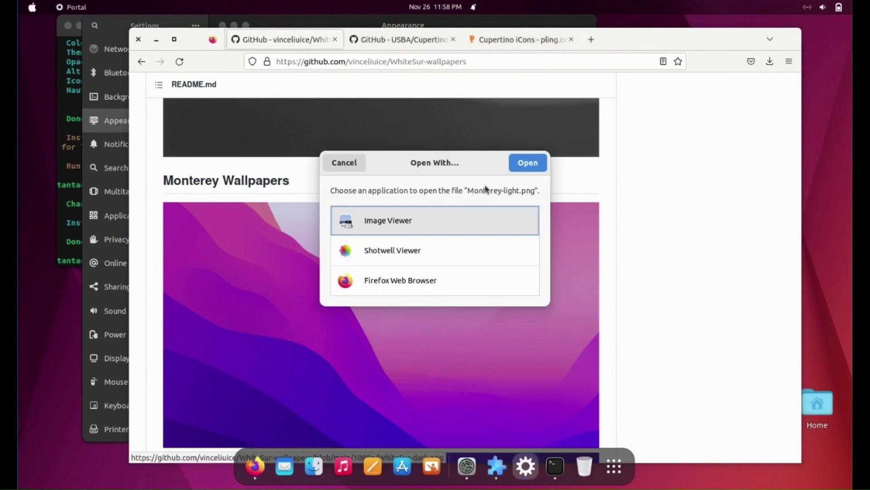
{"action": "left_click", "coordinate": [344, 163]}
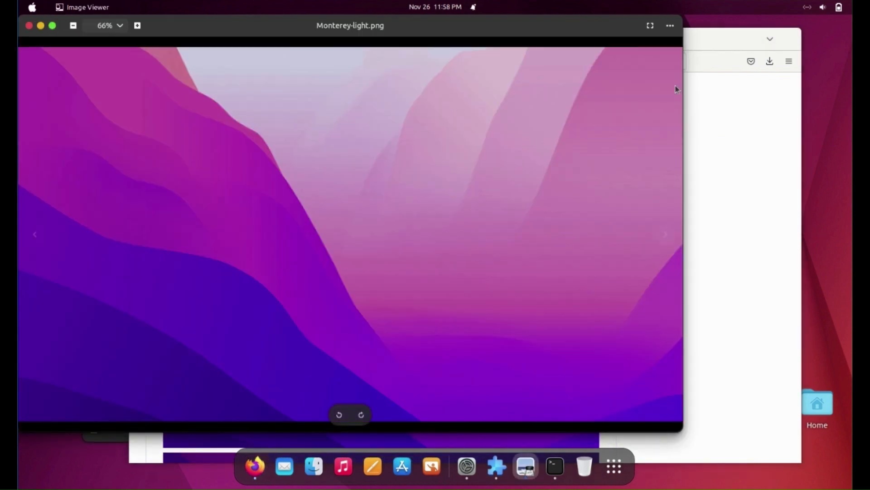
Set Monterey-light.png as wallpaper from the ⋯ menu, then close Image Viewer and Settings
{"action": "left_click", "coordinate": [669, 26]}
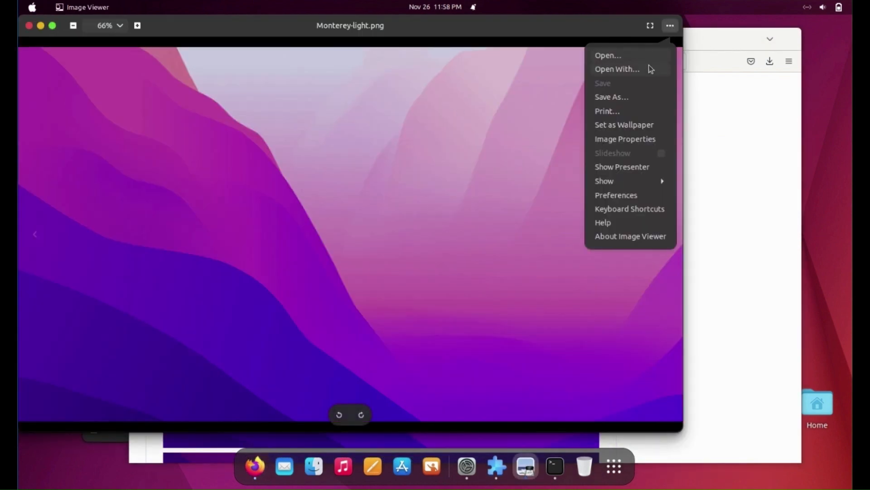
{"action": "left_click", "coordinate": [624, 124]}
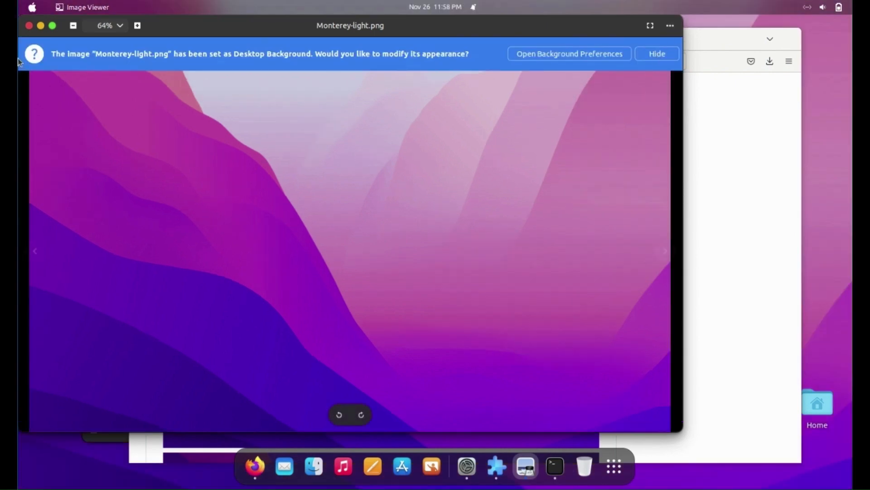
{"action": "left_click", "coordinate": [568, 54]}
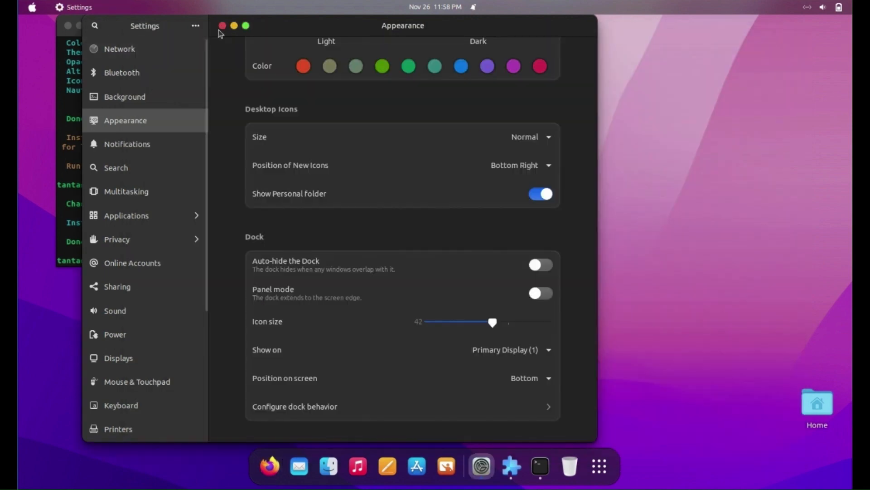
{"action": "left_click", "coordinate": [223, 25]}
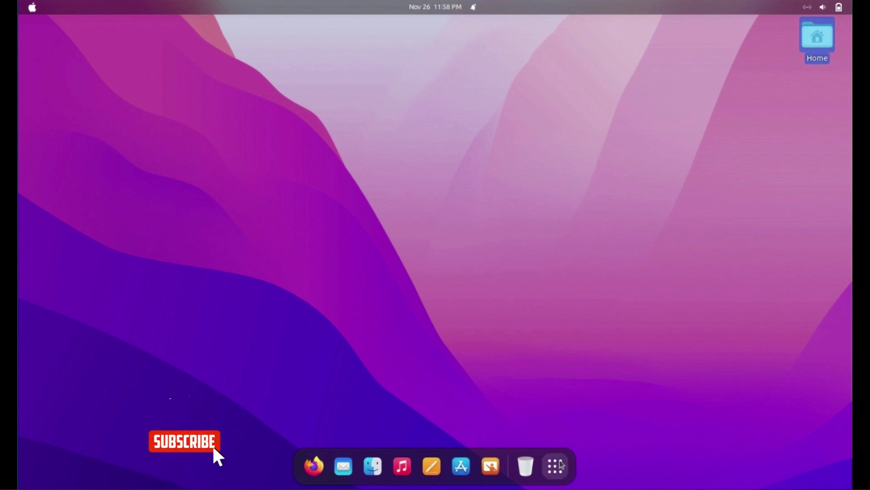
View the restyled app grid and Utilities folder, then launch Firefox from the dock
{"action": "left_click", "coordinate": [555, 465]}
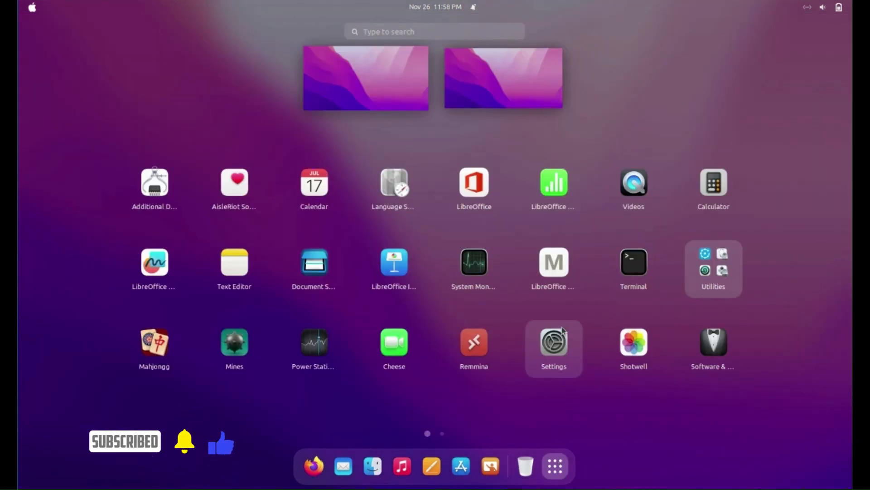
{"action": "mouse_move", "coordinate": [553, 465]}
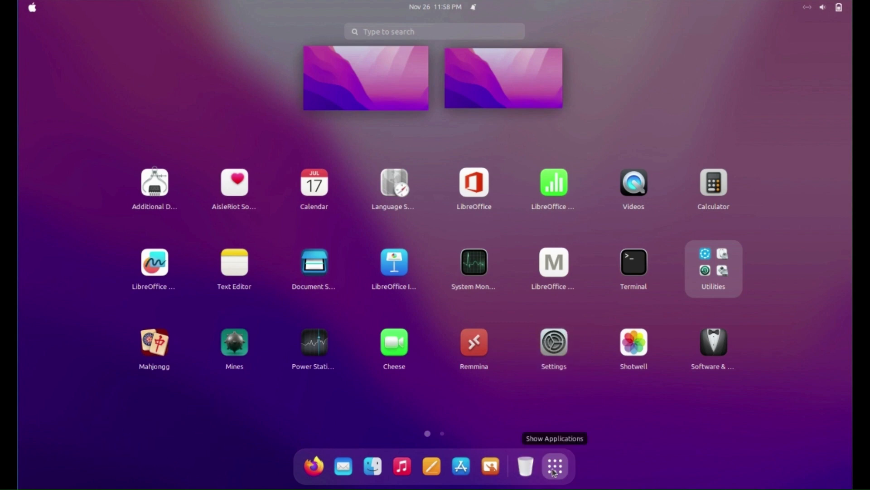
{"action": "mouse_move", "coordinate": [741, 289]}
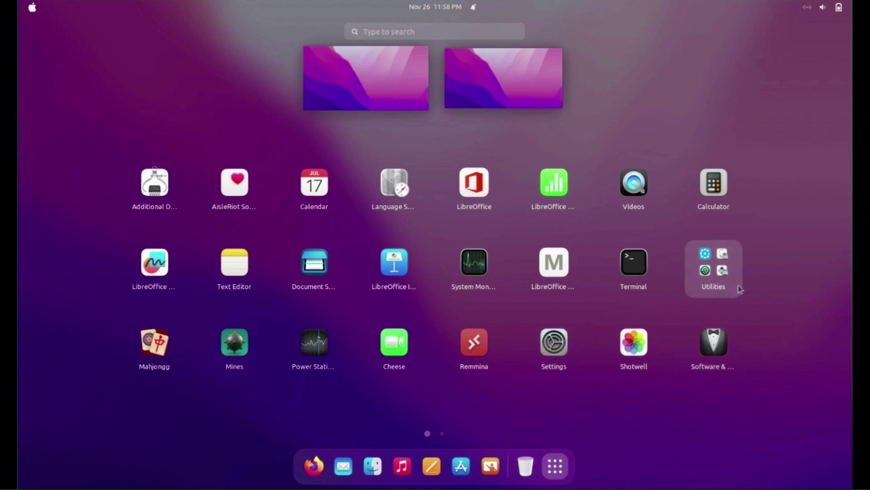
{"action": "left_click", "coordinate": [713, 261]}
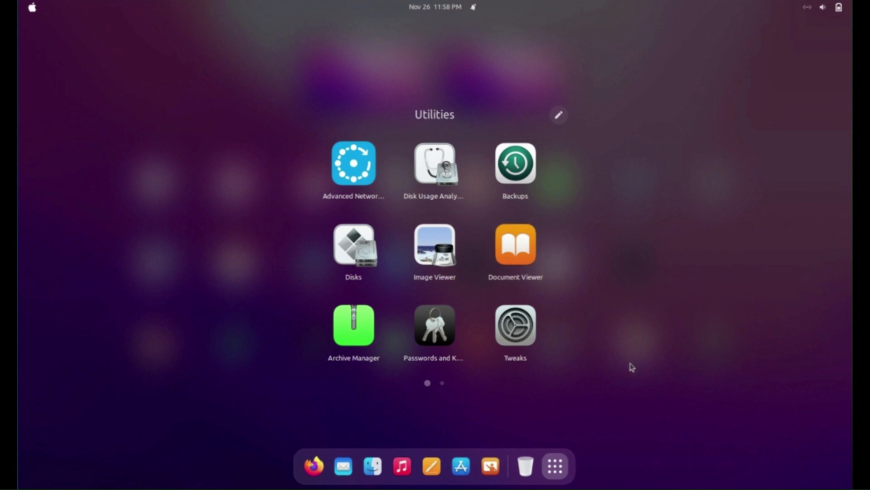
{"action": "left_click", "coordinate": [555, 465]}
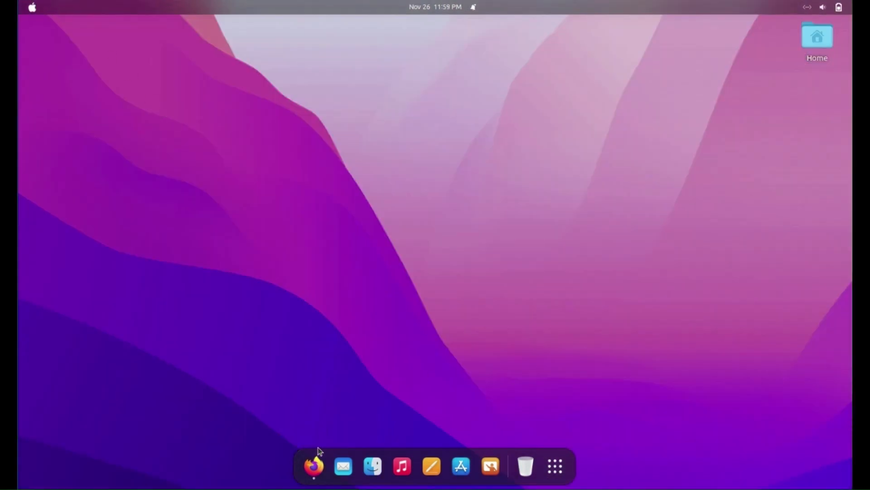
{"action": "left_click", "coordinate": [313, 466]}
{"action": "type", "text": "g"}
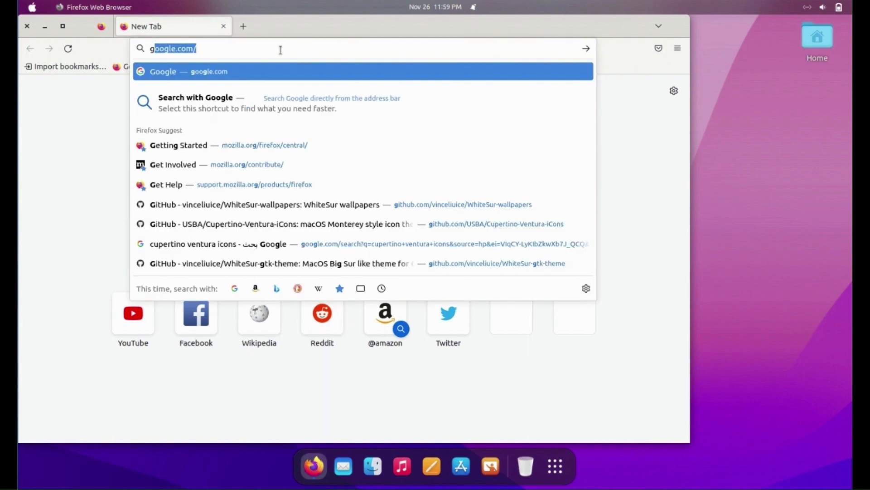
Search 'ventura background', set a result image as wallpaper, then close Image Viewer and Firefox
{"action": "key", "text": "Return"}
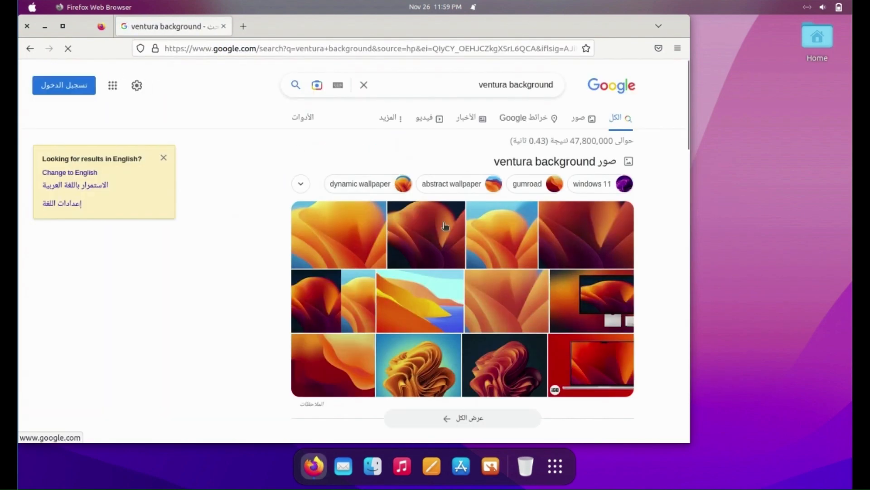
{"action": "left_click", "coordinate": [426, 233]}
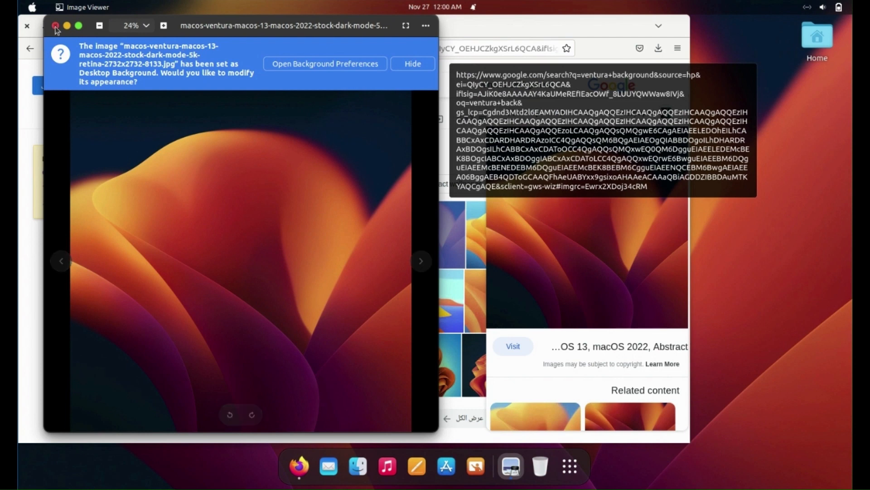
{"action": "left_click", "coordinate": [55, 25]}
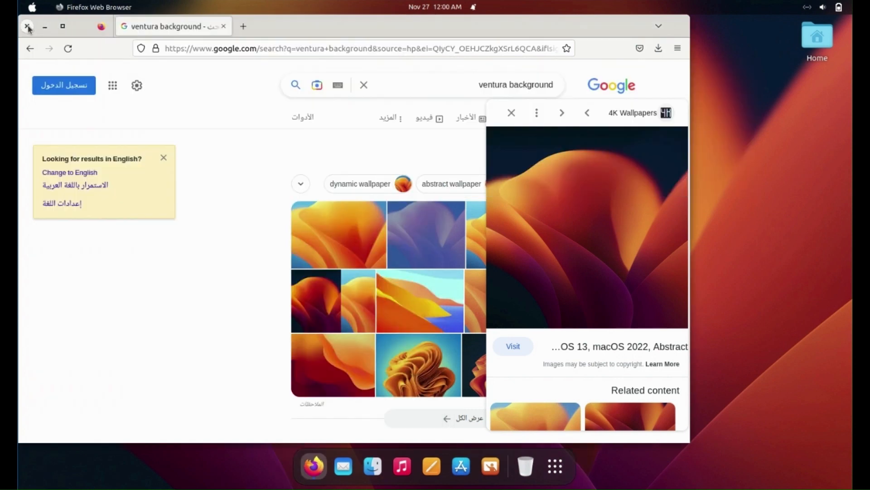
{"action": "left_click", "coordinate": [27, 27]}
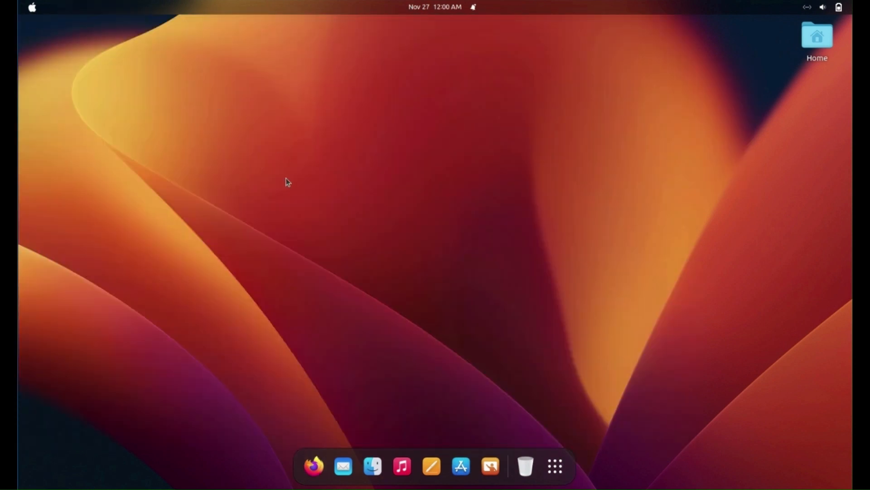
{"action": "left_click", "coordinate": [555, 466]}
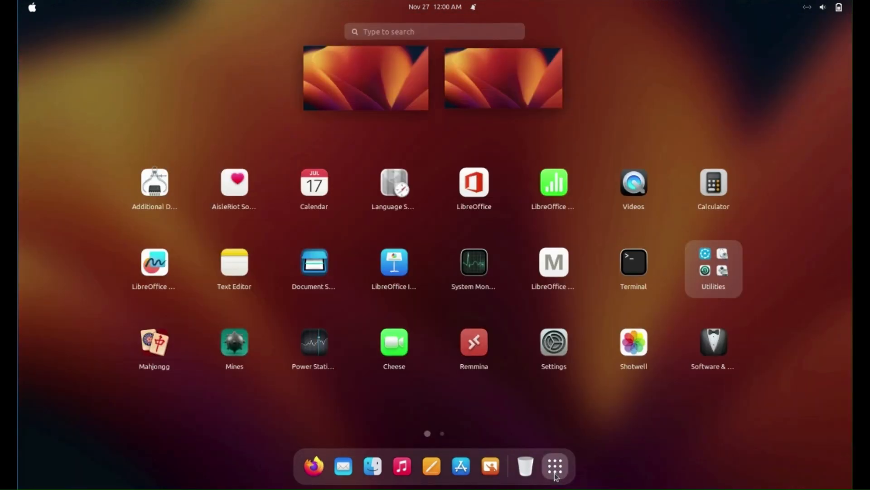
{"action": "left_click", "coordinate": [554, 466]}
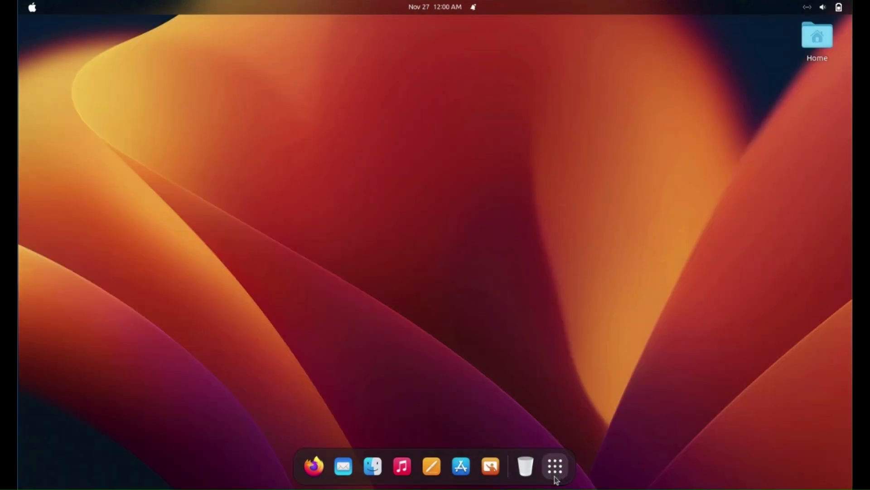
{"action": "mouse_move", "coordinate": [501, 265]}
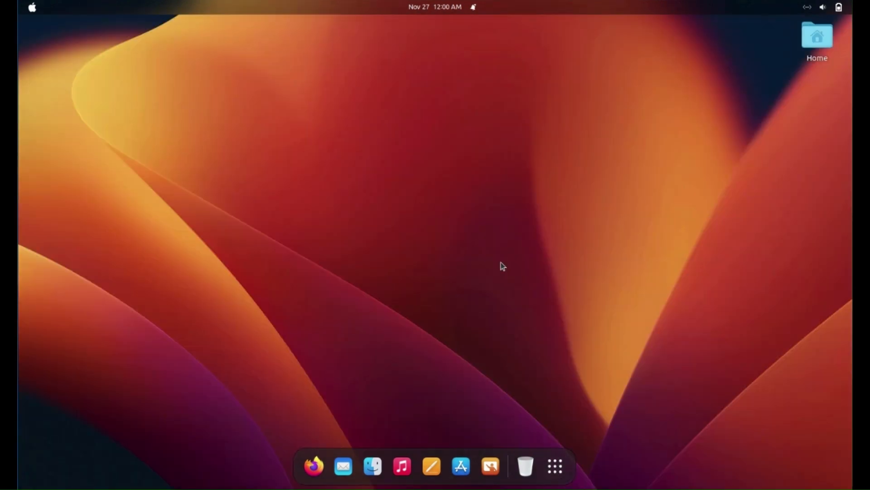